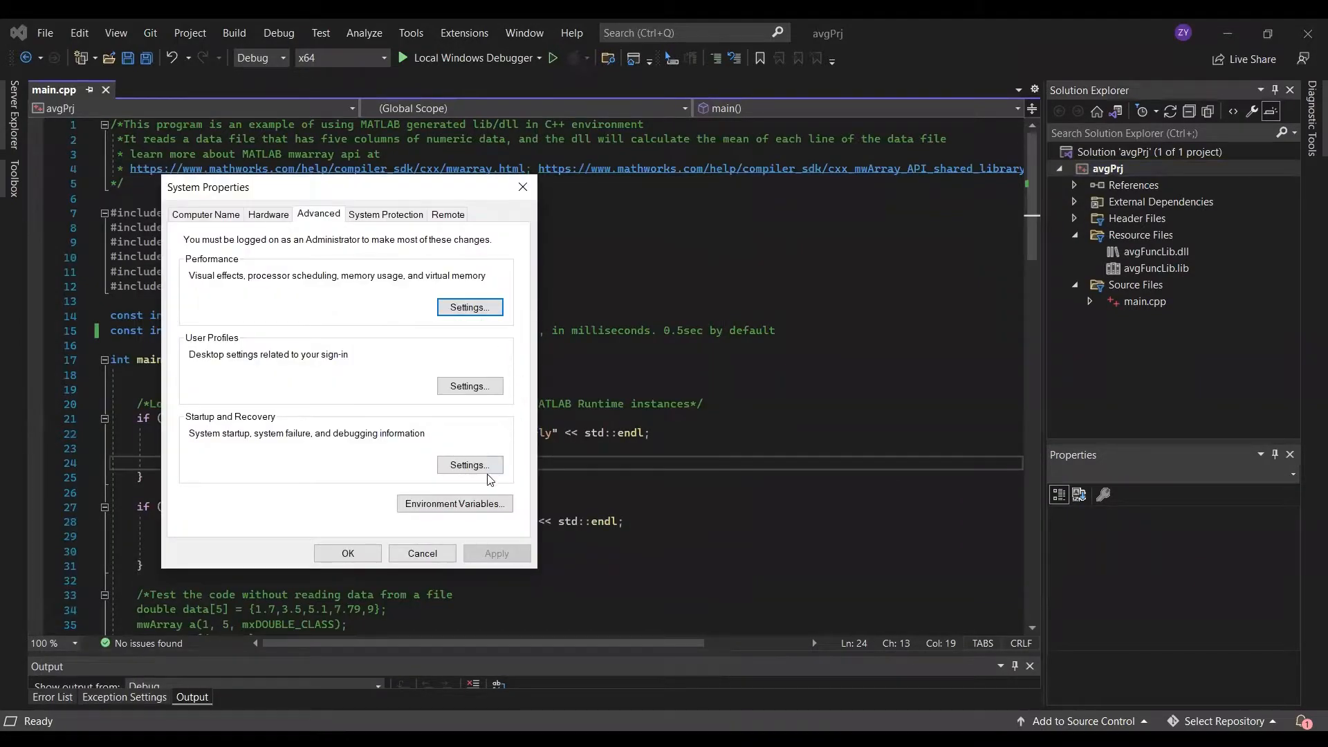
# - Open Environment Variables and confirm the user Path lists MATLAB R2022a's bin\win64 folder
pyautogui.click(454, 503)
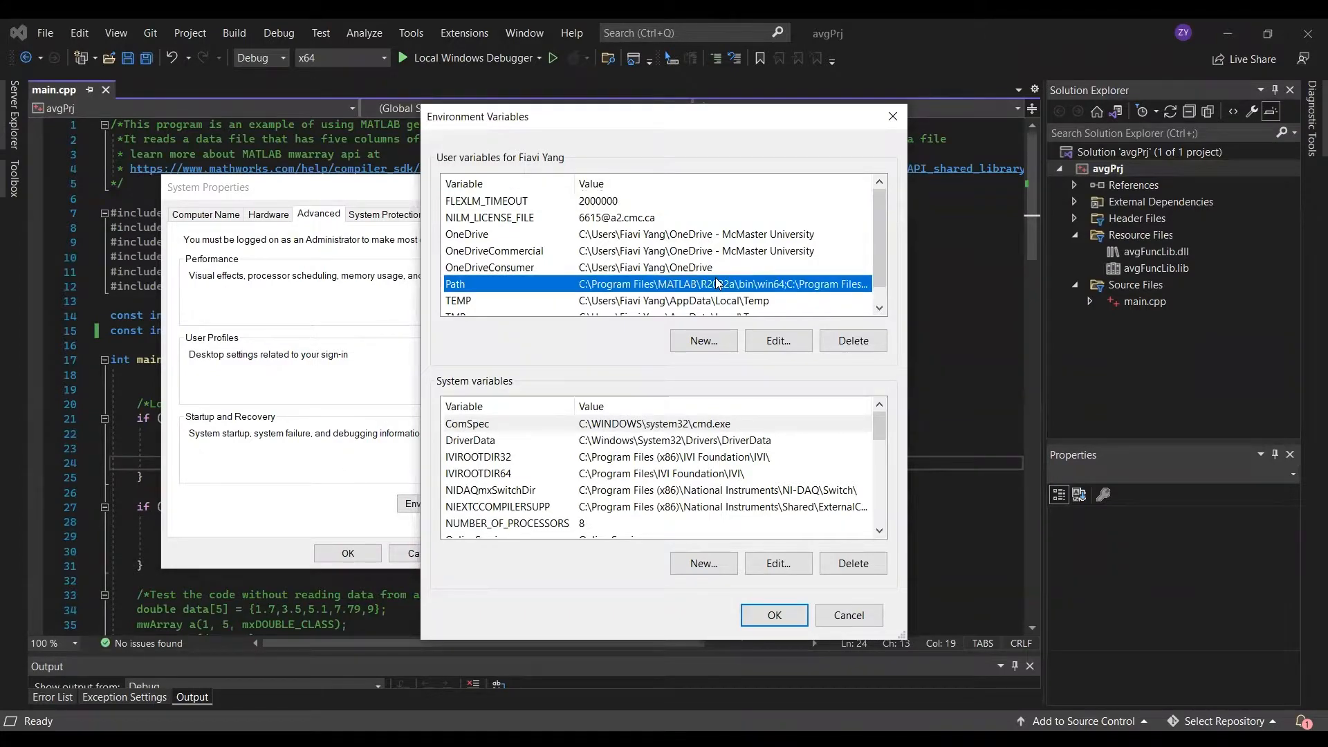
pyautogui.click(777, 341)
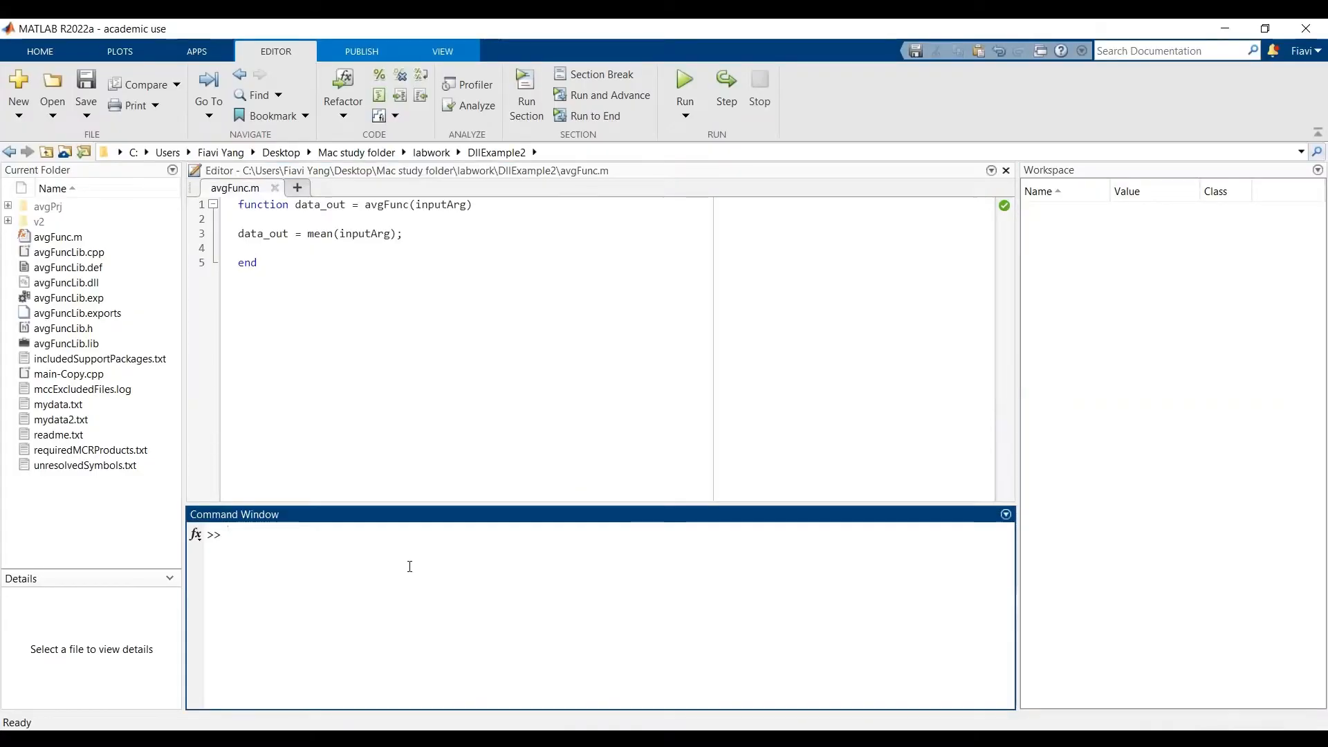
pyautogui.write('avgFunc(')
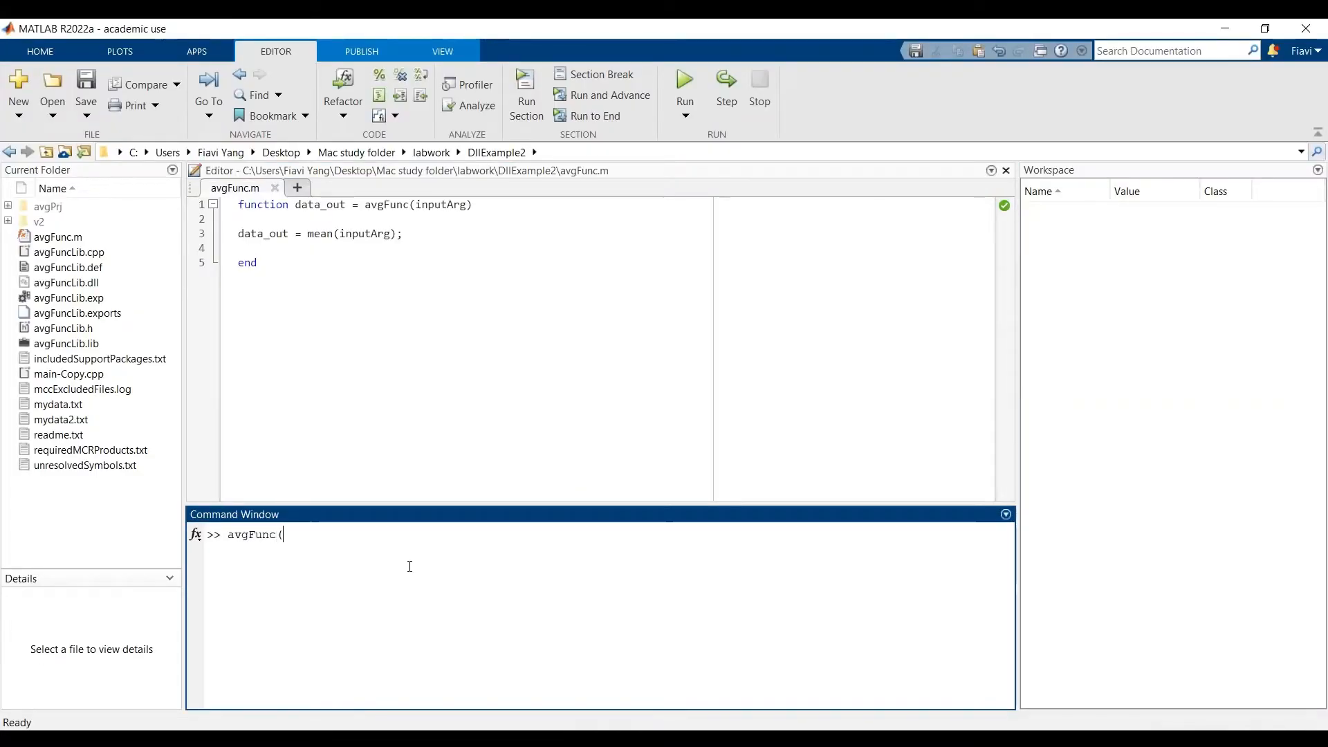
pyautogui.write('[1,3,5,7,9')
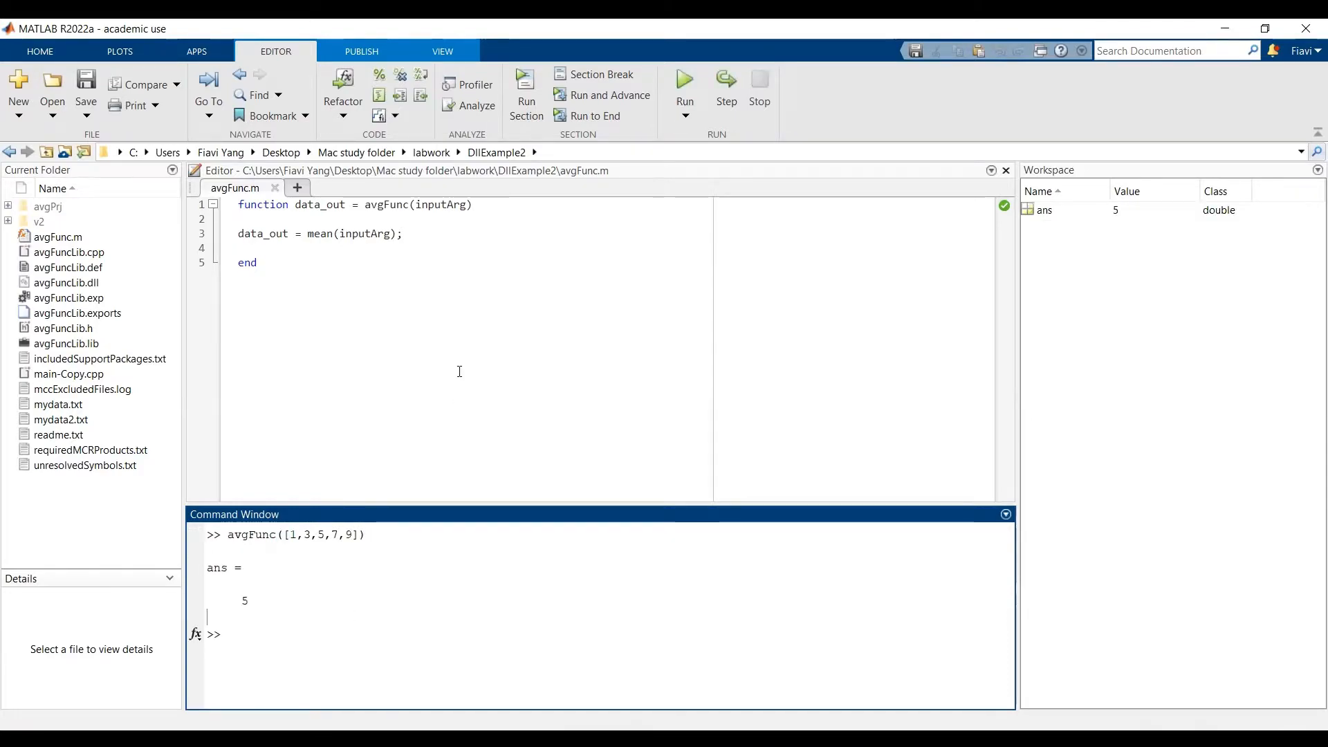
pyautogui.moveTo(409, 642)
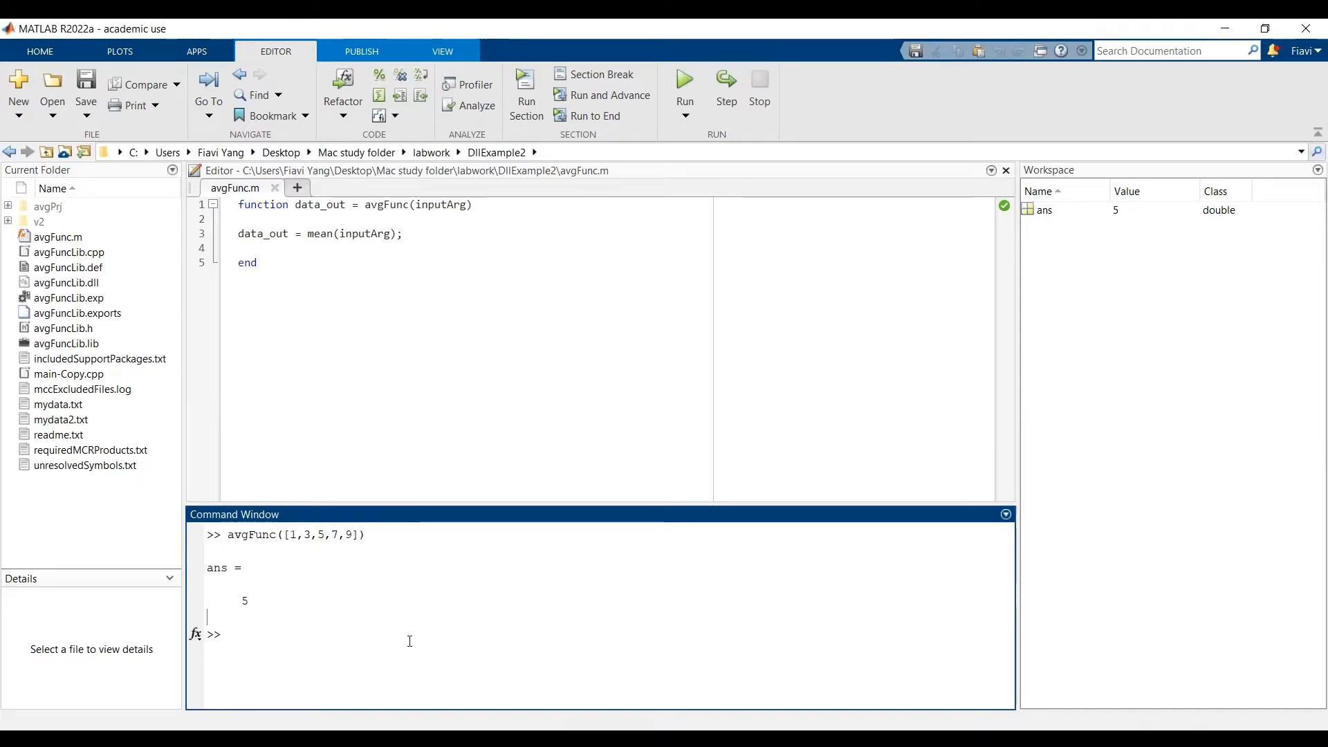
pyautogui.write('clea')
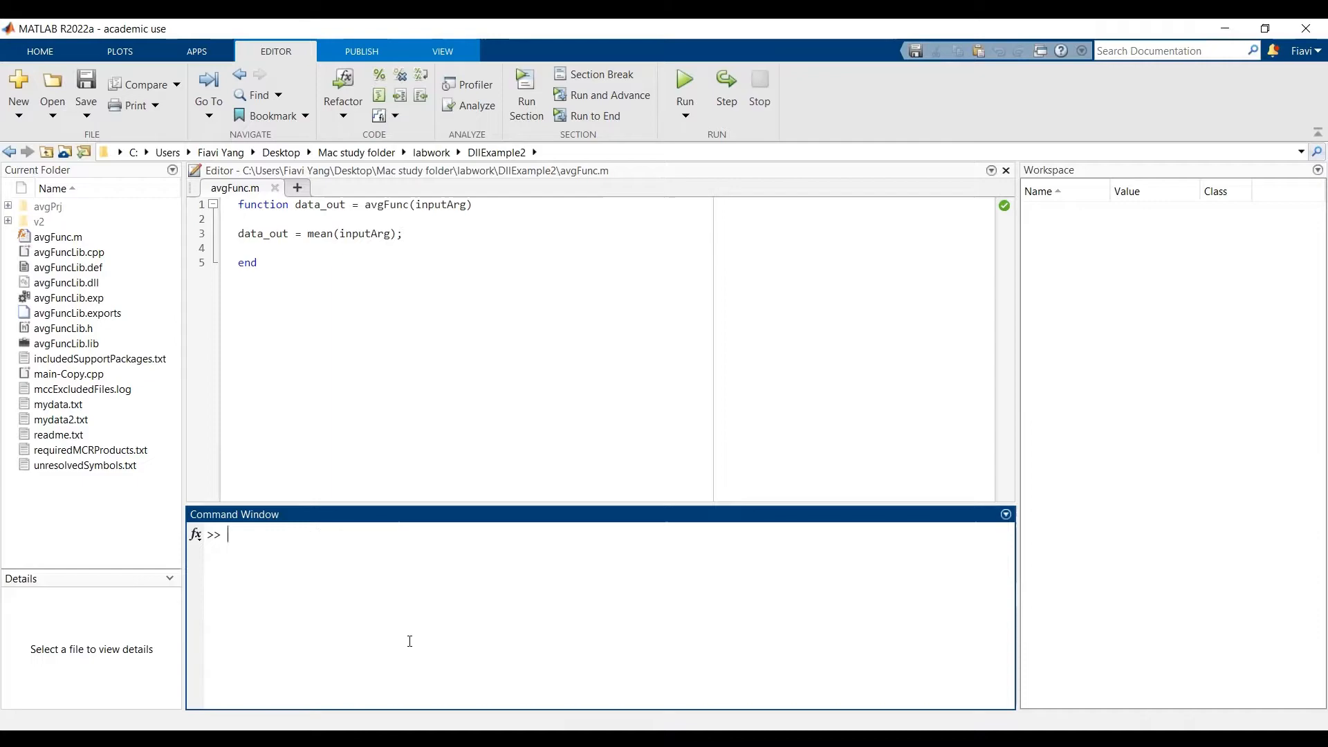
# - Run mcc -W 'cpplib:avgFuncLib,all' -T link:lib avgFunc.m in the Command Window
pyautogui.write("mcc -W 'cpplib:FuncLib,all' -T link:lib Func.m")
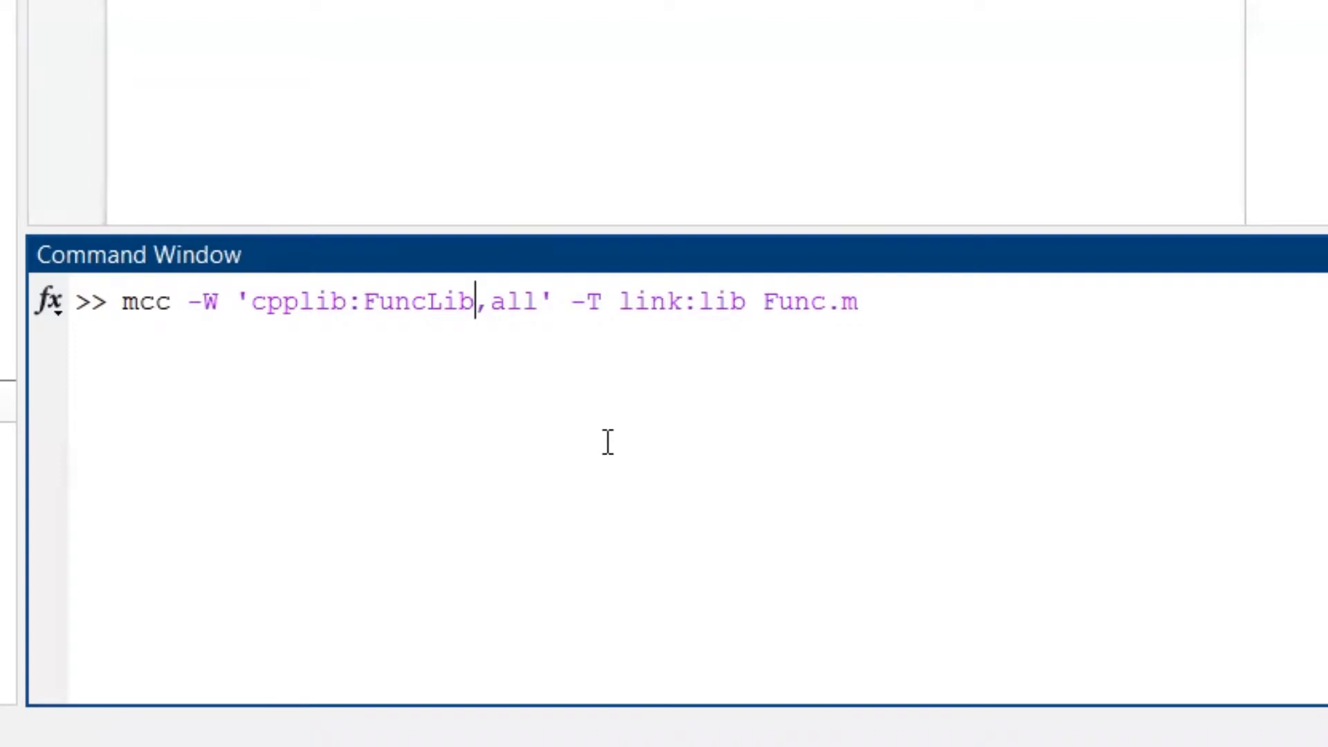
pyautogui.press('Backspace')
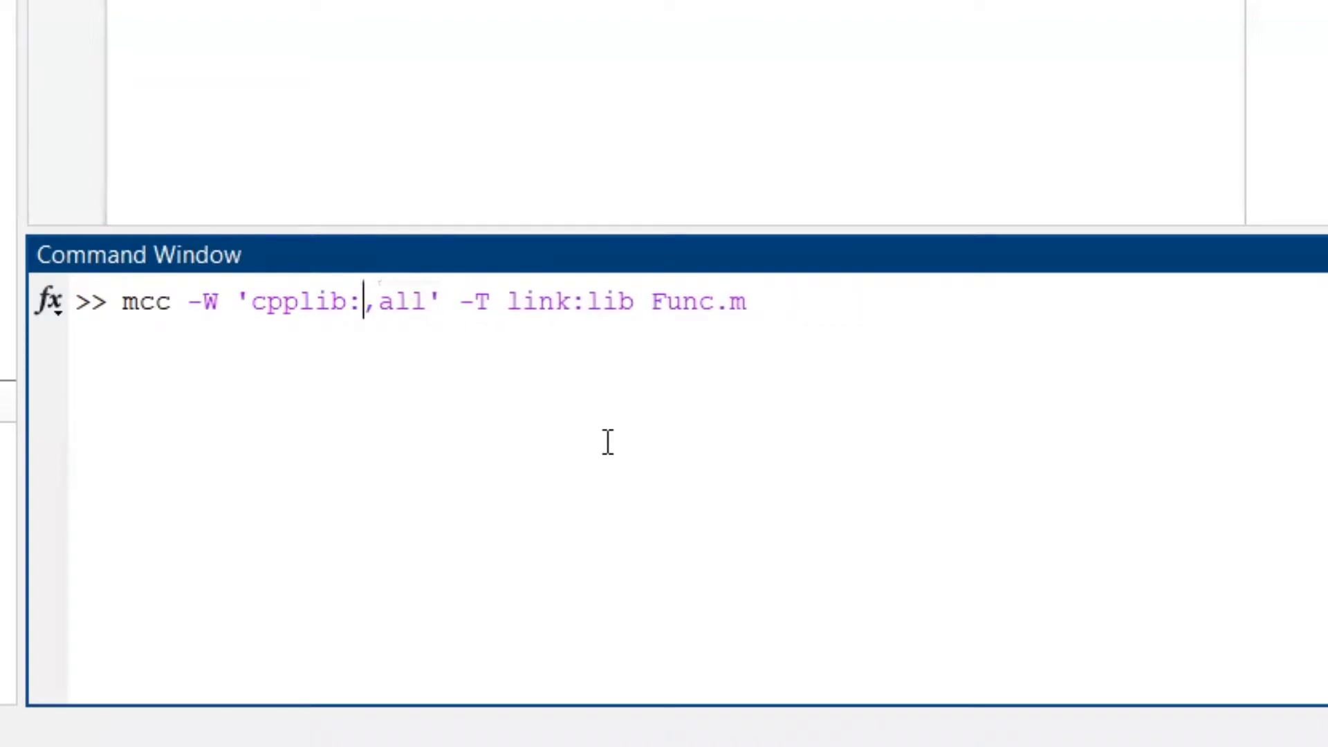
pyautogui.write('avgFun')
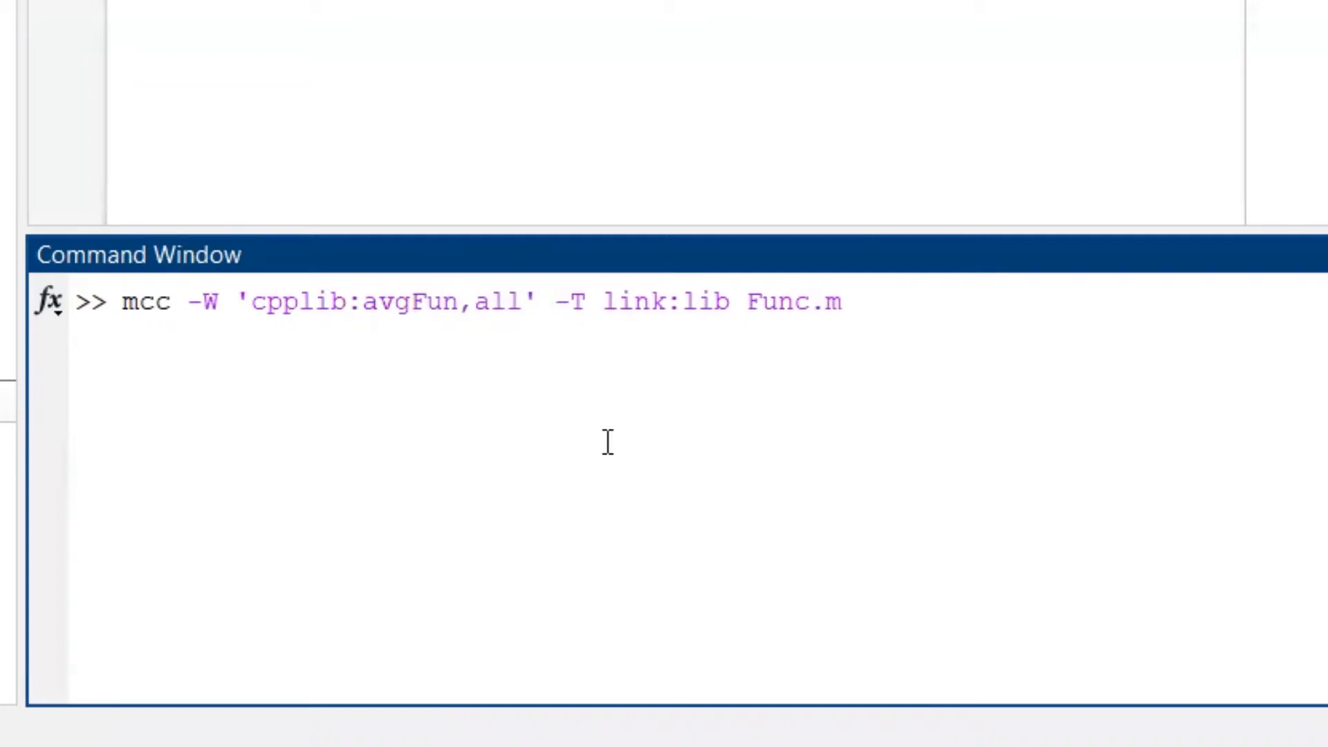
pyautogui.write('cLib')
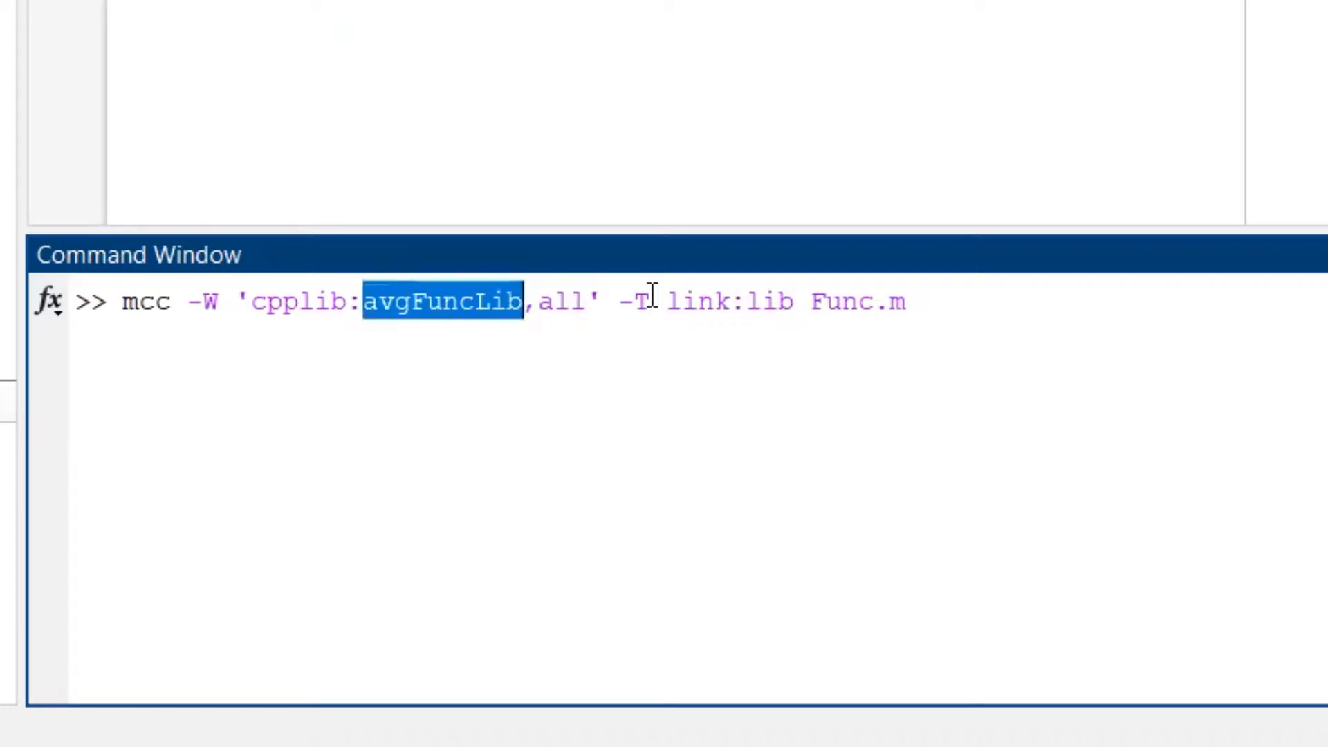
pyautogui.click(906, 303)
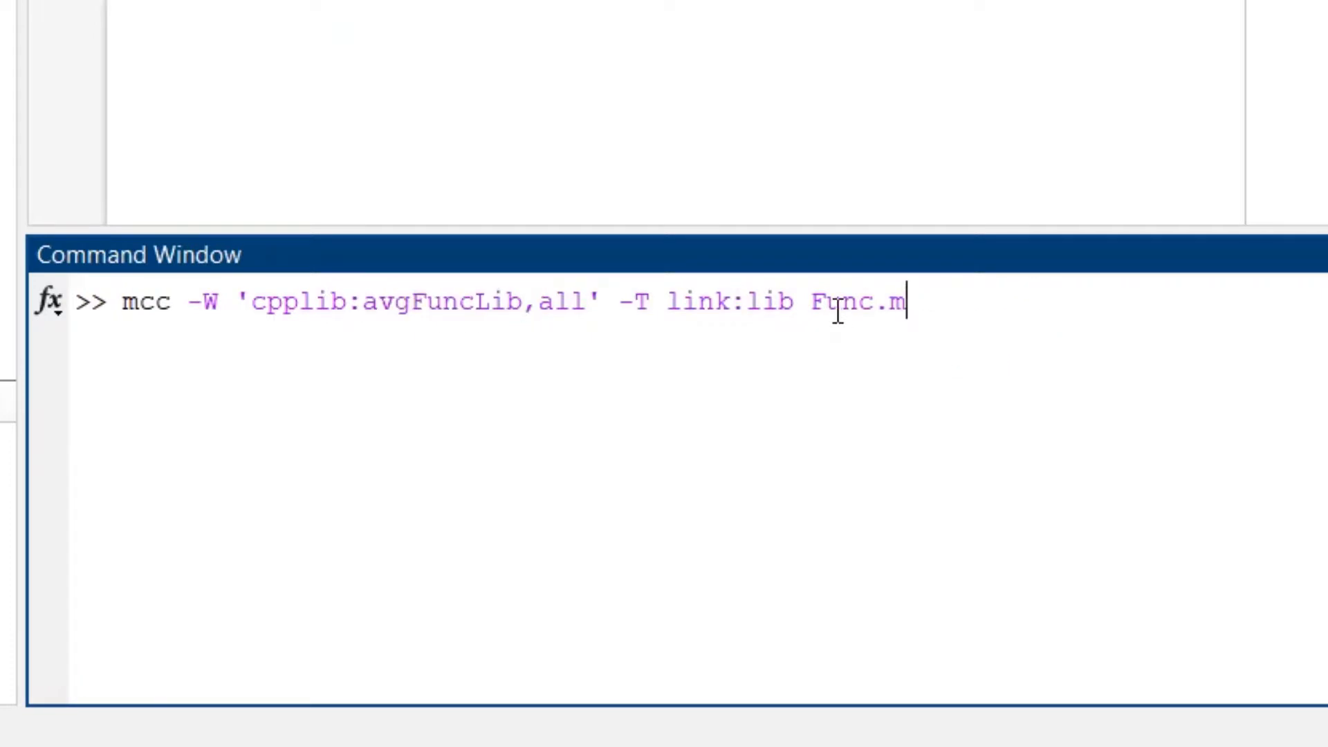
pyautogui.write('avg')
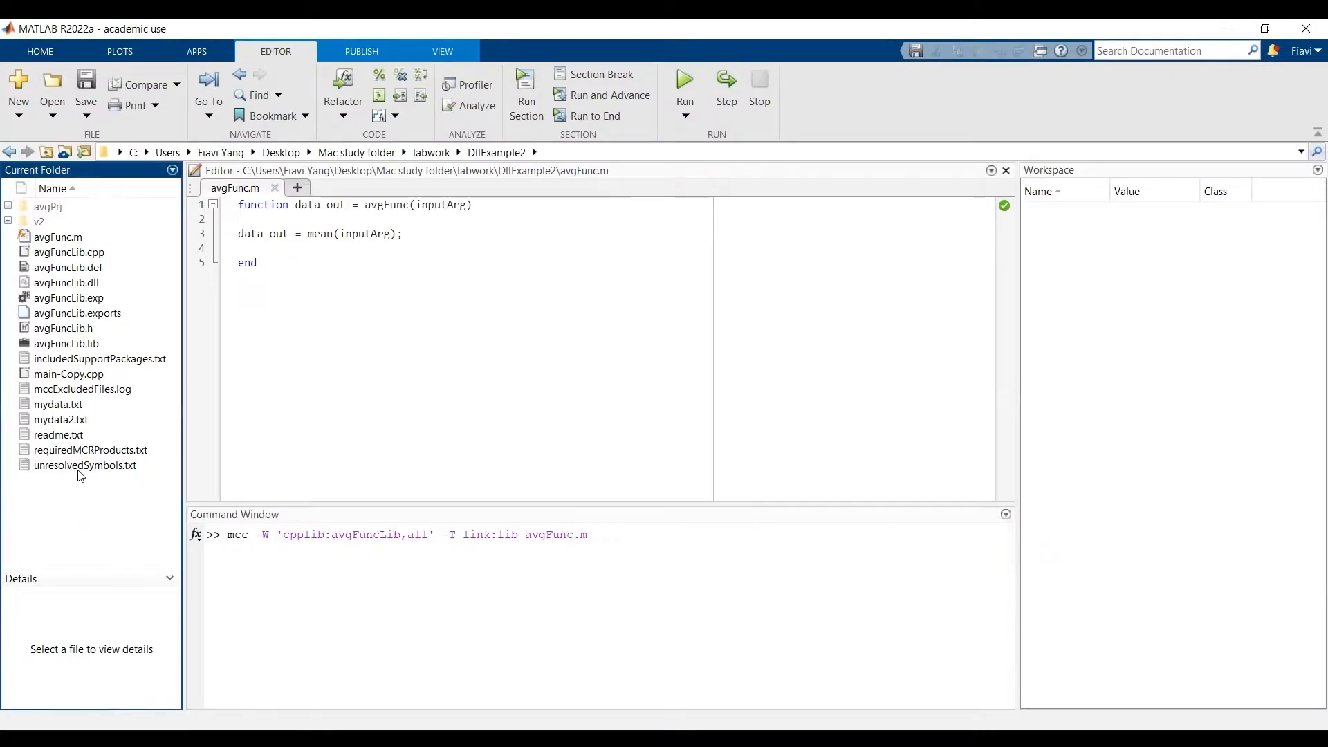
# - Inspect the generated avgFuncLib.lib, avgFuncLib.h and other library files in Current Folder
pyautogui.click(39, 222)
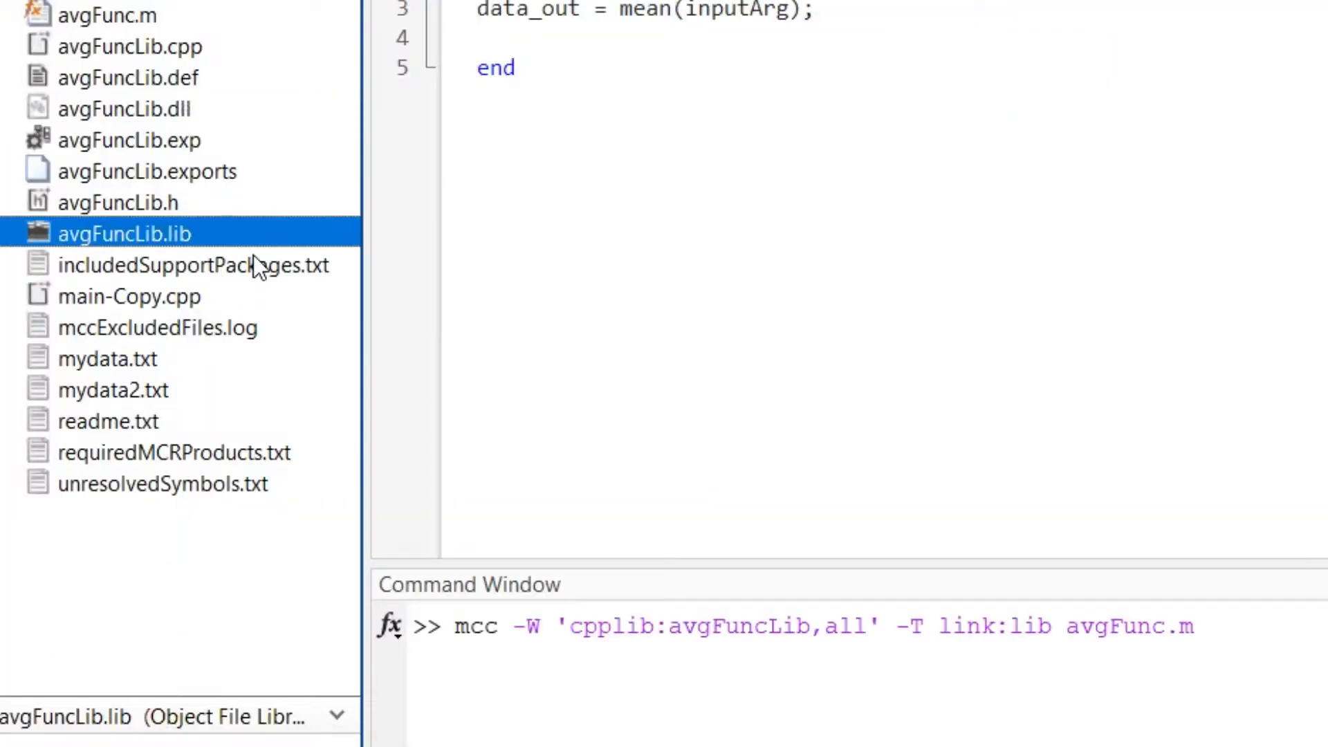
pyautogui.click(118, 201)
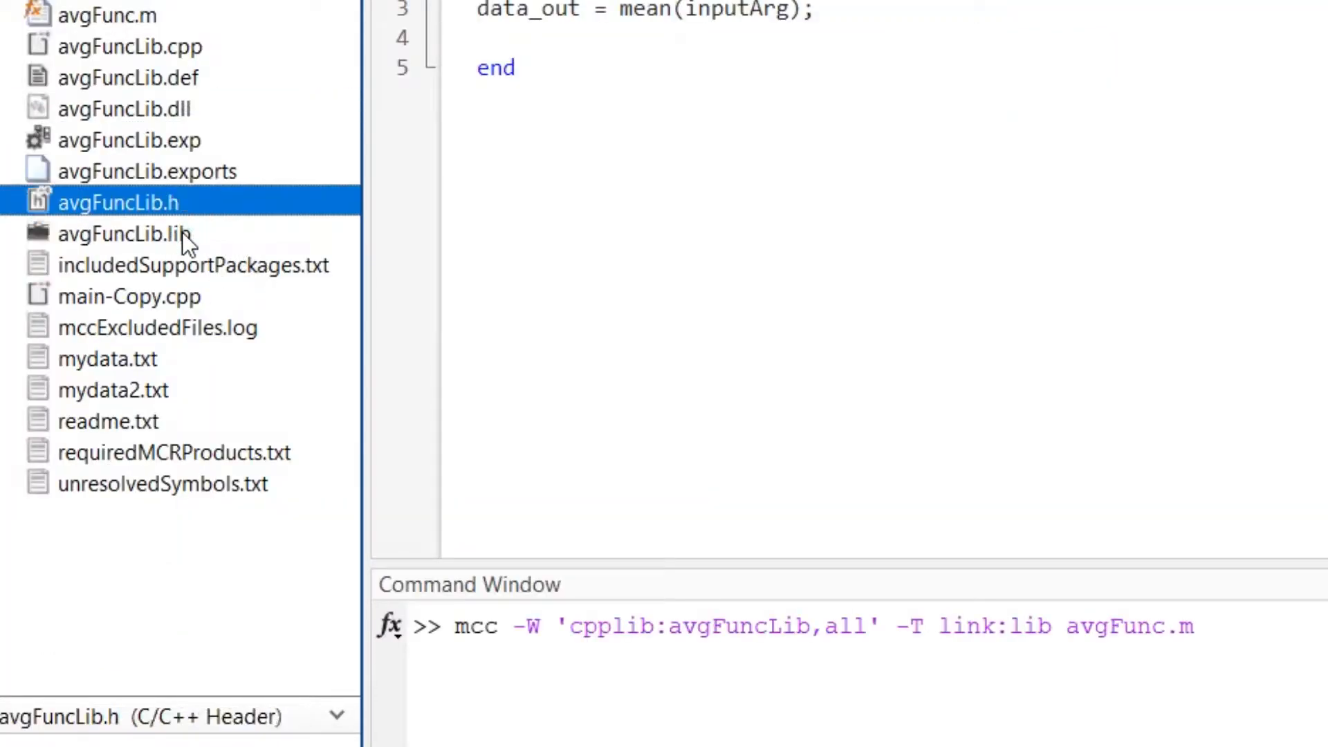
pyautogui.click(123, 108)
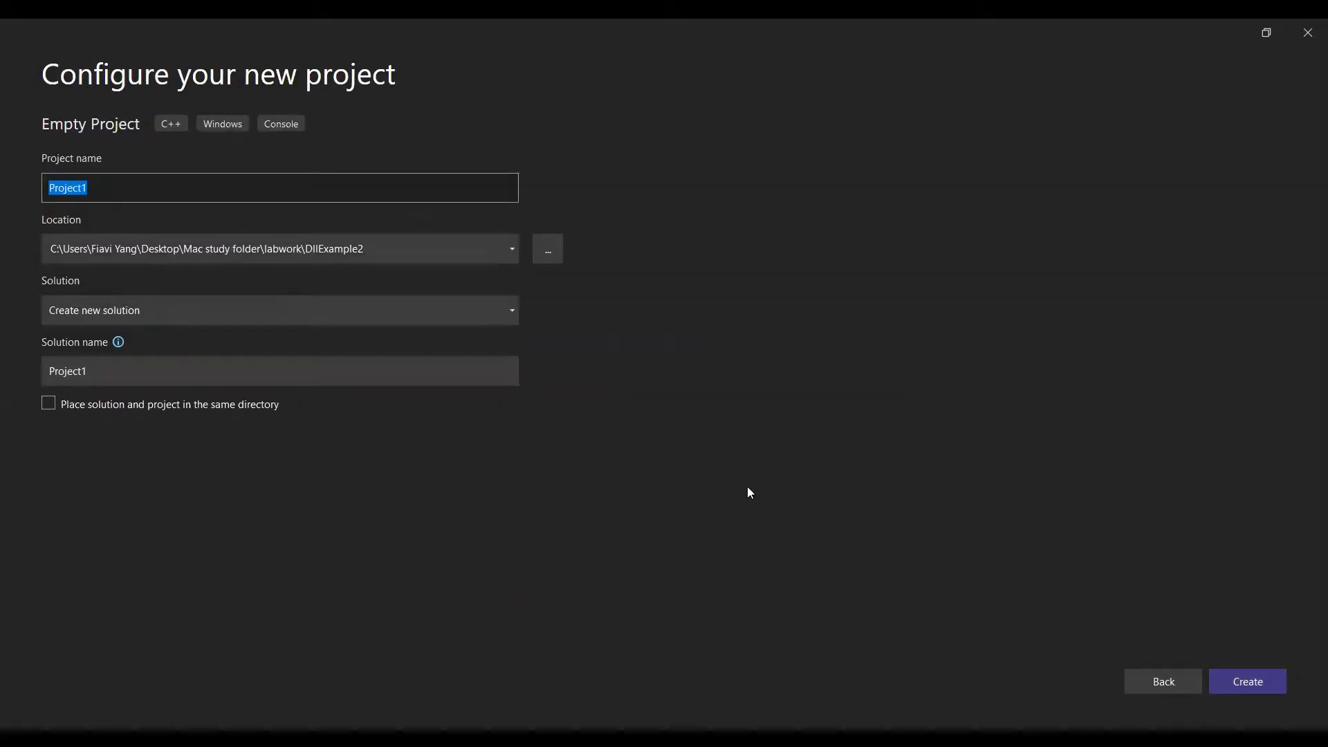
# - Create the Empty Project avgPrj, then add and open a new main.cpp source file
pyautogui.click(1162, 681)
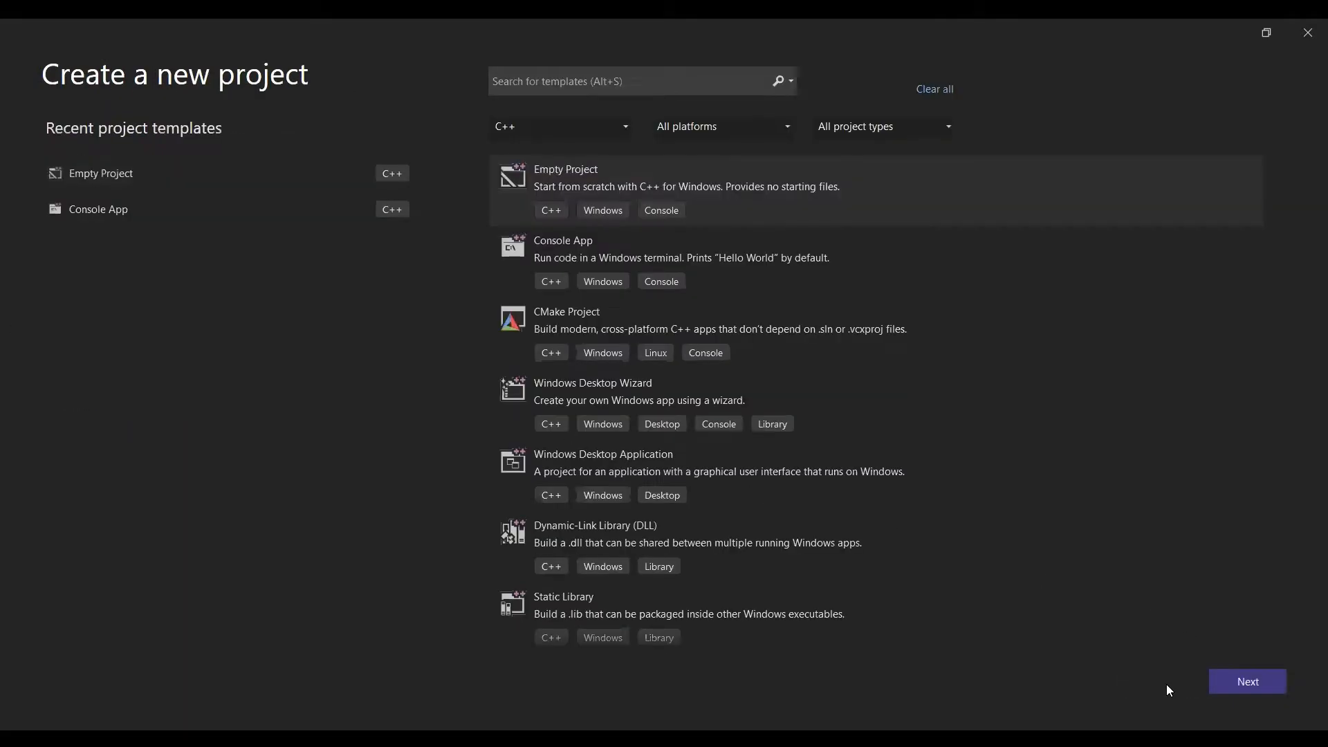
pyautogui.click(1246, 681)
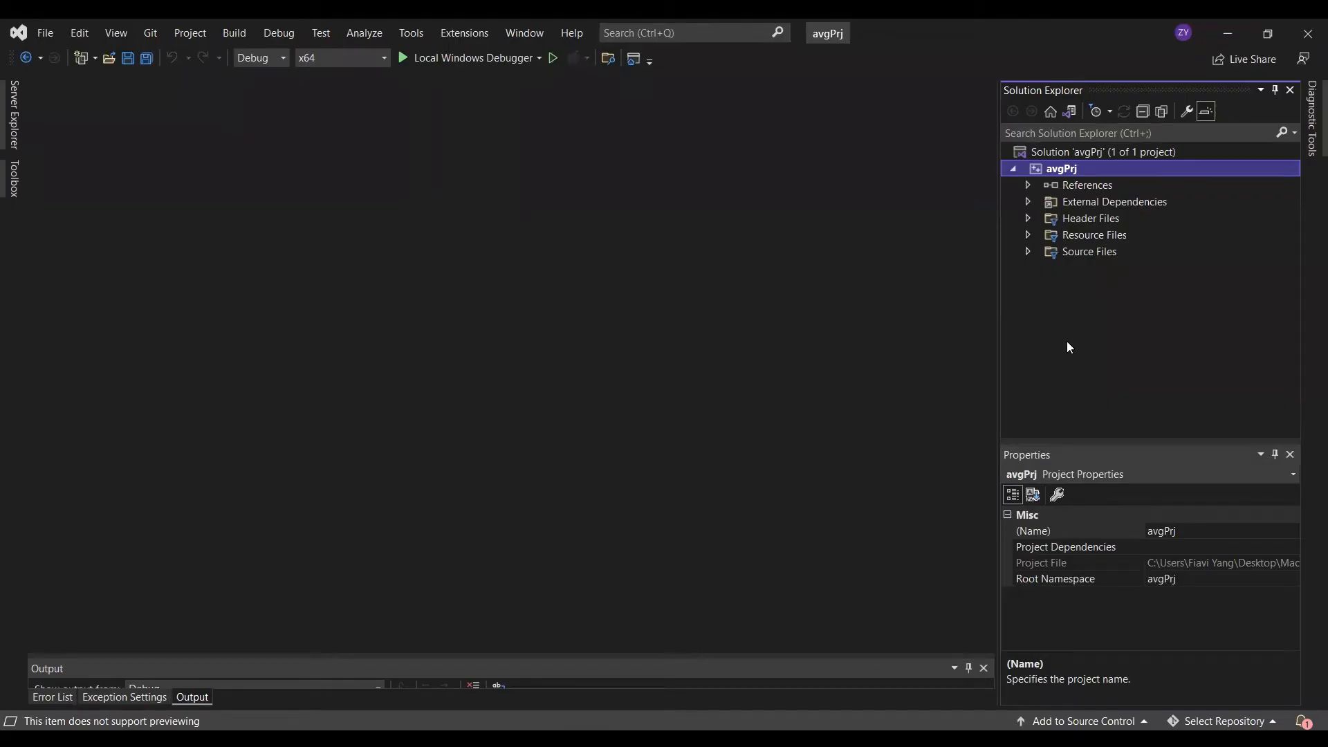
pyautogui.rightClick(1090, 252)
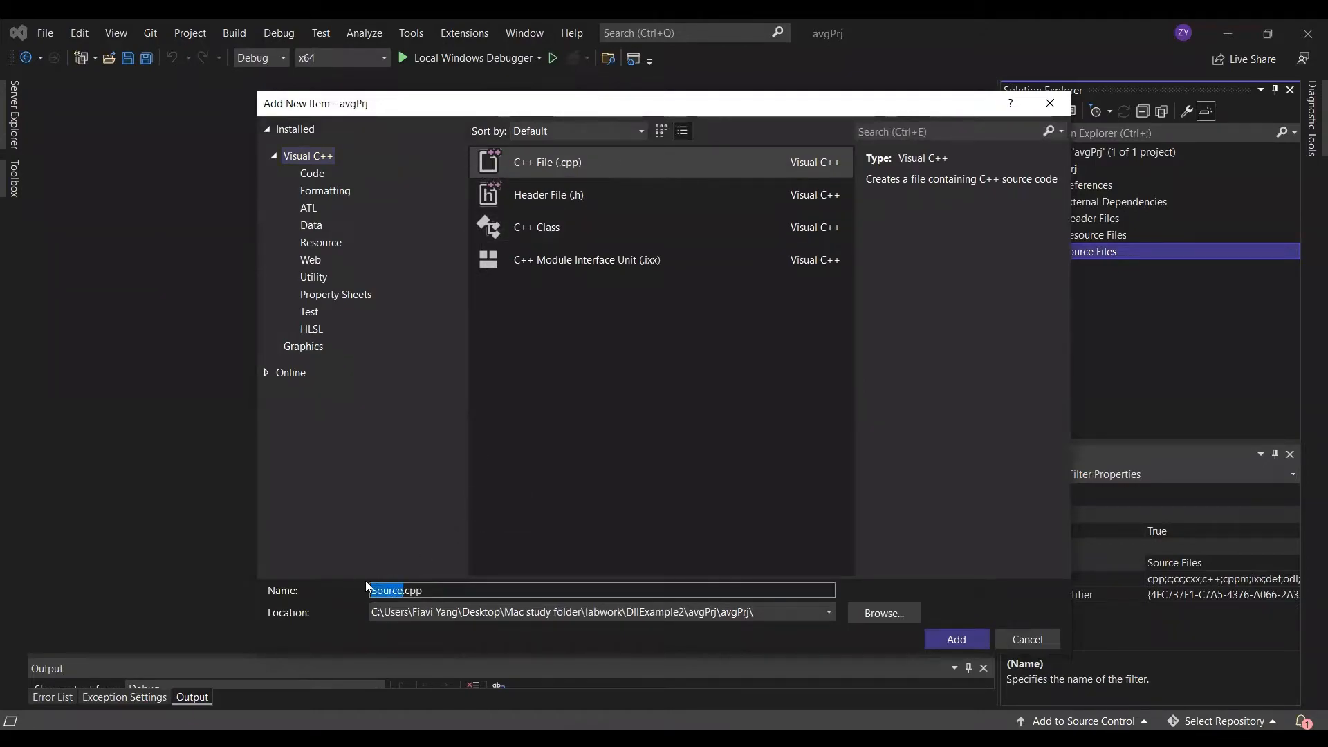
pyautogui.click(956, 644)
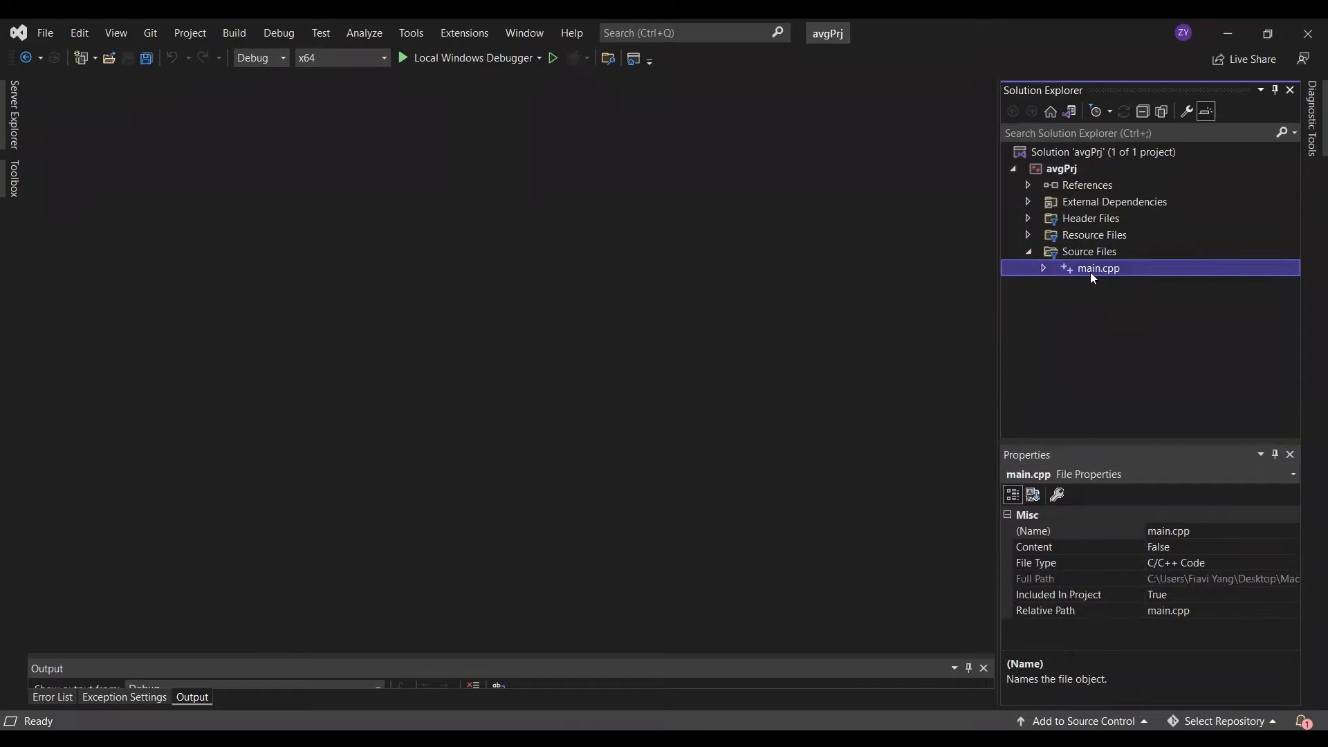
pyautogui.doubleClick(1099, 268)
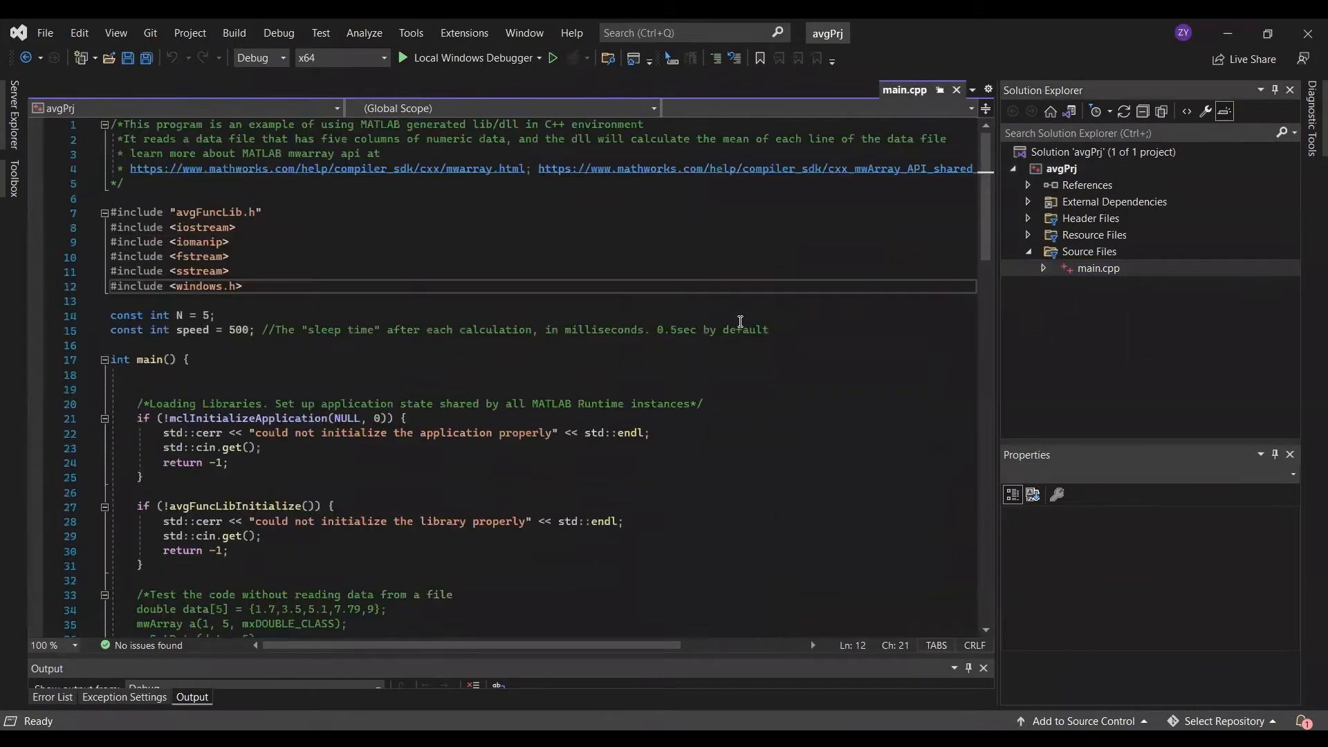
pyautogui.scroll(-3)
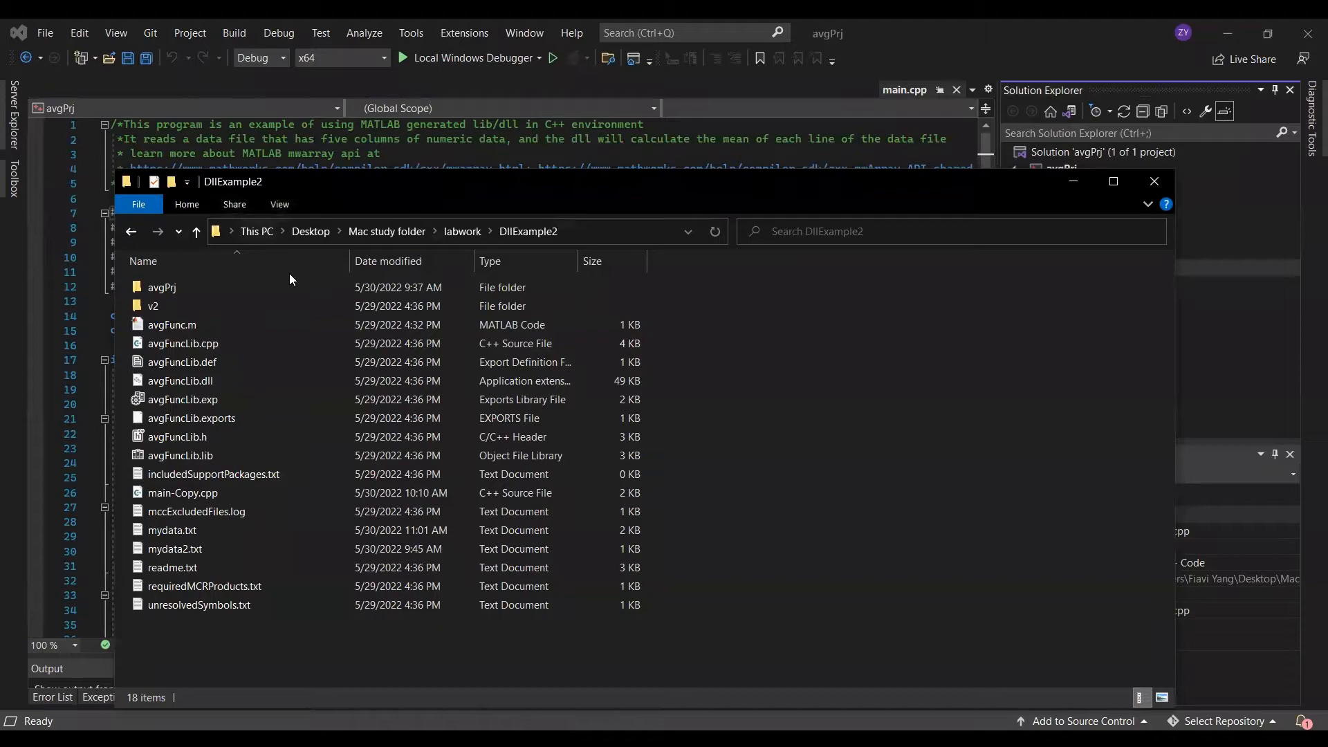
pyautogui.moveTo(162, 287)
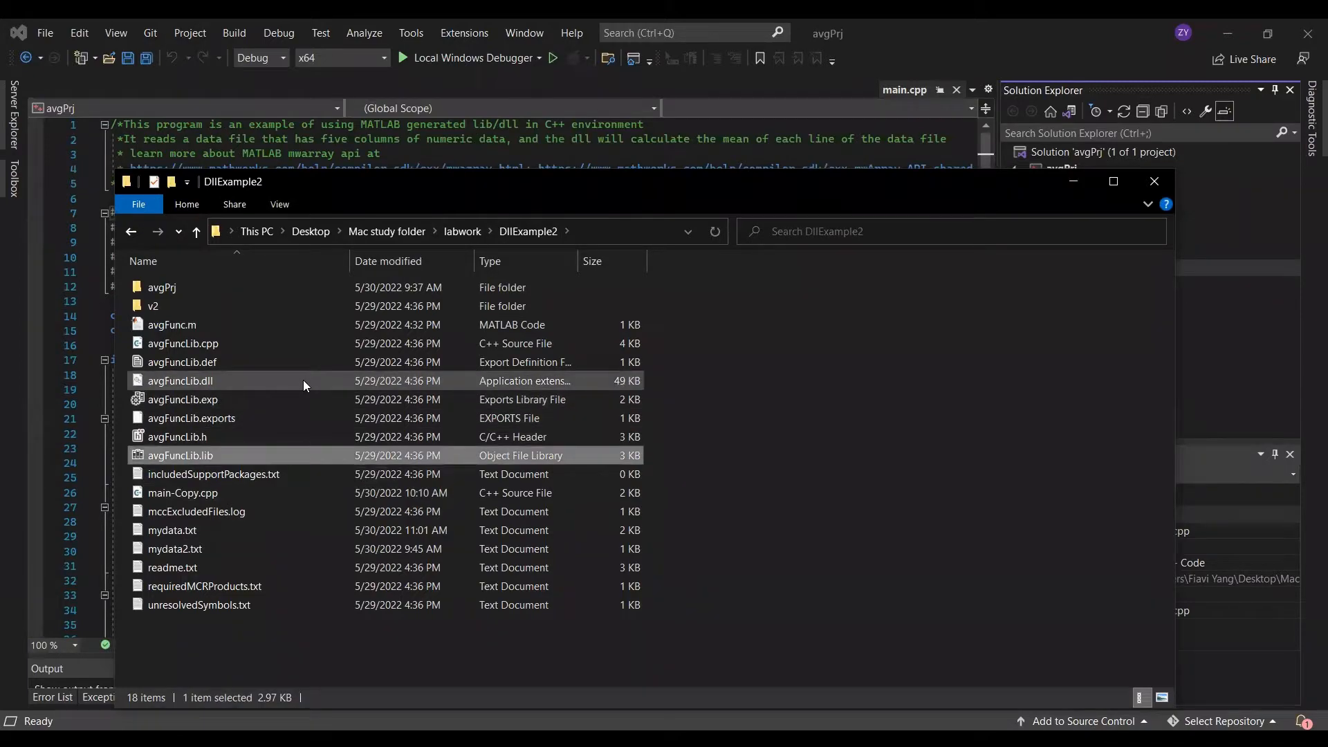
# - Check avgFuncLib.dll in avgPrj's resources folder, then return to the avgPrj project folder
pyautogui.click(178, 437)
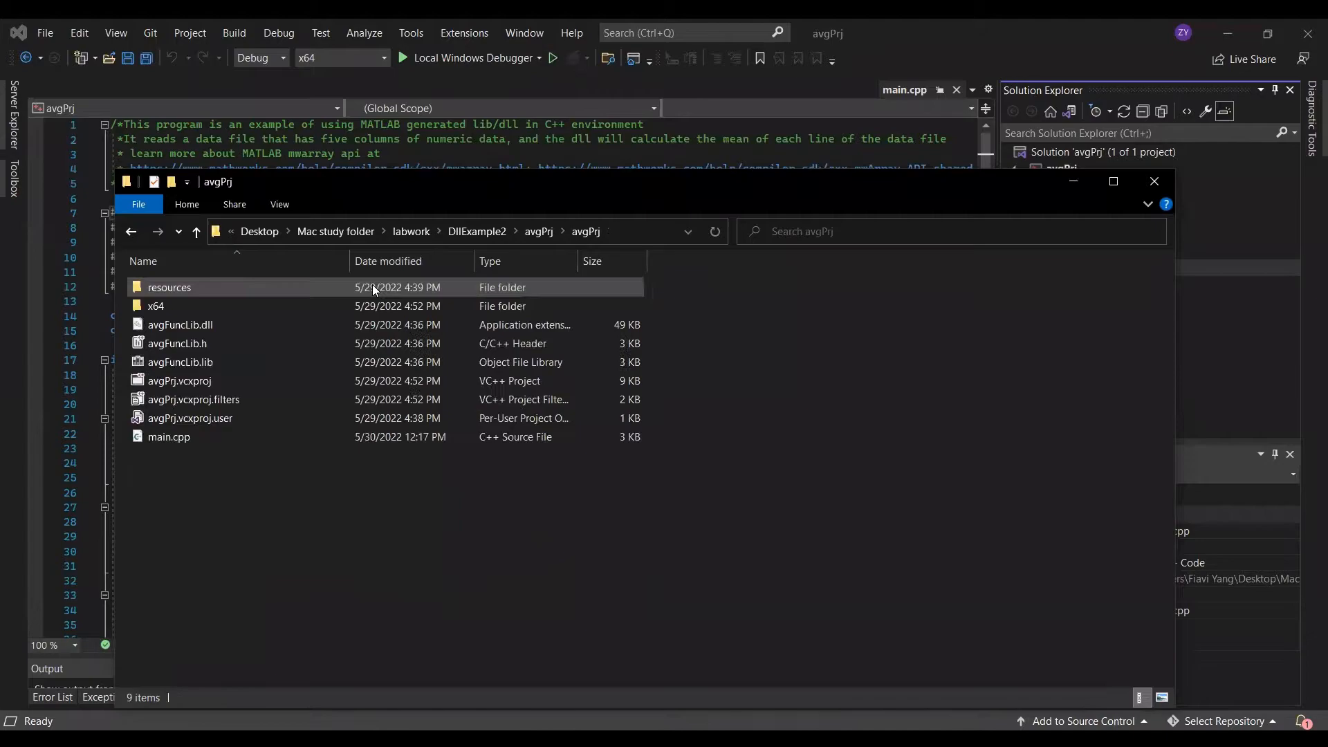
pyautogui.doubleClick(169, 287)
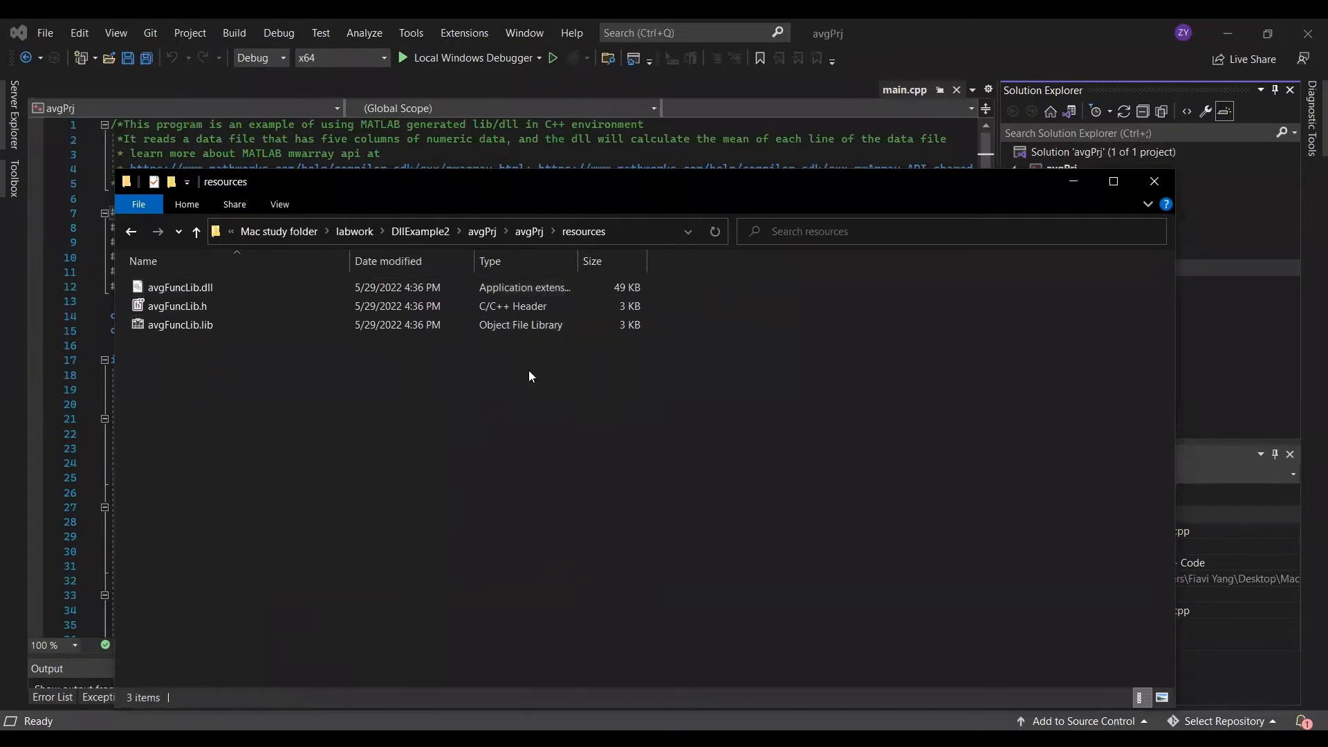
pyautogui.moveTo(544, 195)
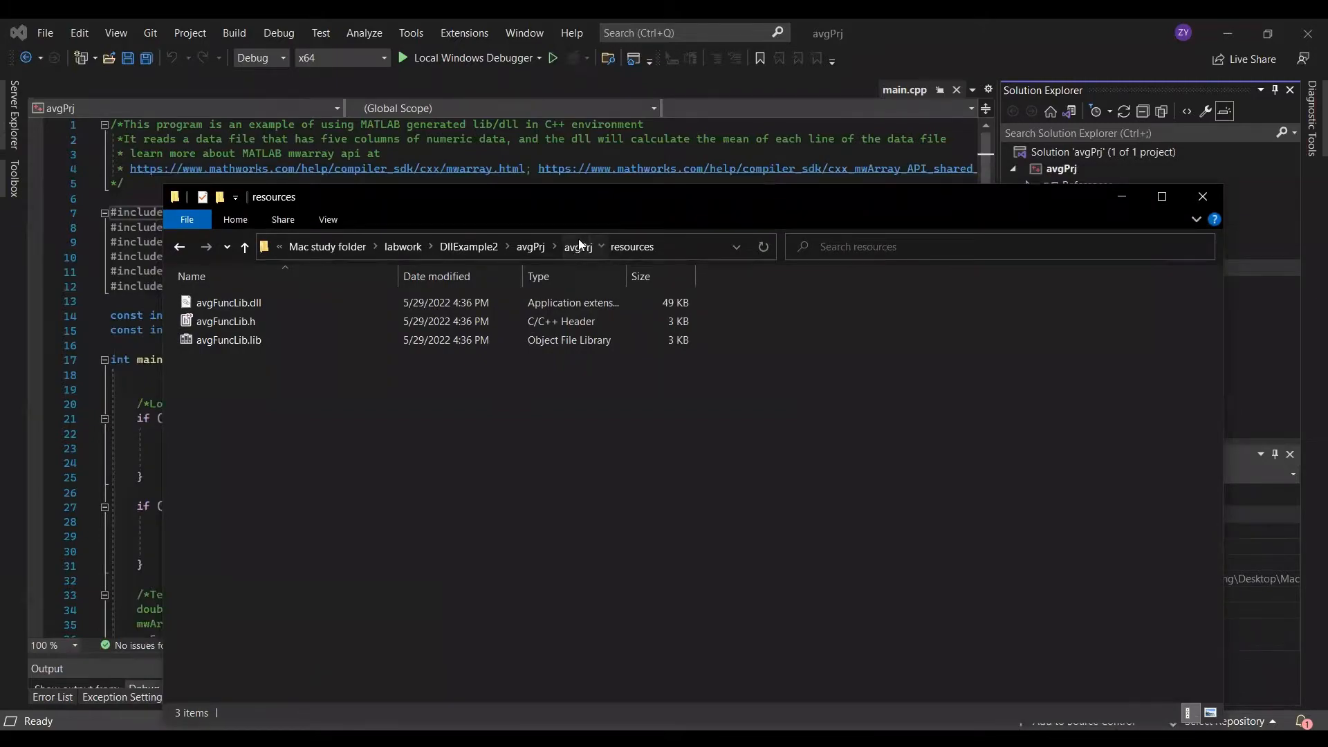
pyautogui.click(580, 246)
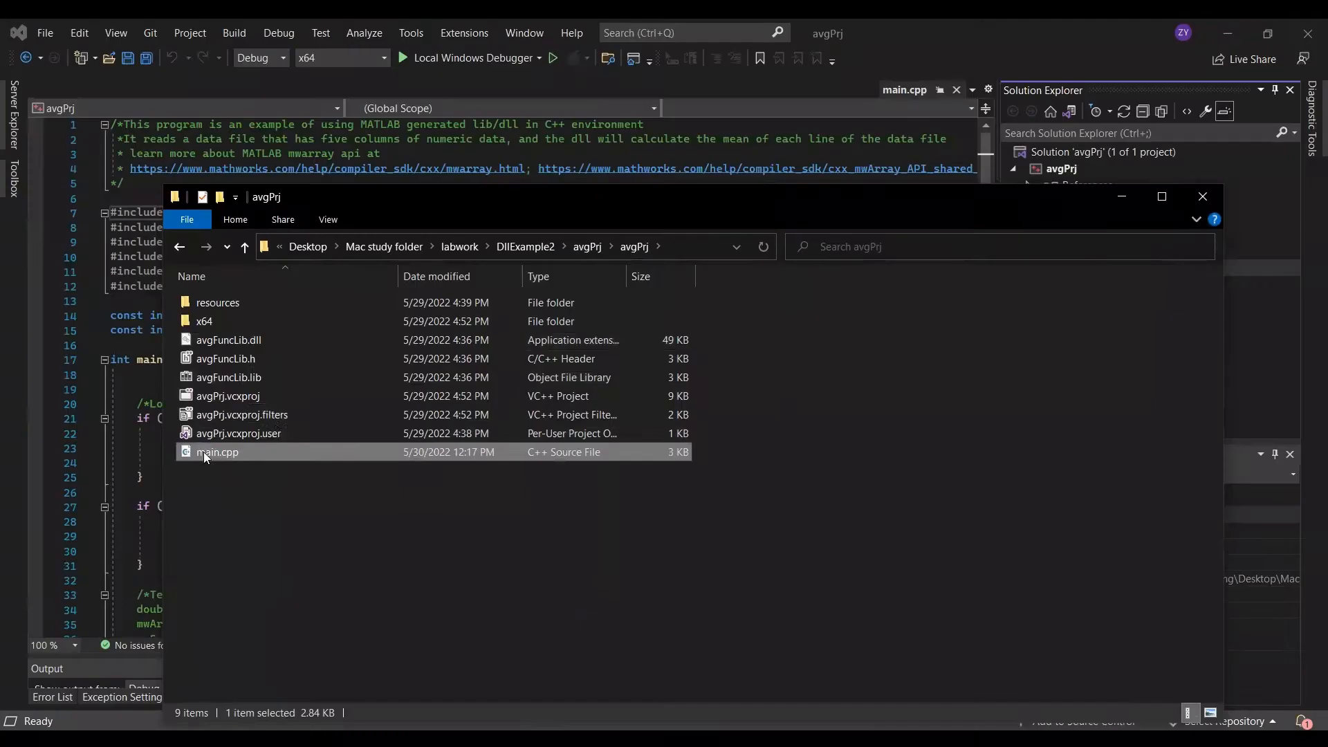
pyautogui.click(237, 483)
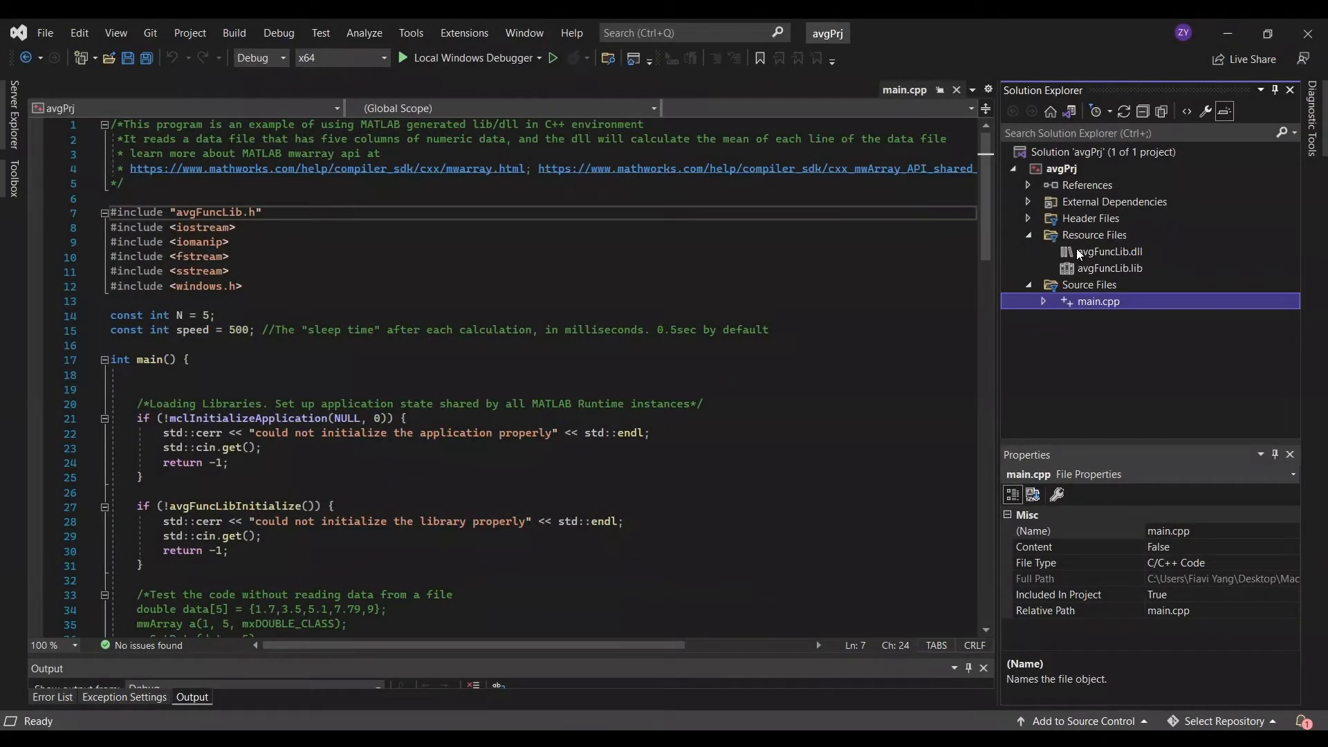
# - Add existing avgFuncLib.dll and avgFuncLib.lib to Resource Files, then bring up avgPrj's context menu
pyautogui.rightClick(1094, 234)
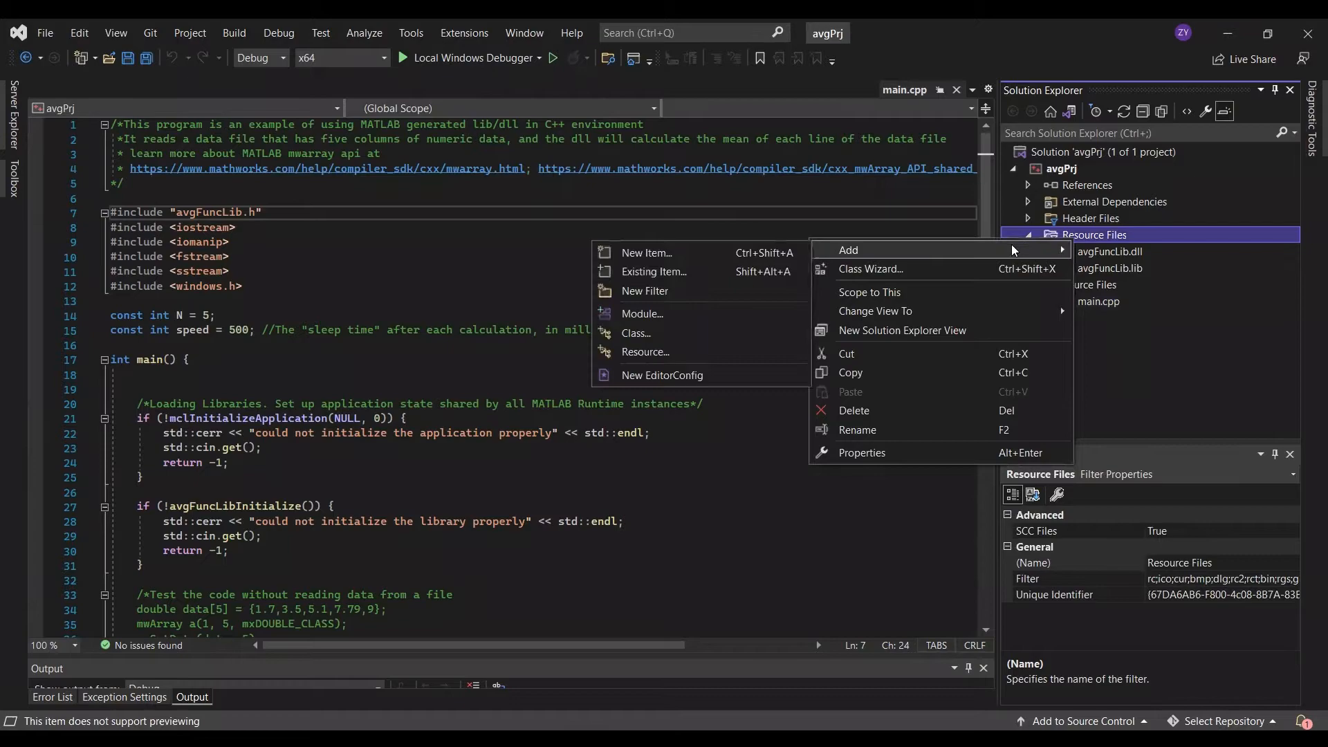
pyautogui.click(653, 271)
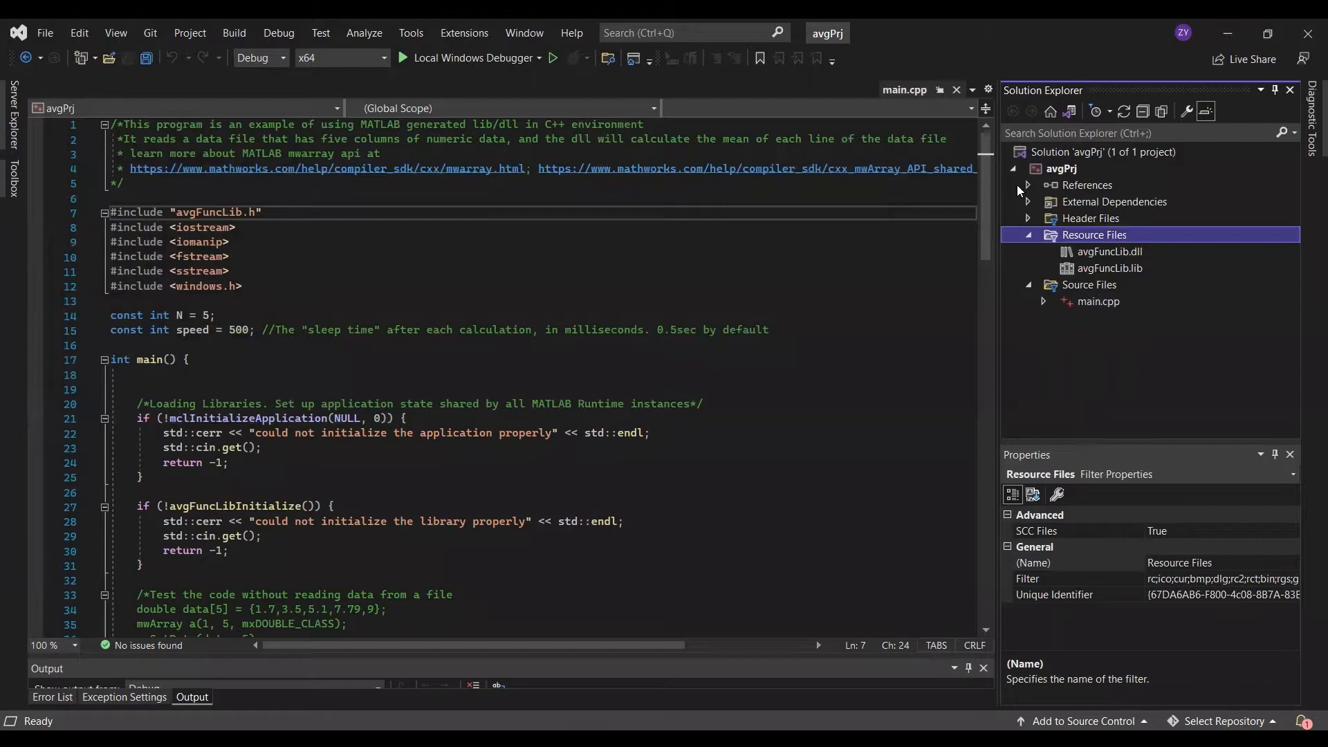
pyautogui.rightClick(1060, 169)
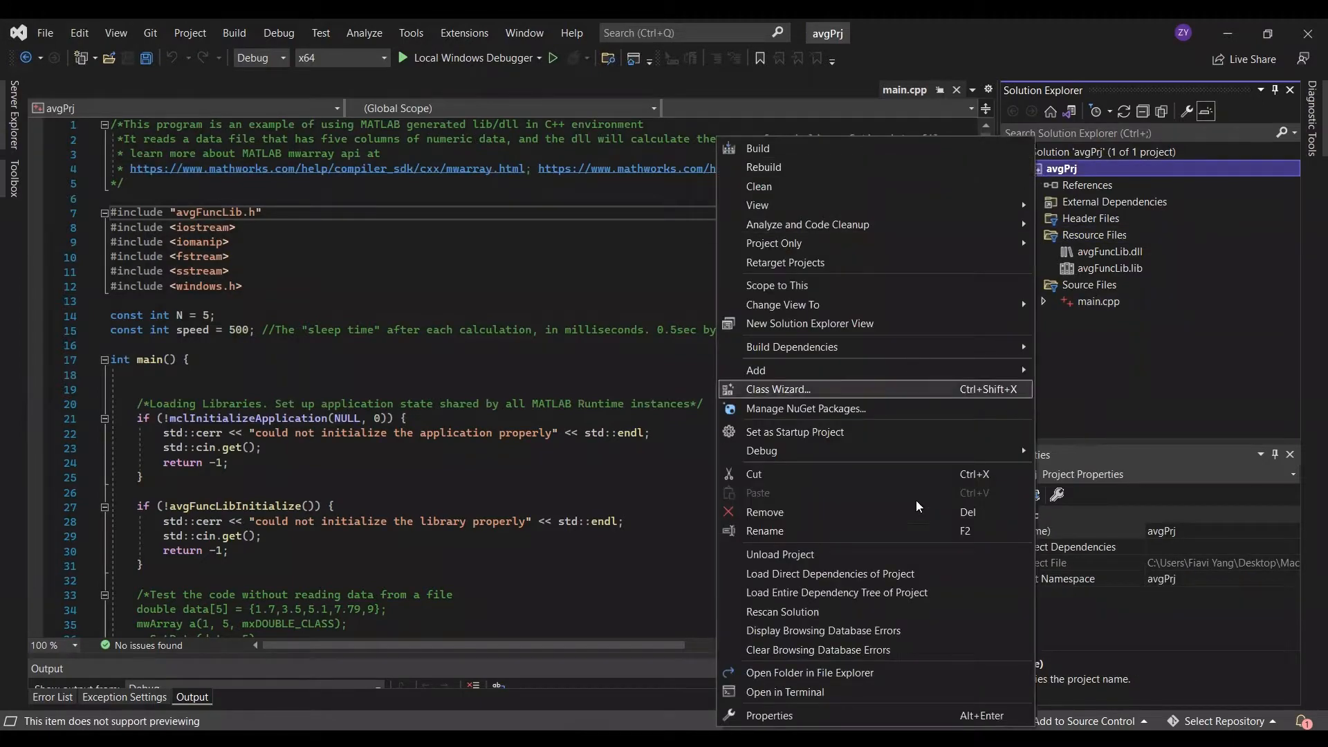
# - Set include and library directories to MATLAB Runtime v912 extern paths, verifying folders in File Explorer
pyautogui.click(768, 715)
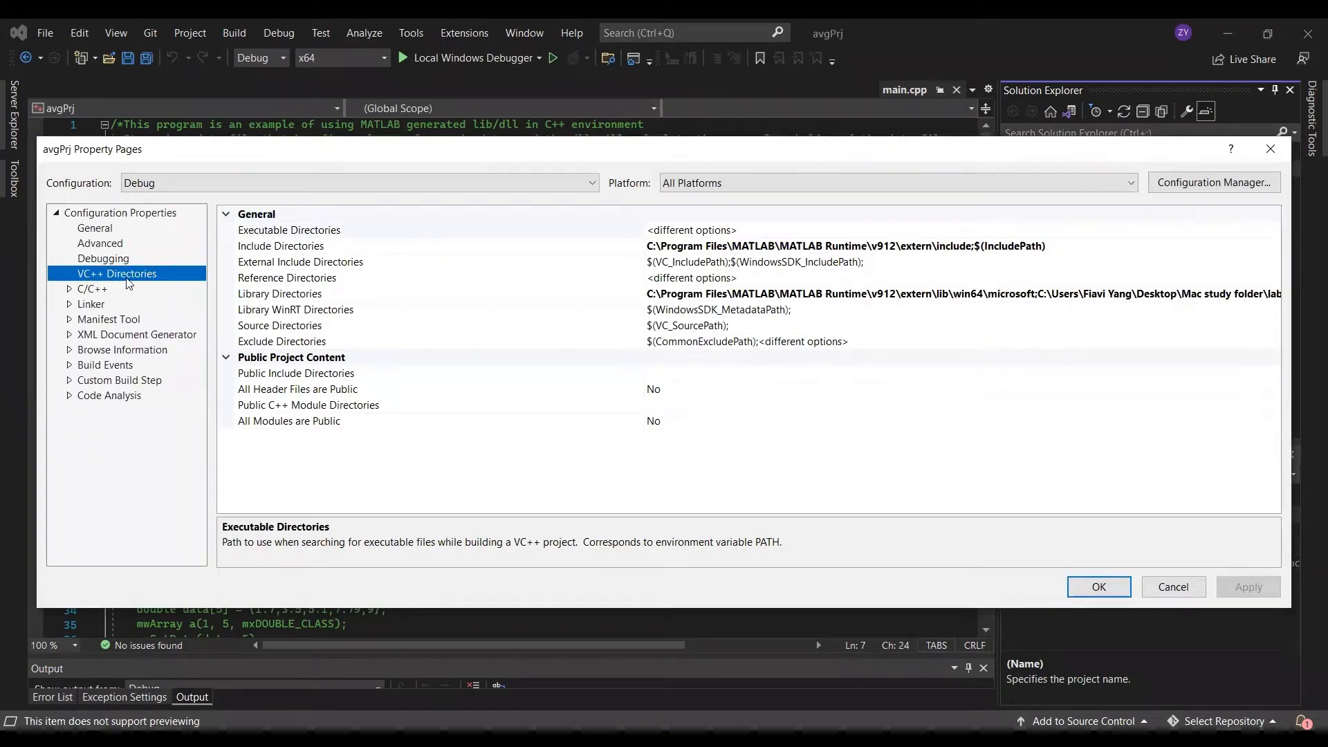
pyautogui.moveTo(1005, 265)
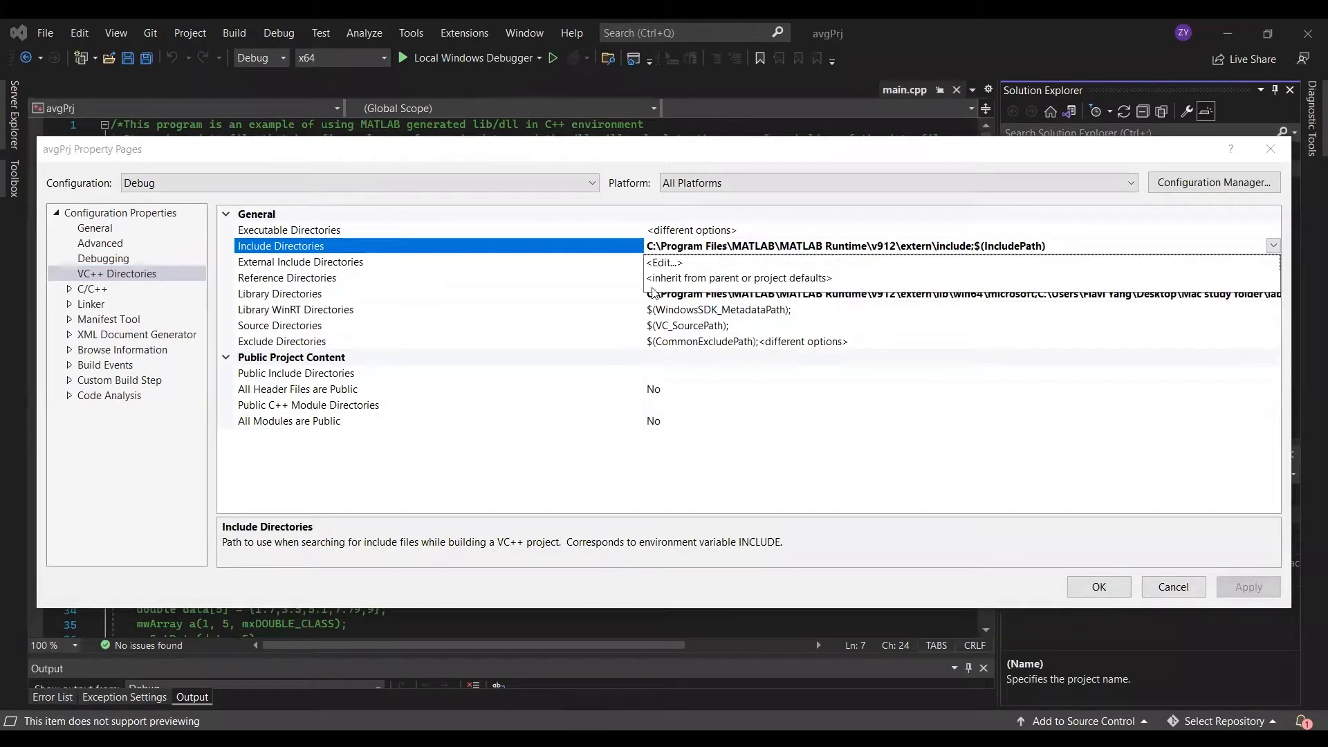
pyautogui.click(665, 263)
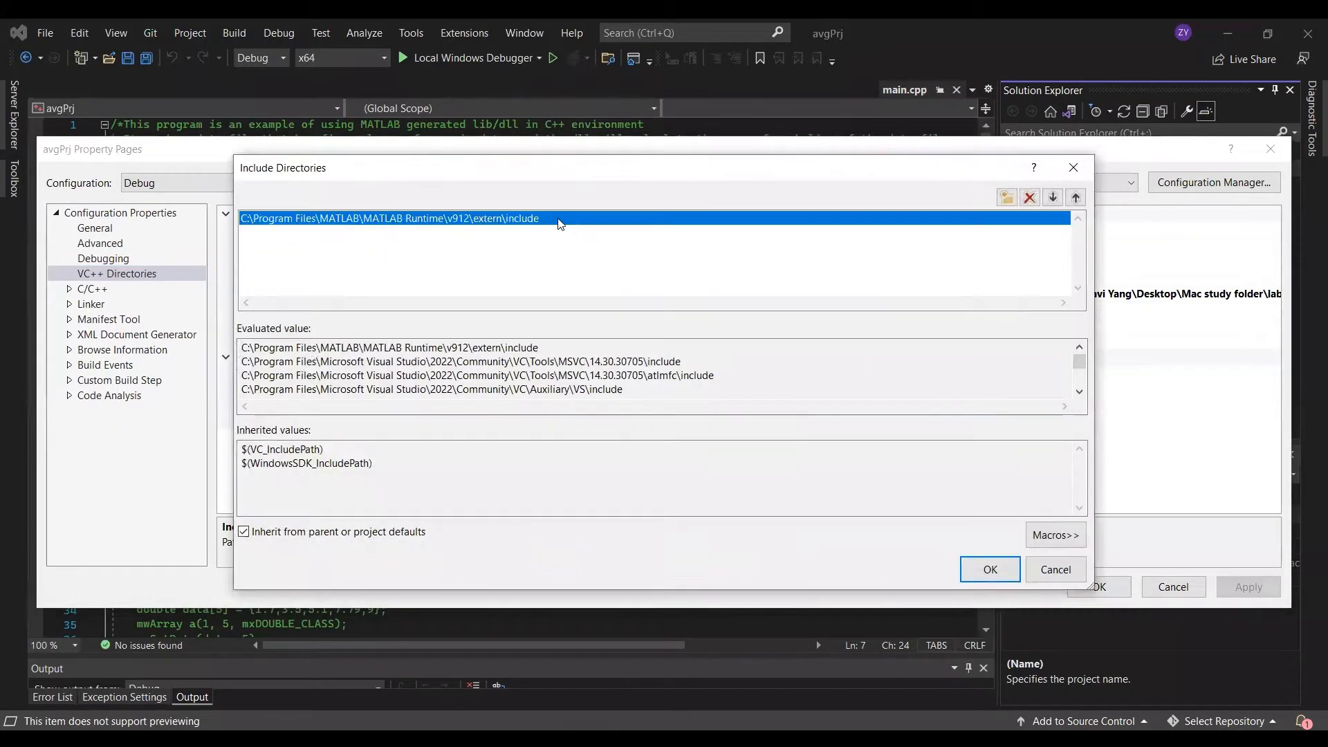
pyautogui.click(389, 218)
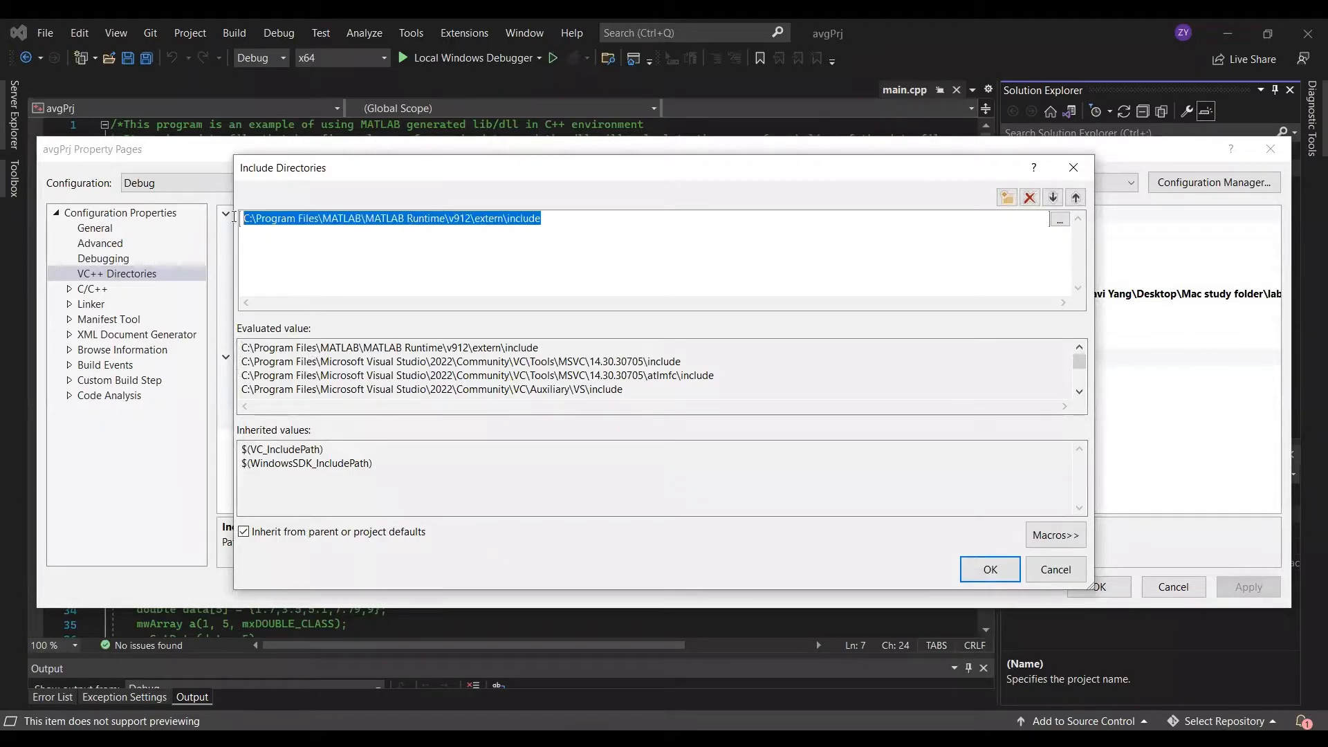
pyautogui.click(389, 218)
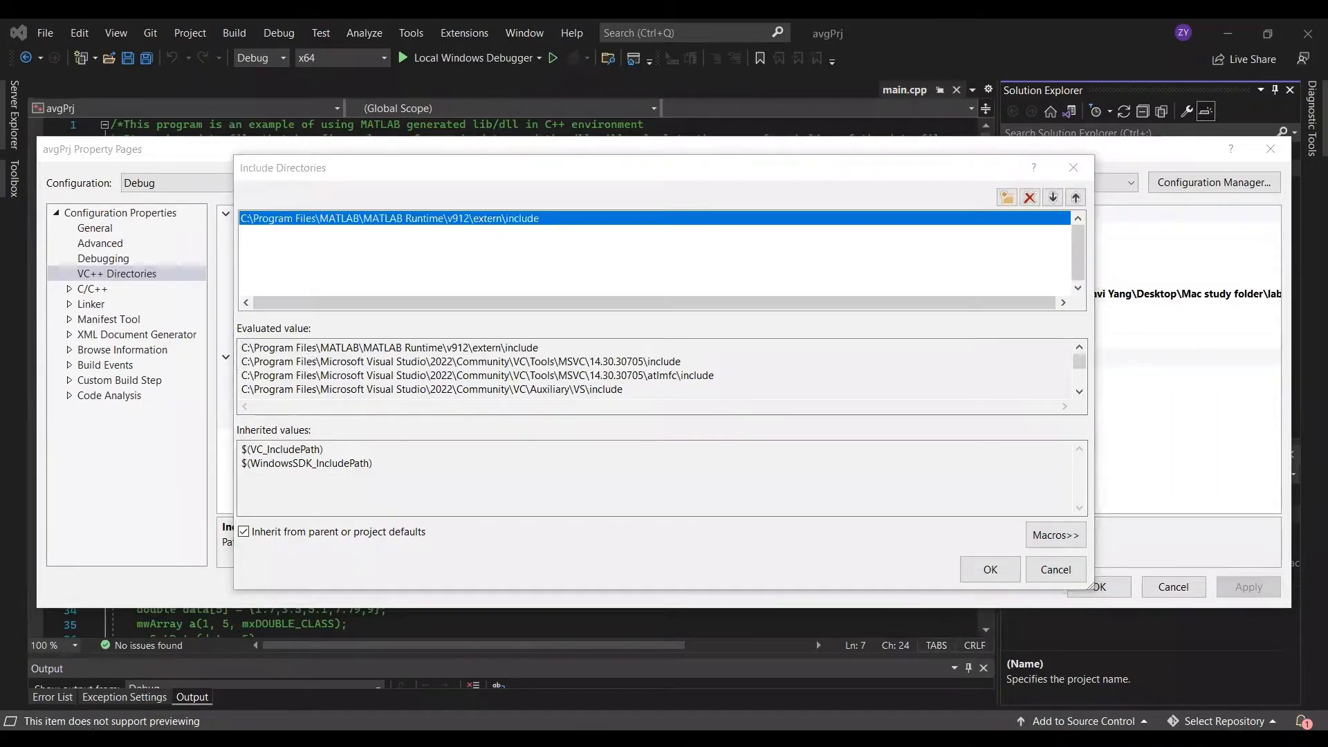
pyautogui.click(1008, 197)
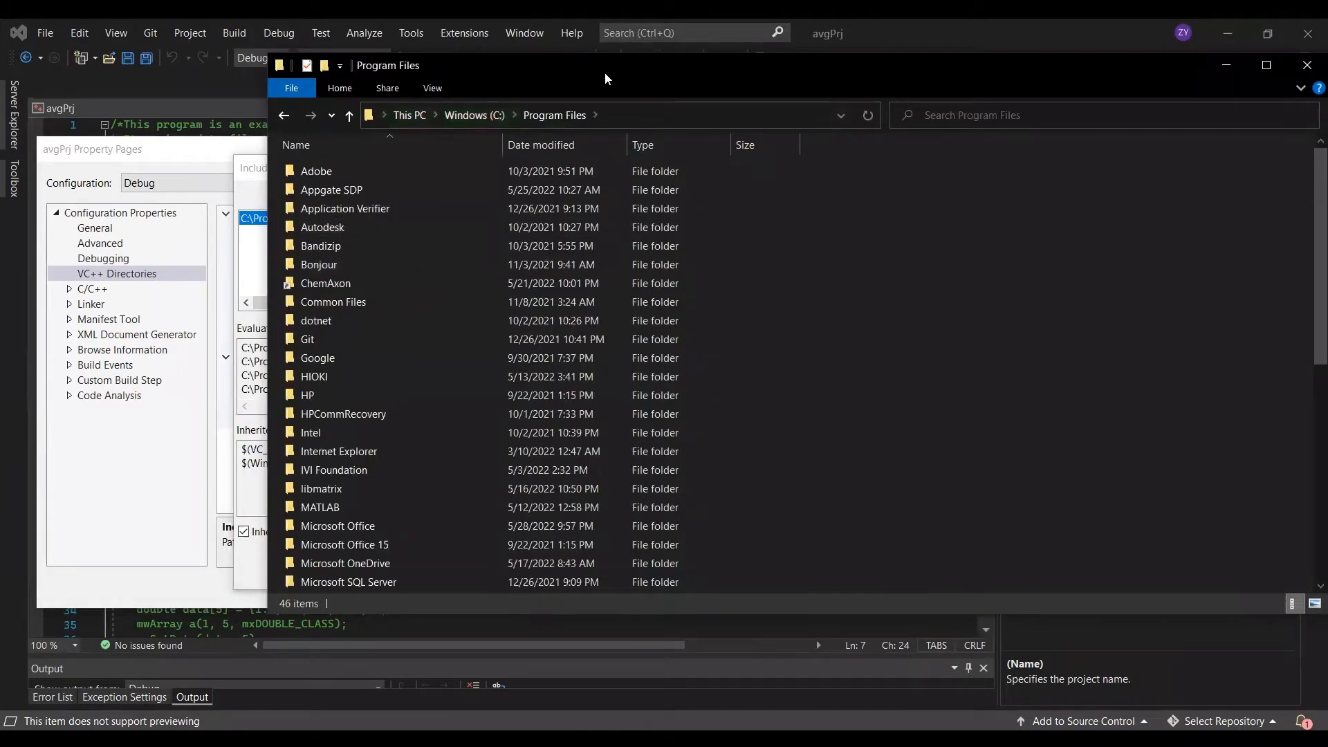
pyautogui.doubleClick(320, 507)
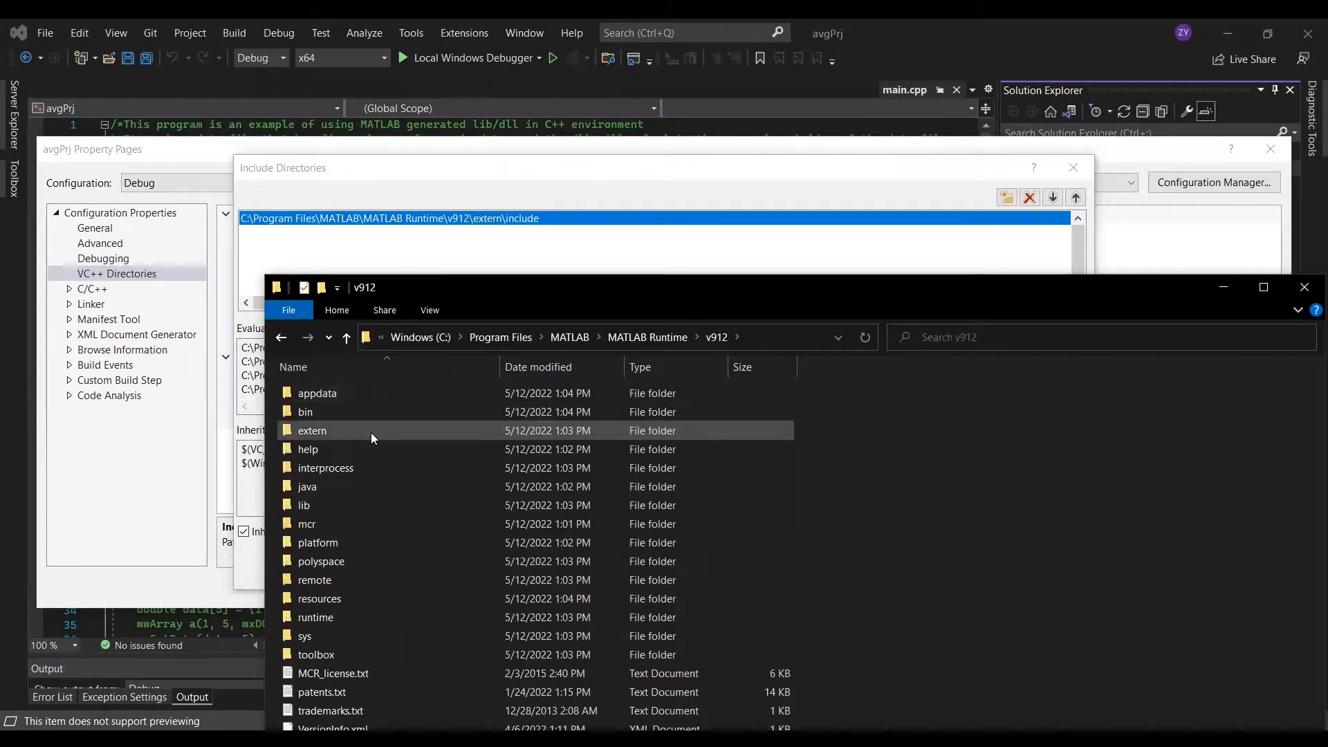
pyautogui.doubleClick(312, 431)
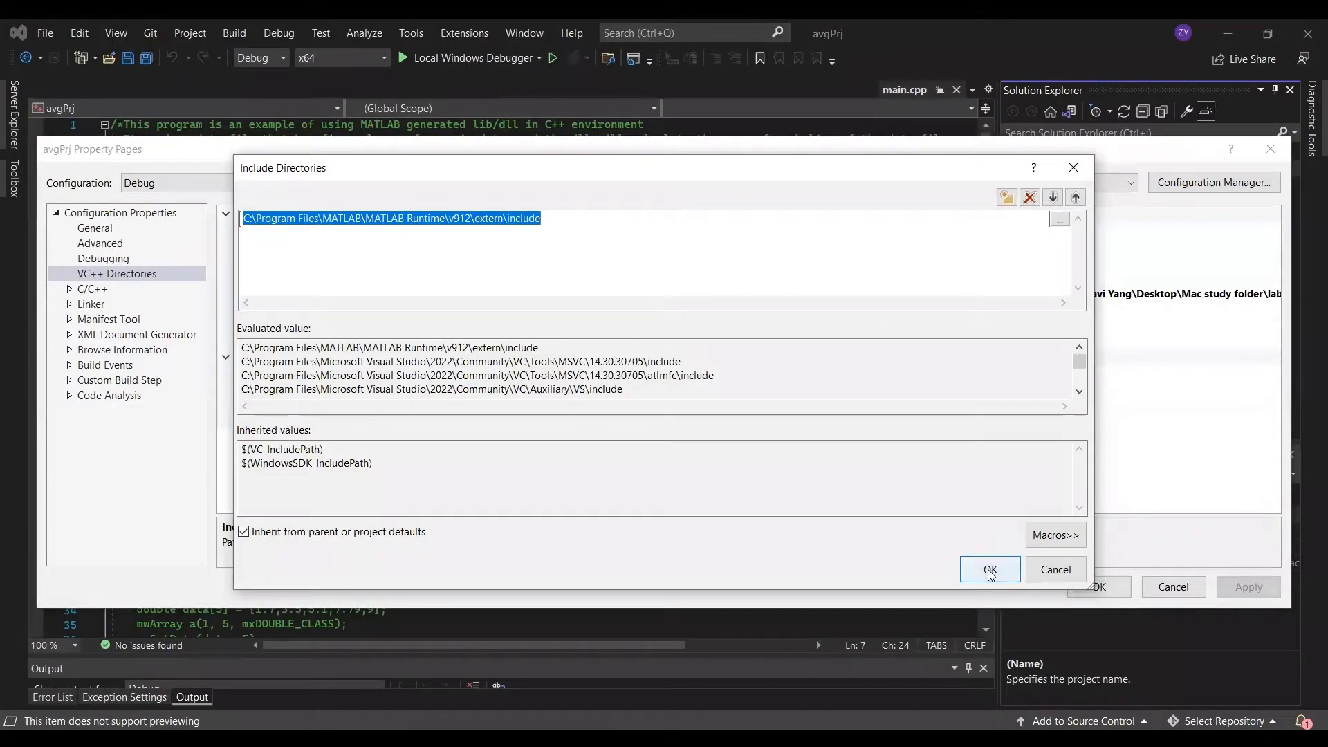
pyautogui.click(989, 569)
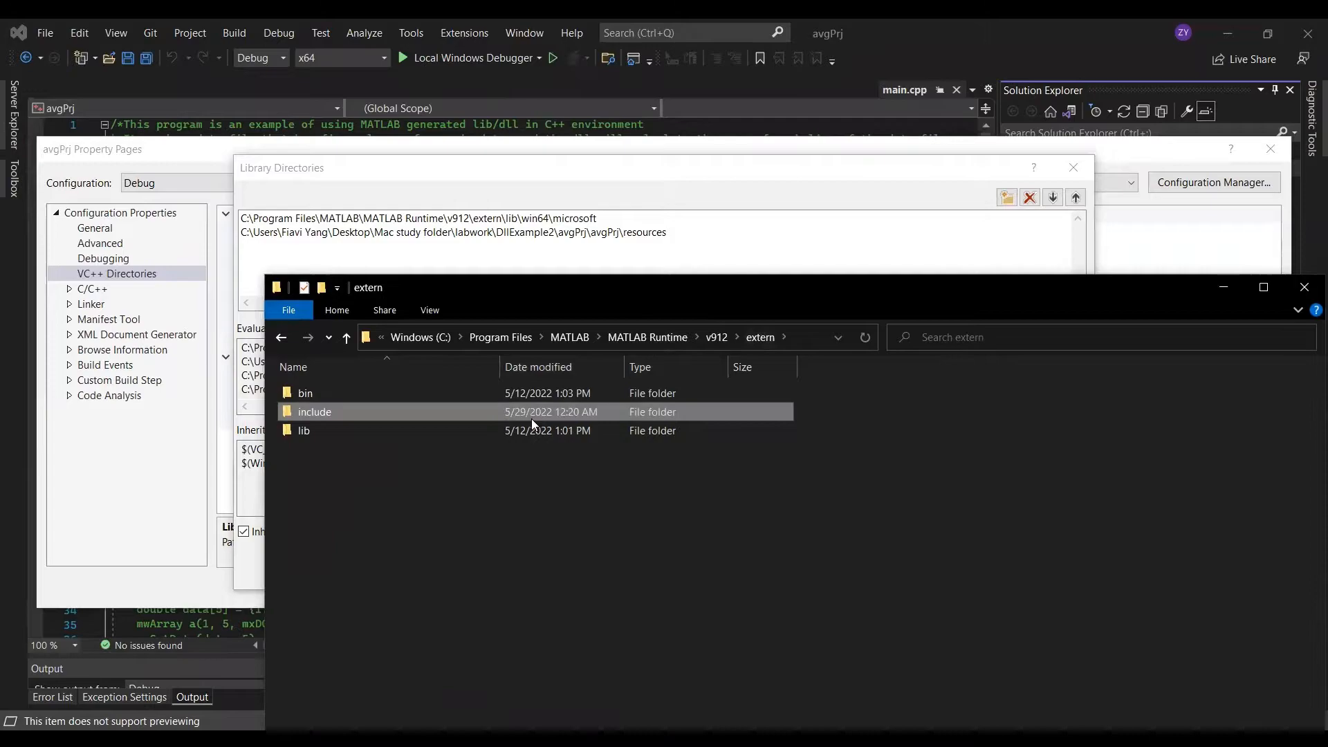
pyautogui.doubleClick(303, 430)
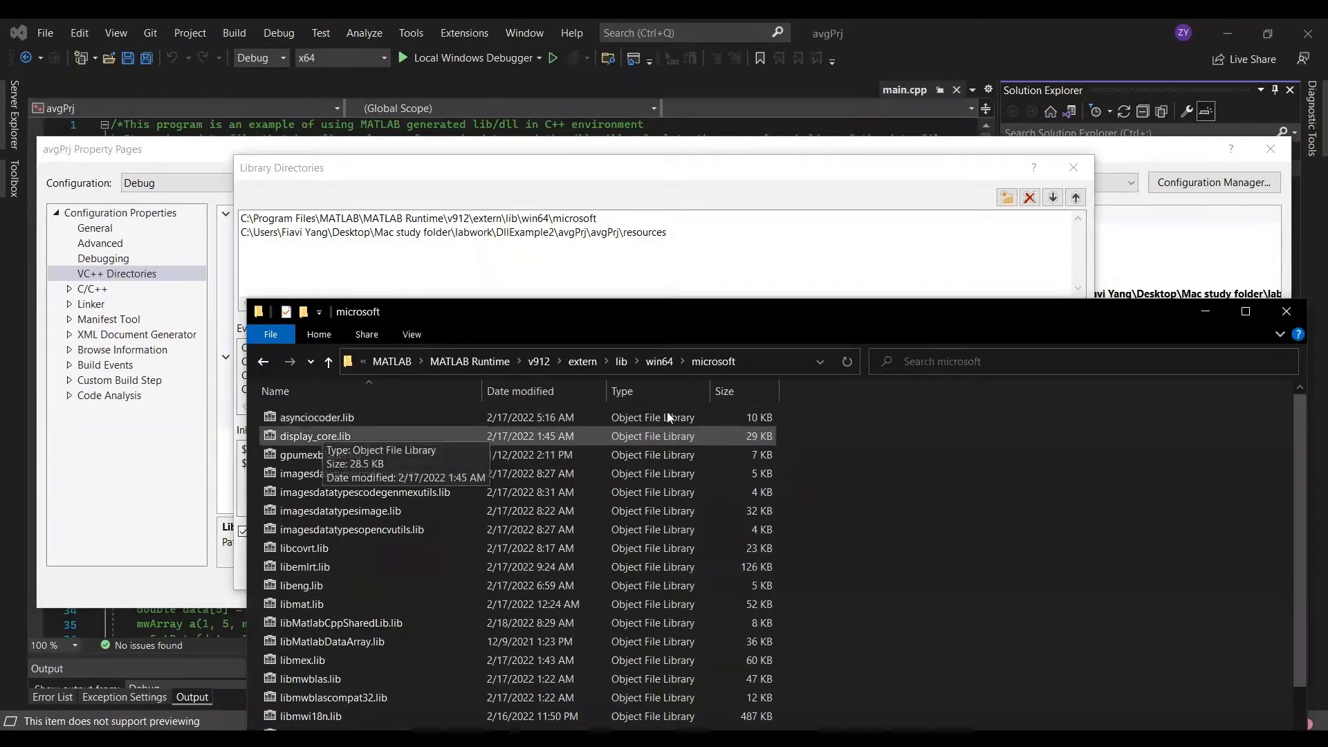
pyautogui.click(534, 361)
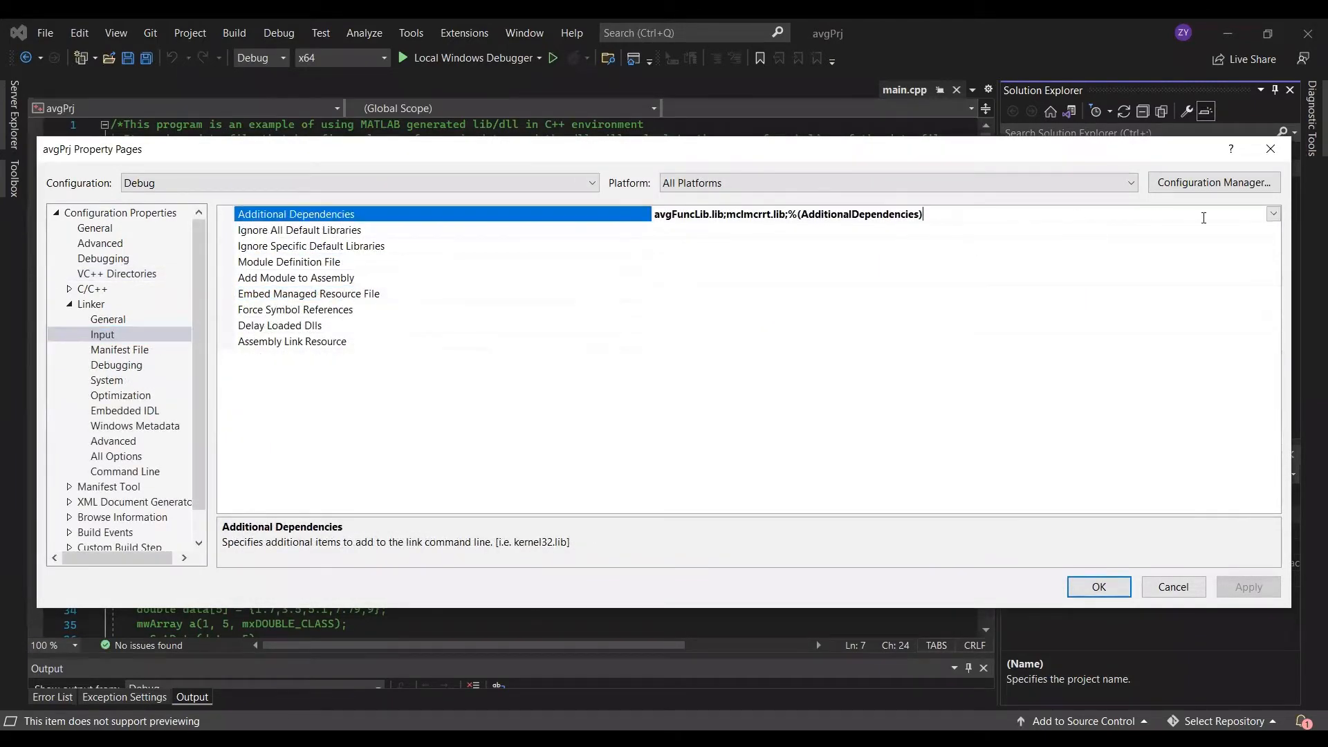
# - Link avgFuncLib.lib and mclmcrrt.lib, add the resources library directory, and close Property Pages
pyautogui.click(1273, 214)
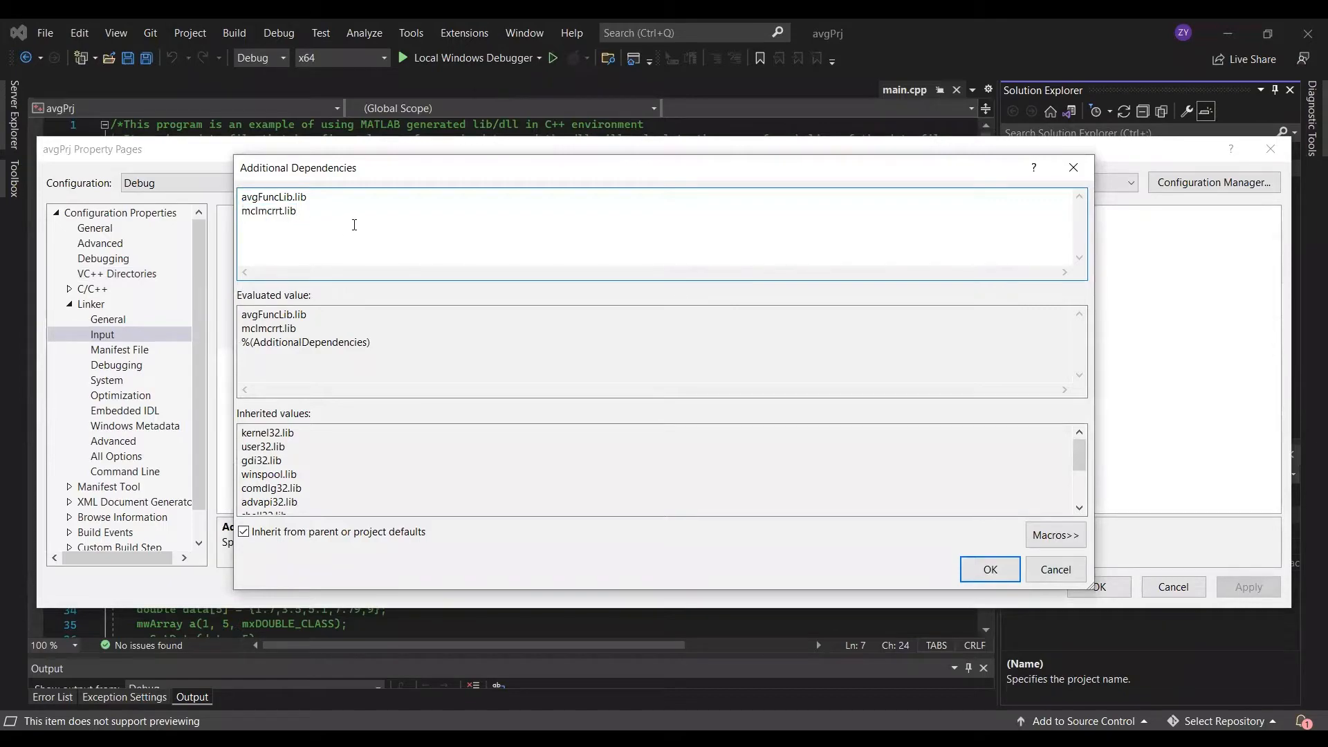
pyautogui.click(297, 211)
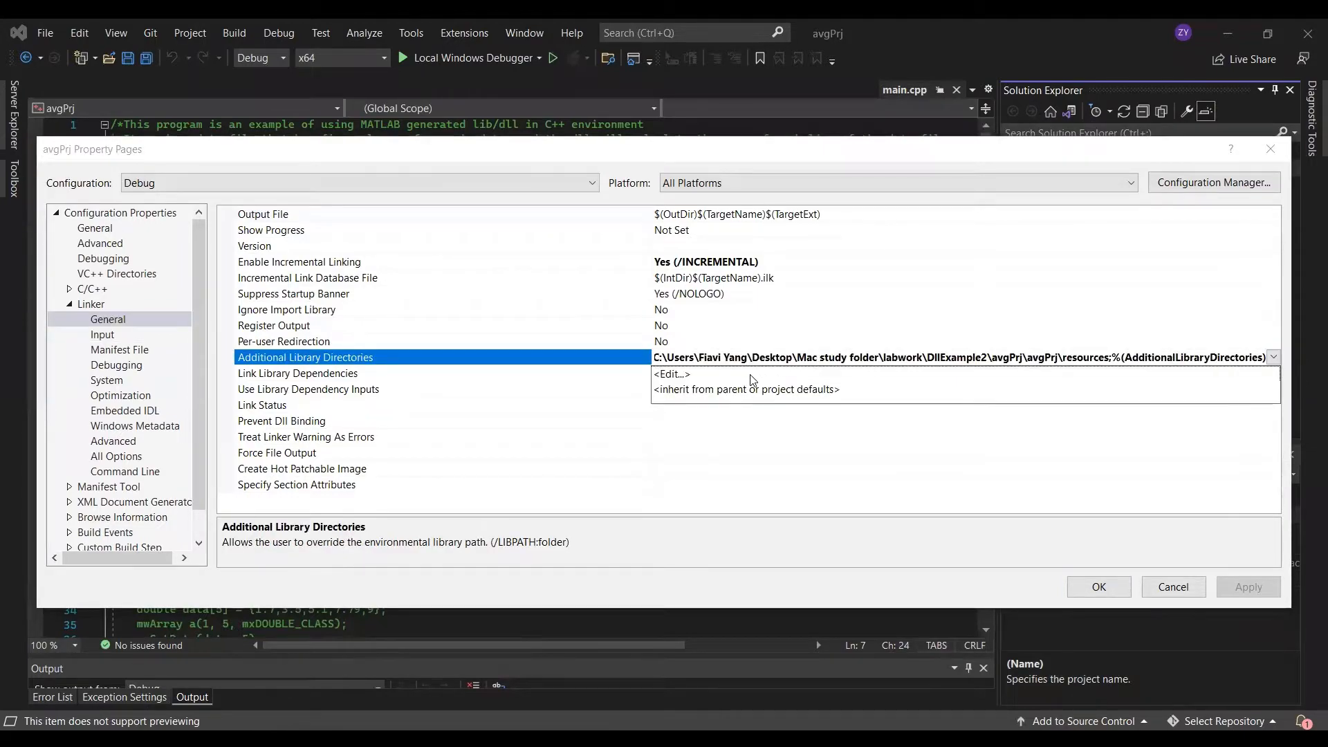
pyautogui.click(670, 374)
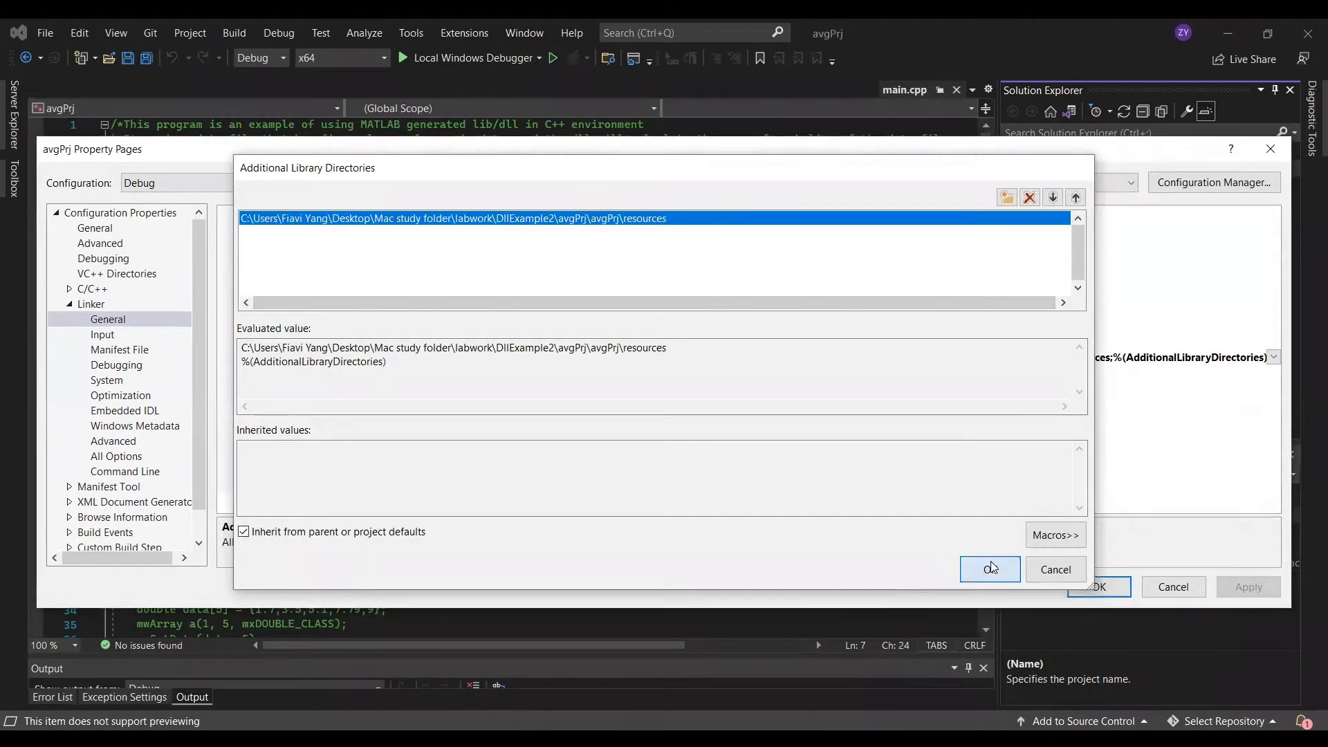
pyautogui.click(989, 569)
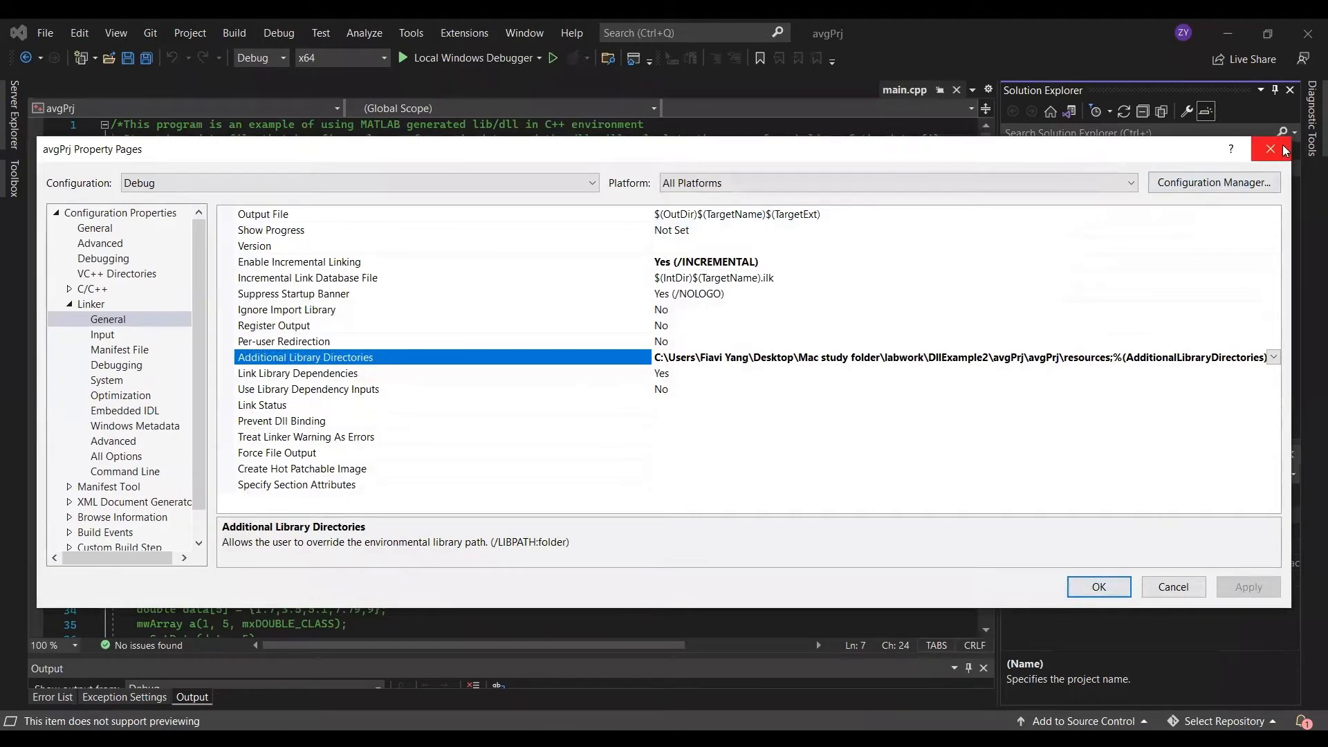
pyautogui.click(1270, 149)
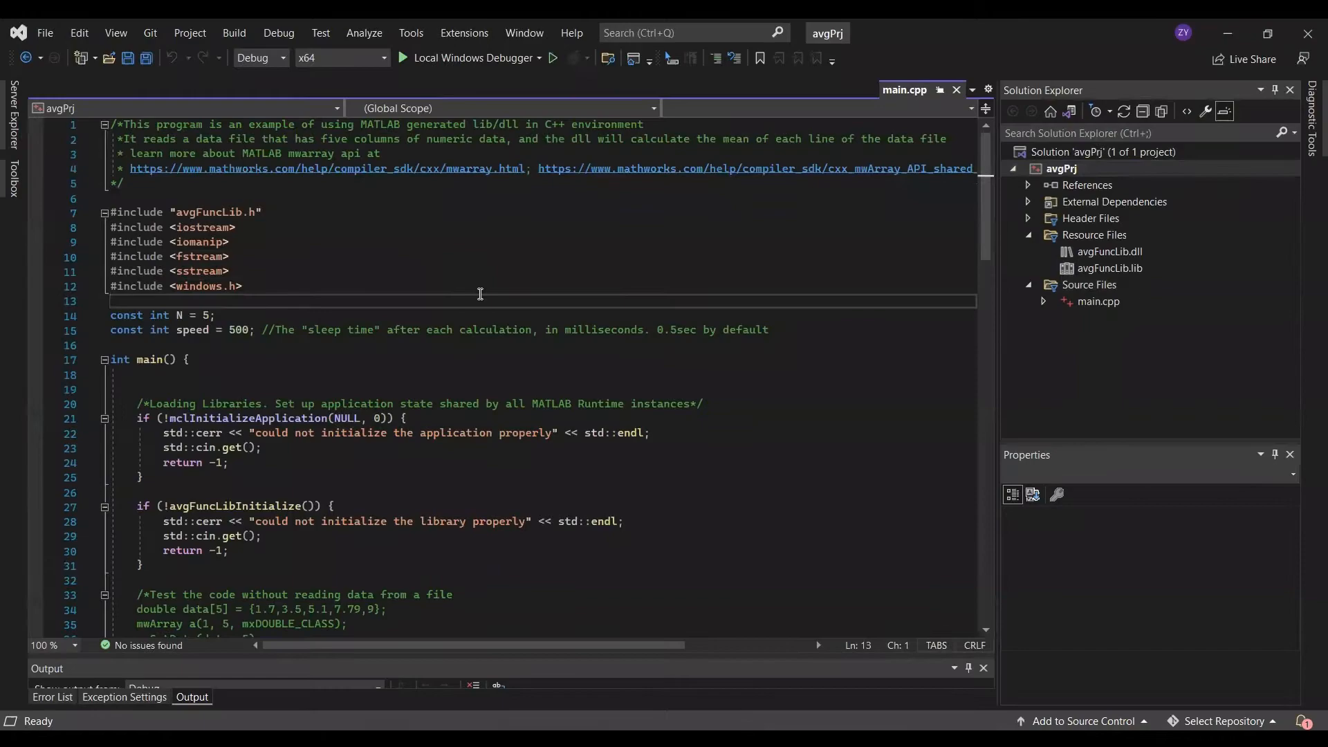
# - Build avgPrj and enlarge the Output pane to read the build log
pyautogui.click(1063, 168)
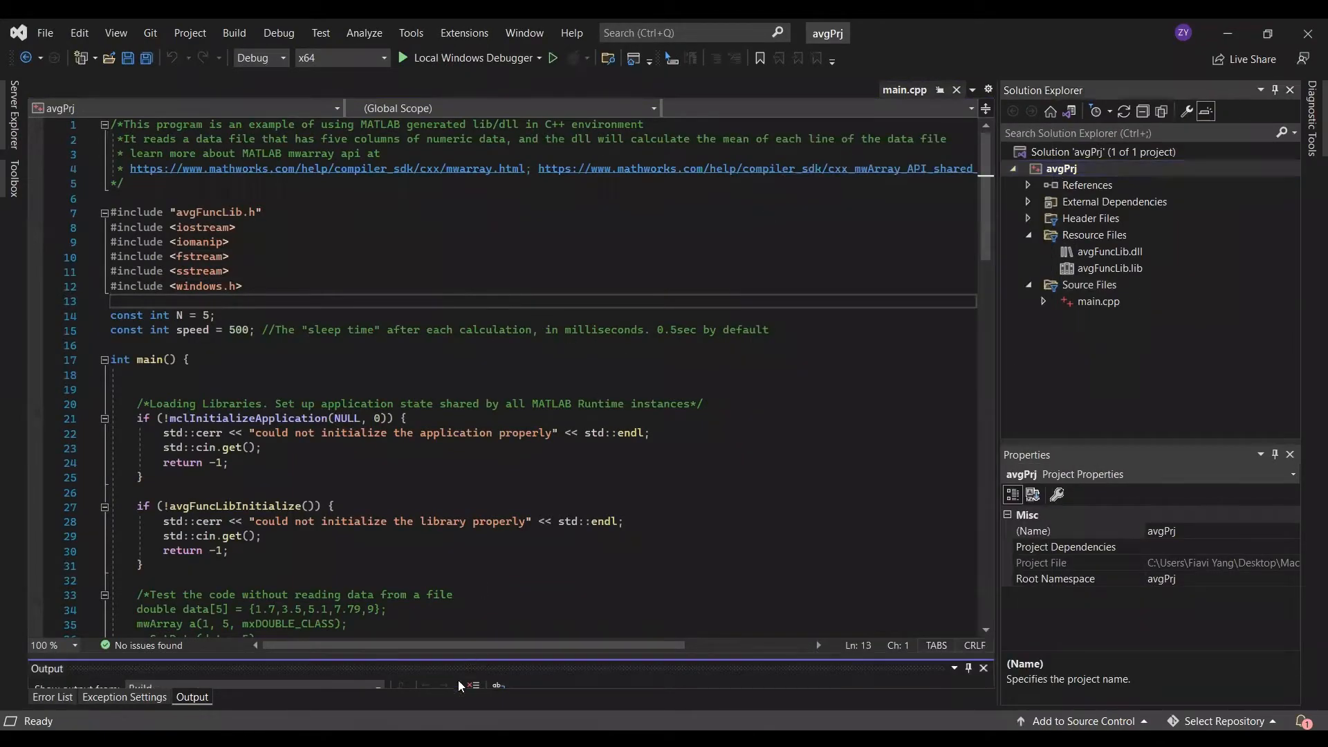
pyautogui.moveTo(487, 669); pyautogui.dragTo(487, 497)
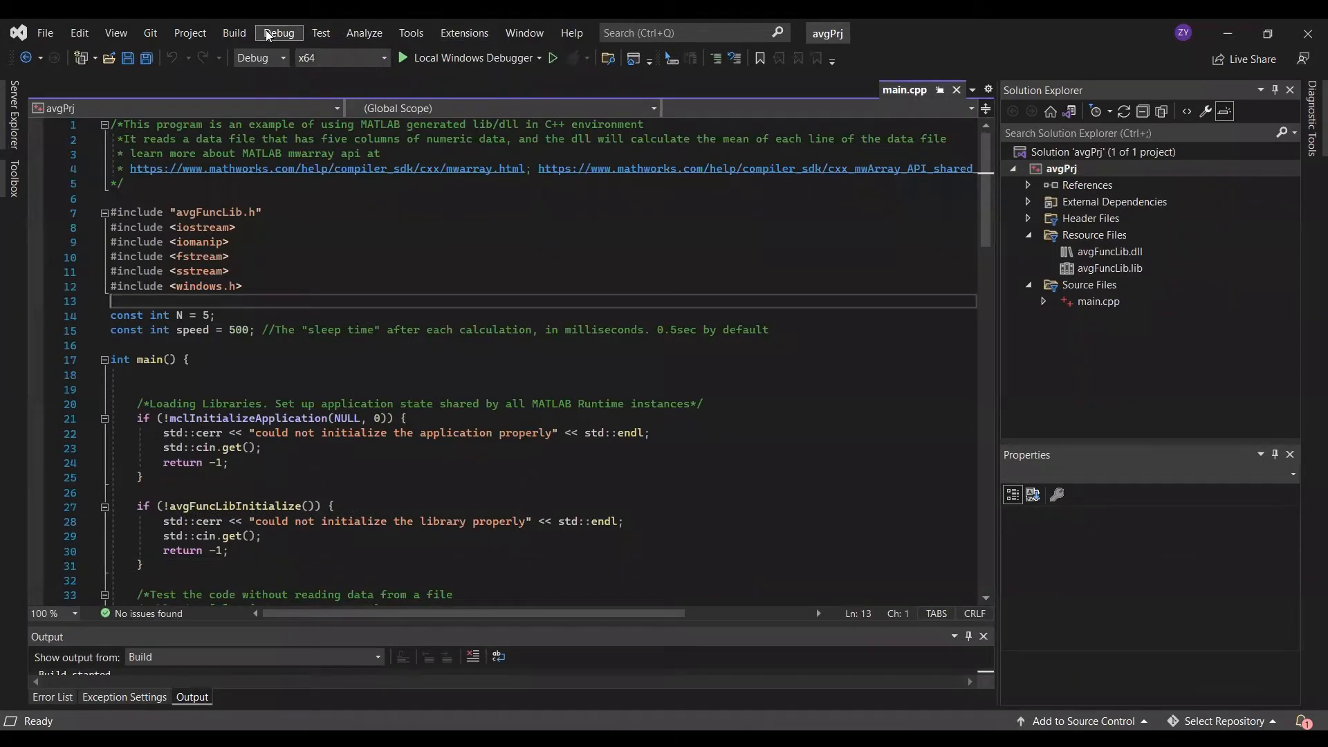
pyautogui.click(279, 32)
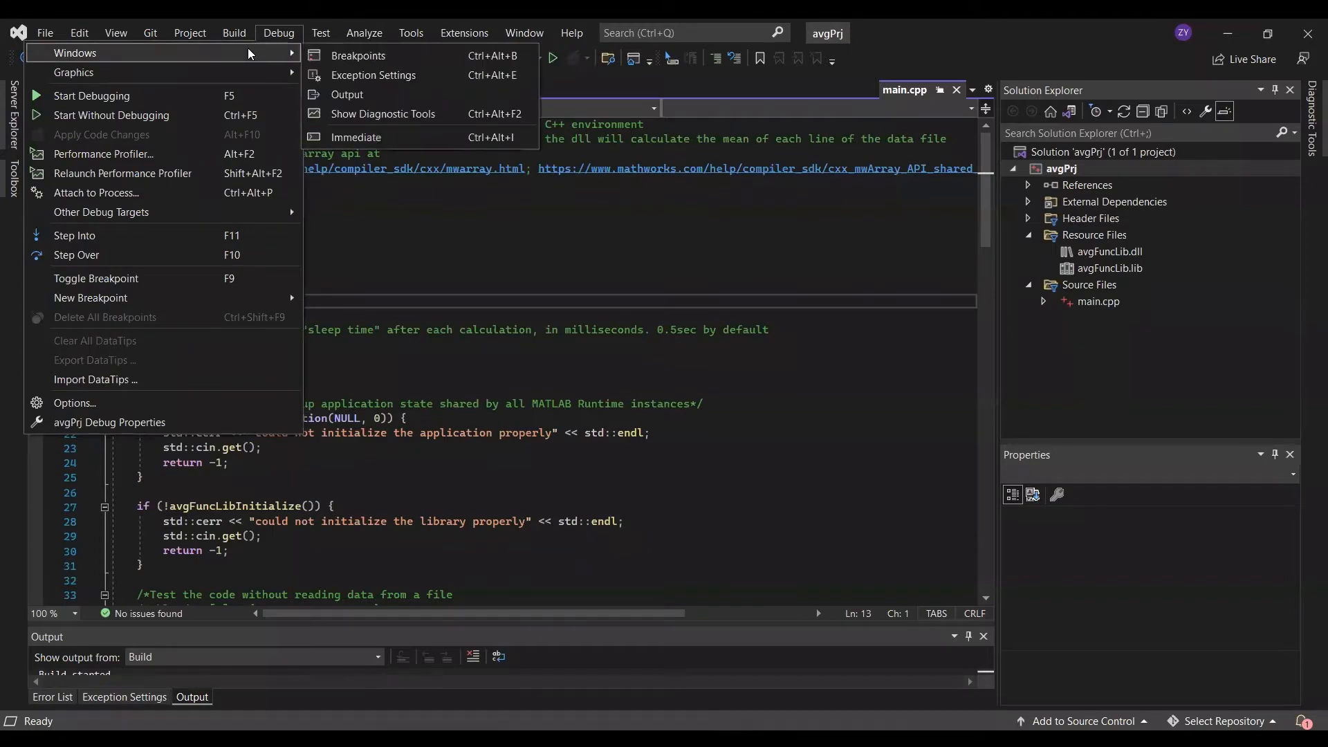
pyautogui.click(355, 82)
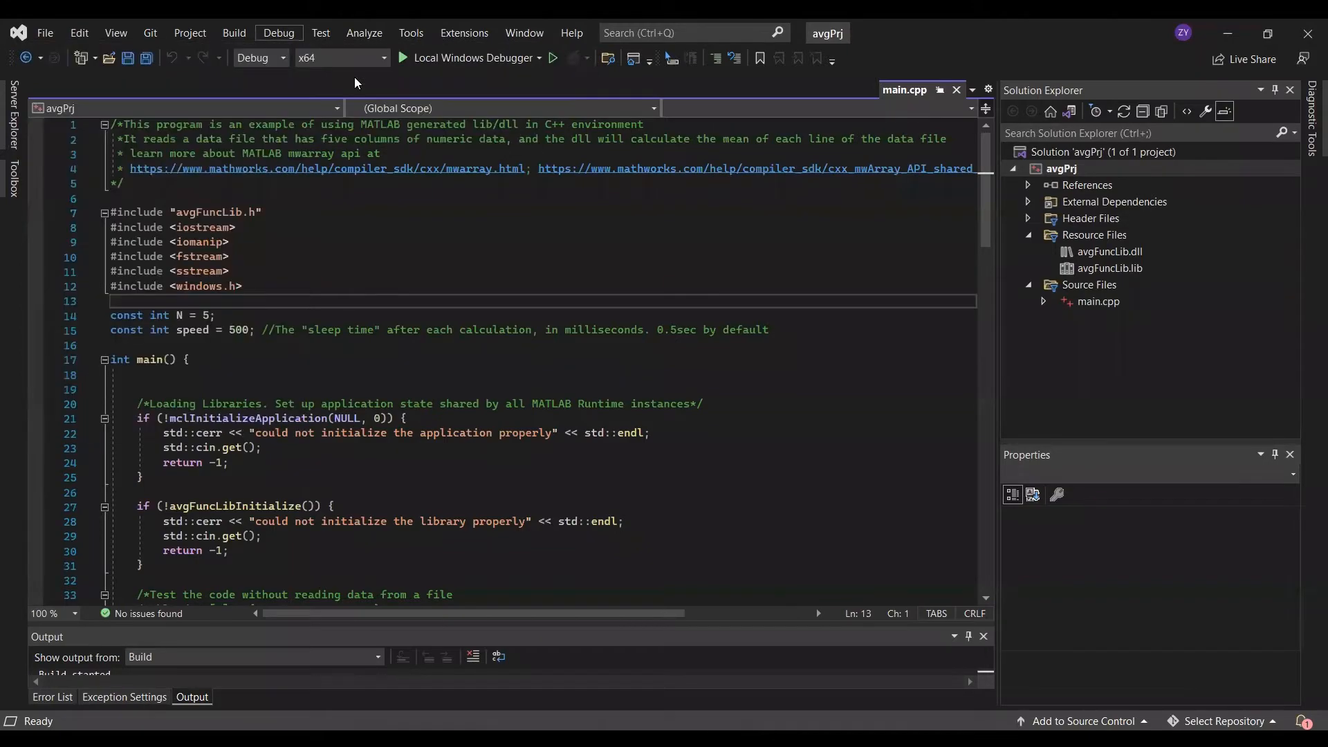
pyautogui.click(124, 697)
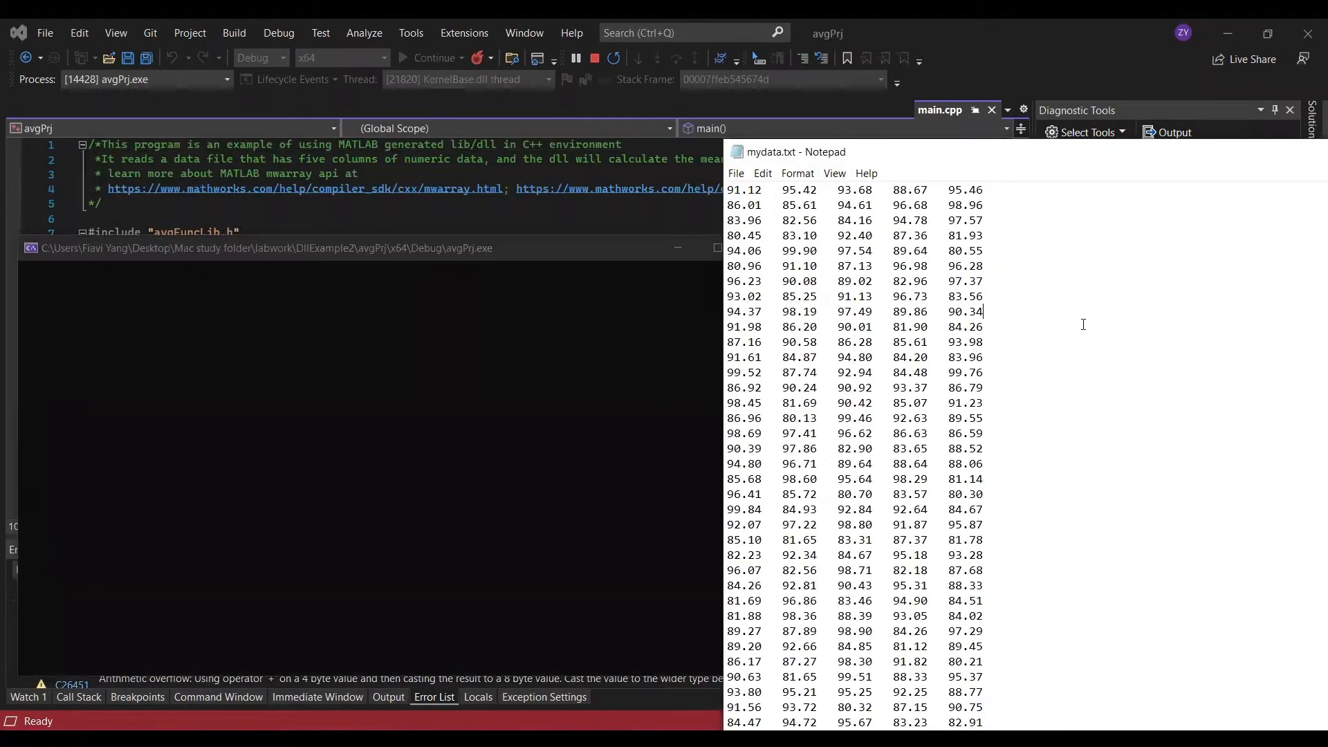
pyautogui.moveTo(1075, 328)
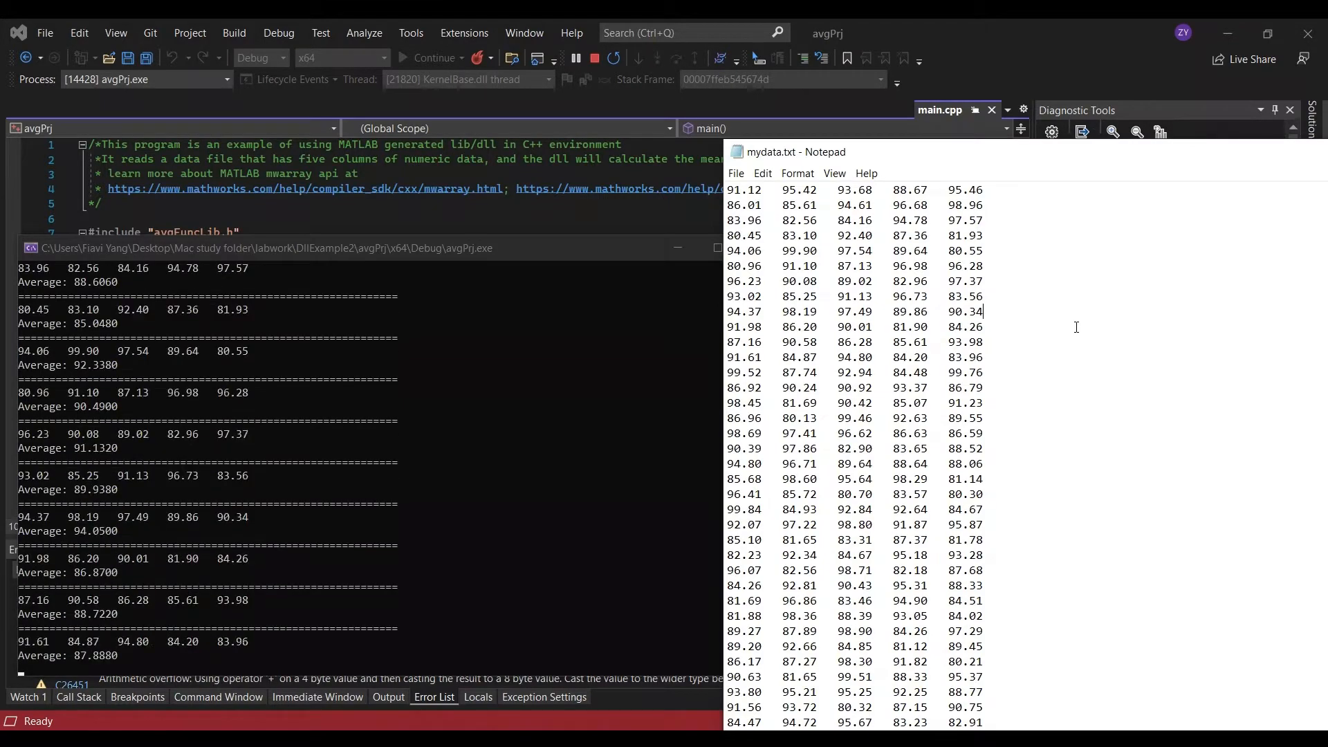
# - Compare the console's per-line averages against mydata.txt in Notepad
pyautogui.scroll(-3)
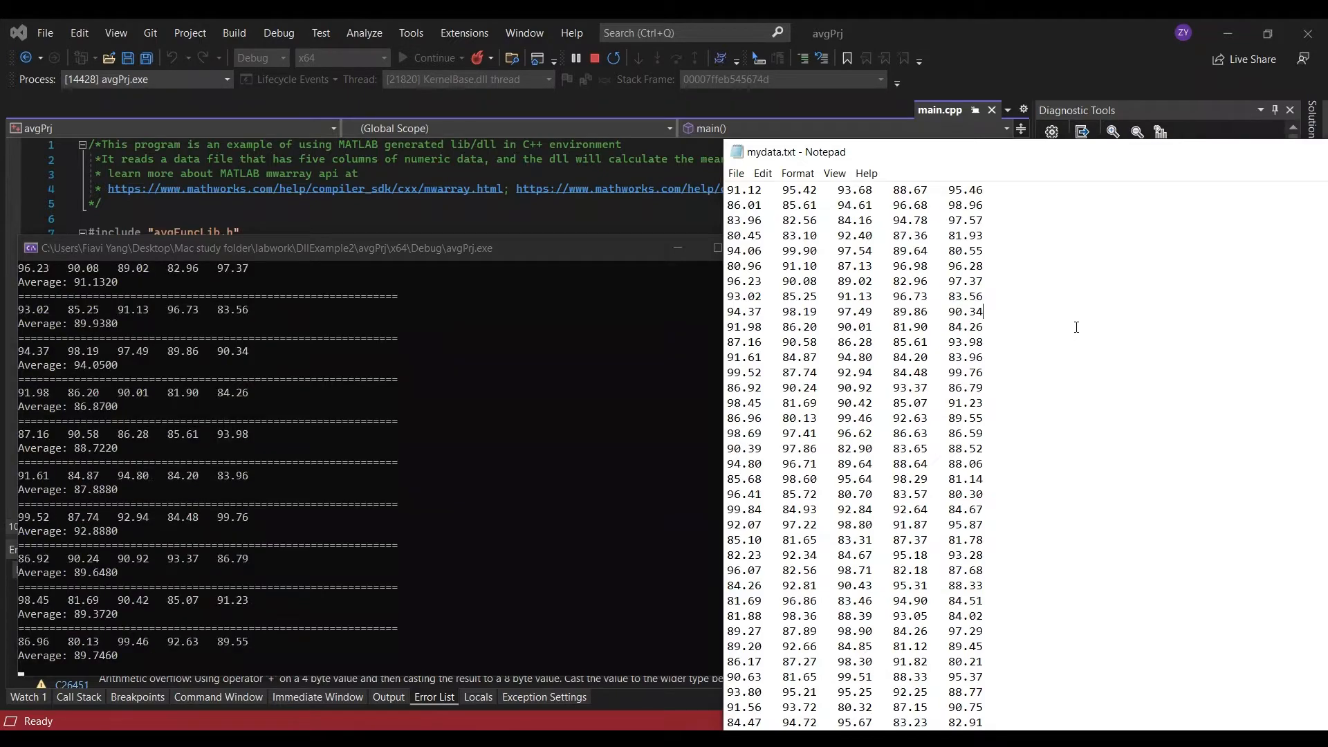
pyautogui.click(642, 57)
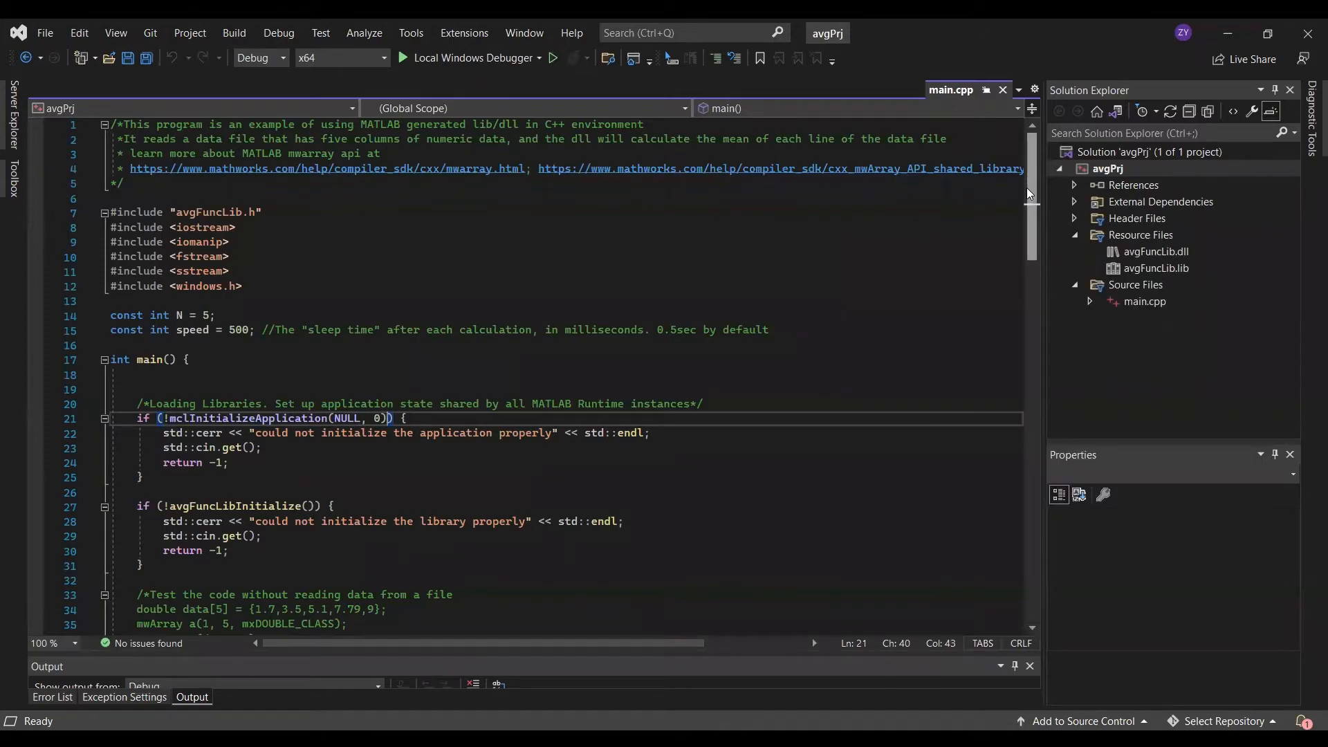
pyautogui.scroll(-3)
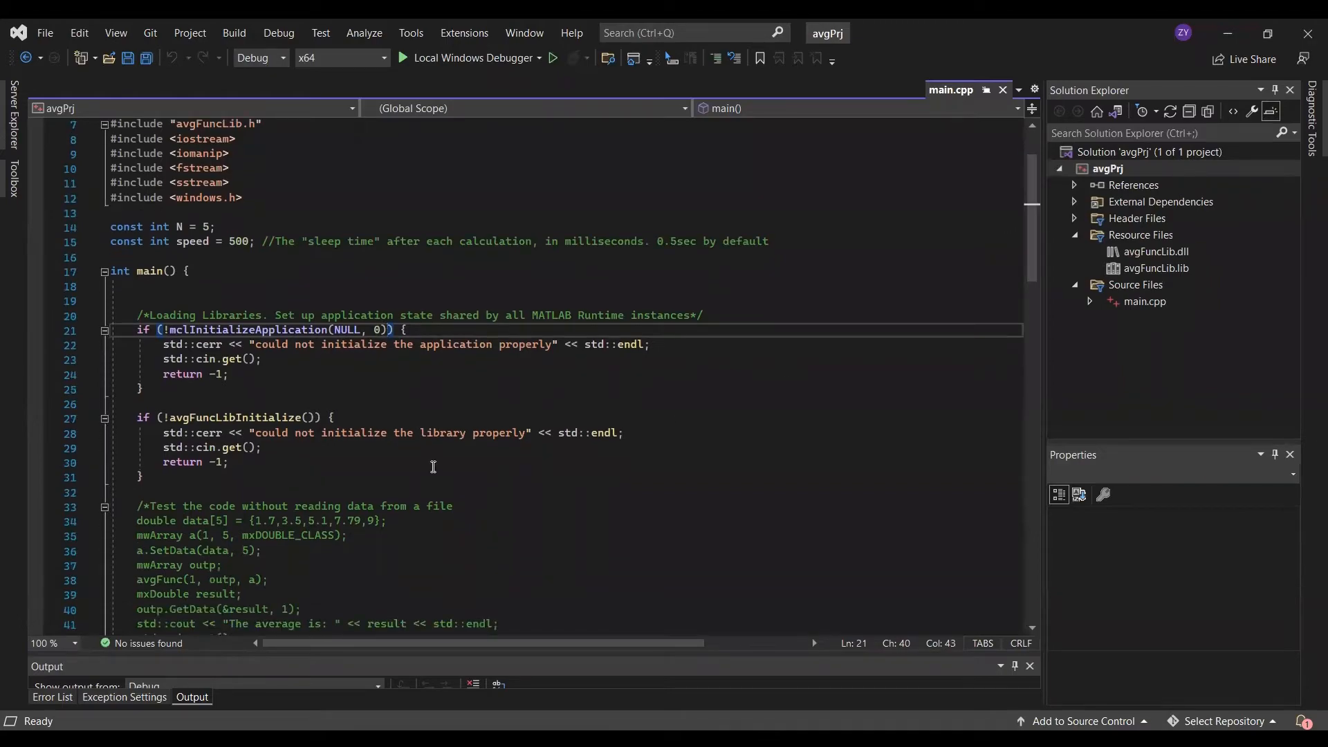
pyautogui.moveTo(138, 315); pyautogui.dragTo(144, 477)
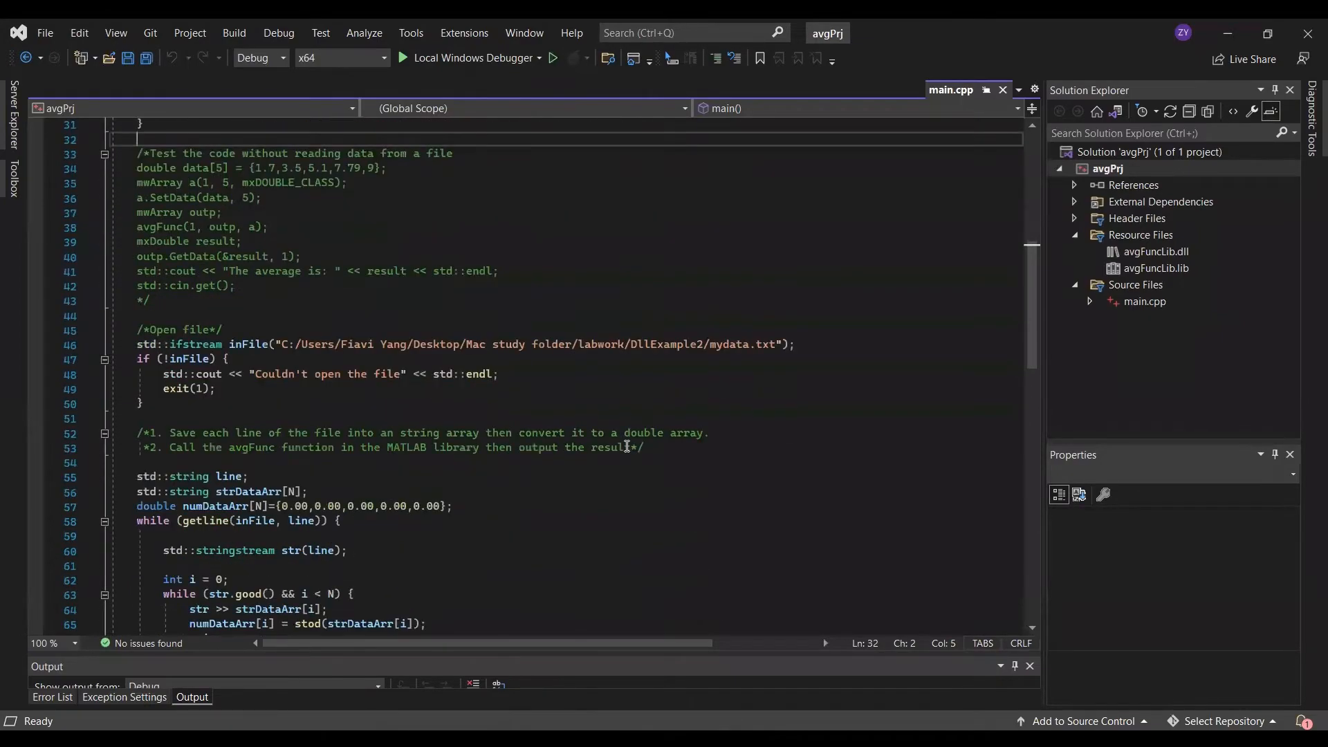
pyautogui.scroll(-3)
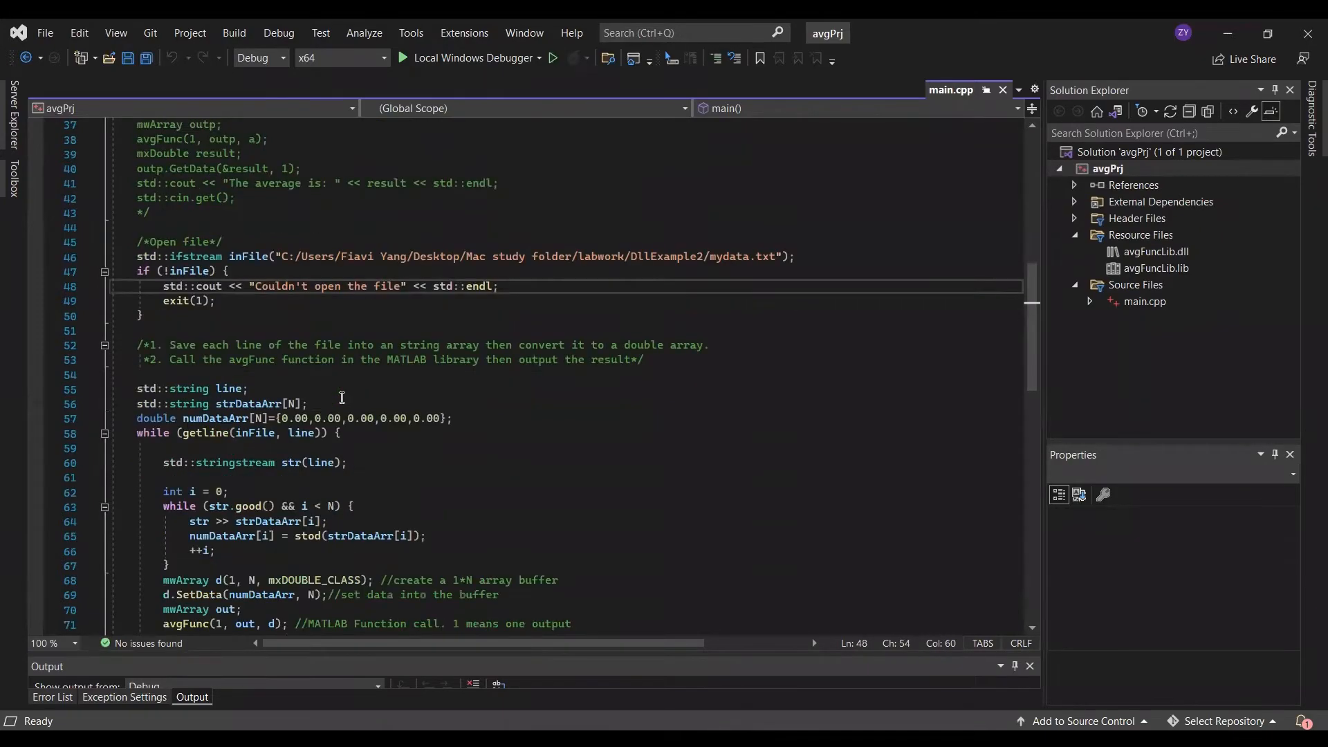
pyautogui.scroll(-3)
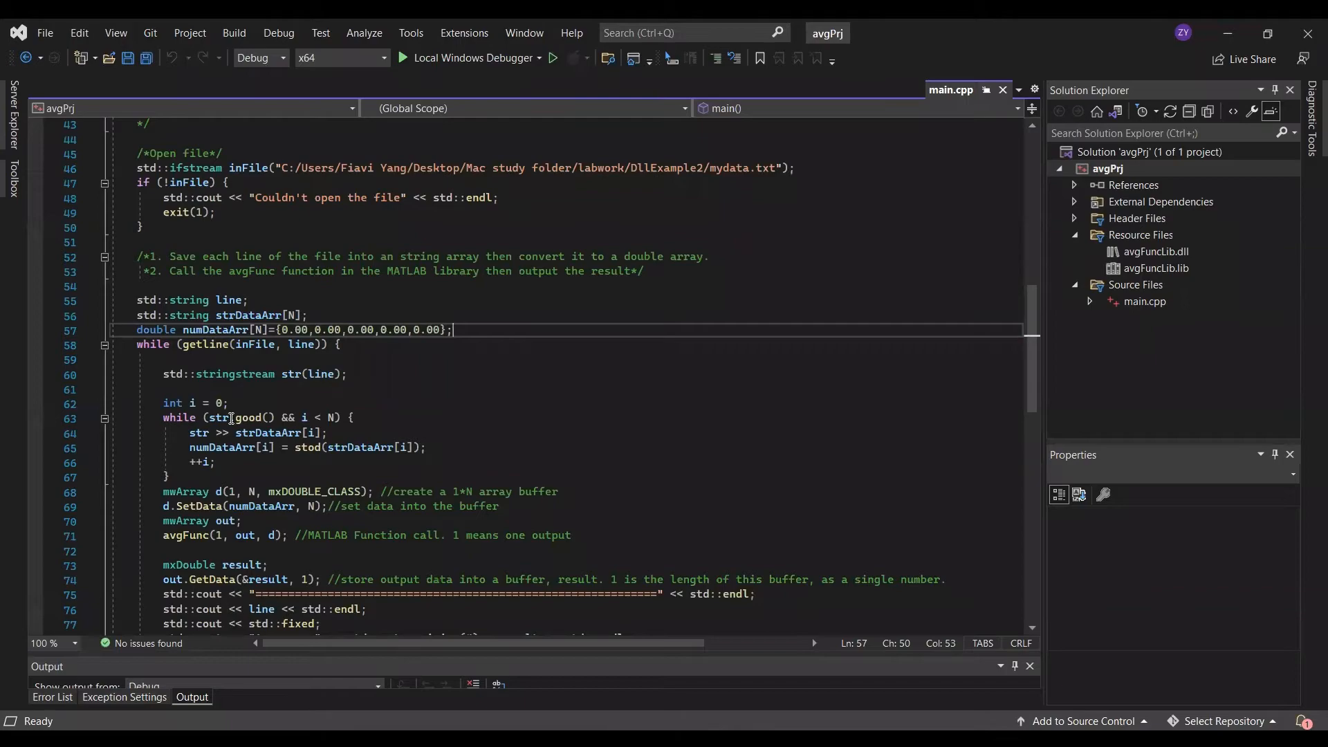
pyautogui.moveTo(361, 432)
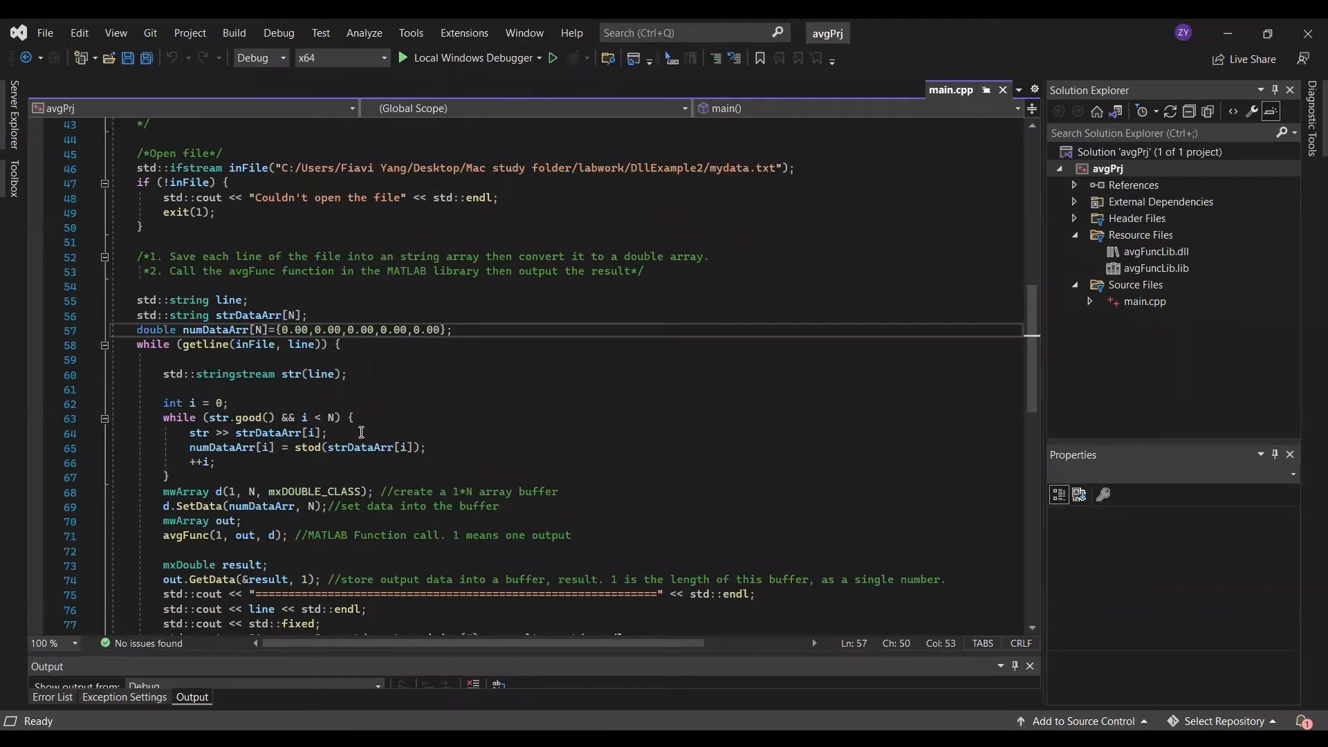
pyautogui.click(328, 433)
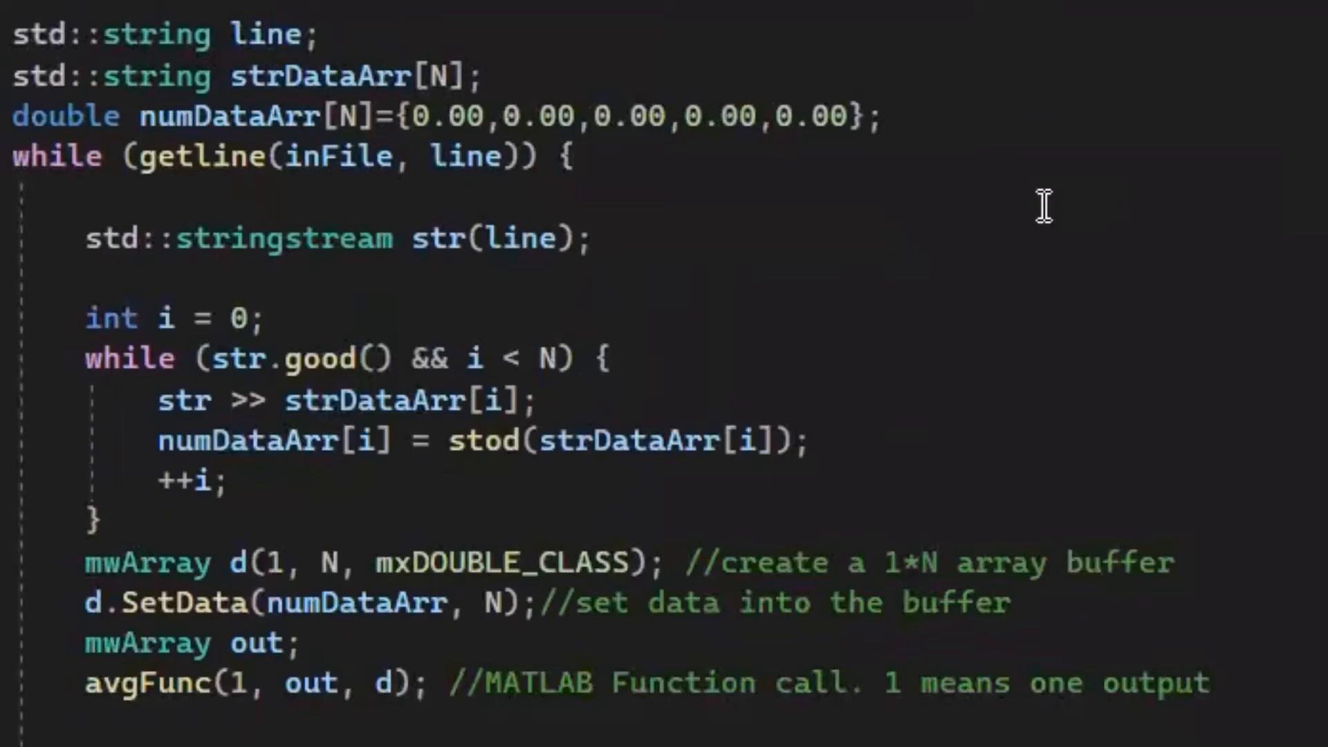
pyautogui.moveTo(974, 229)
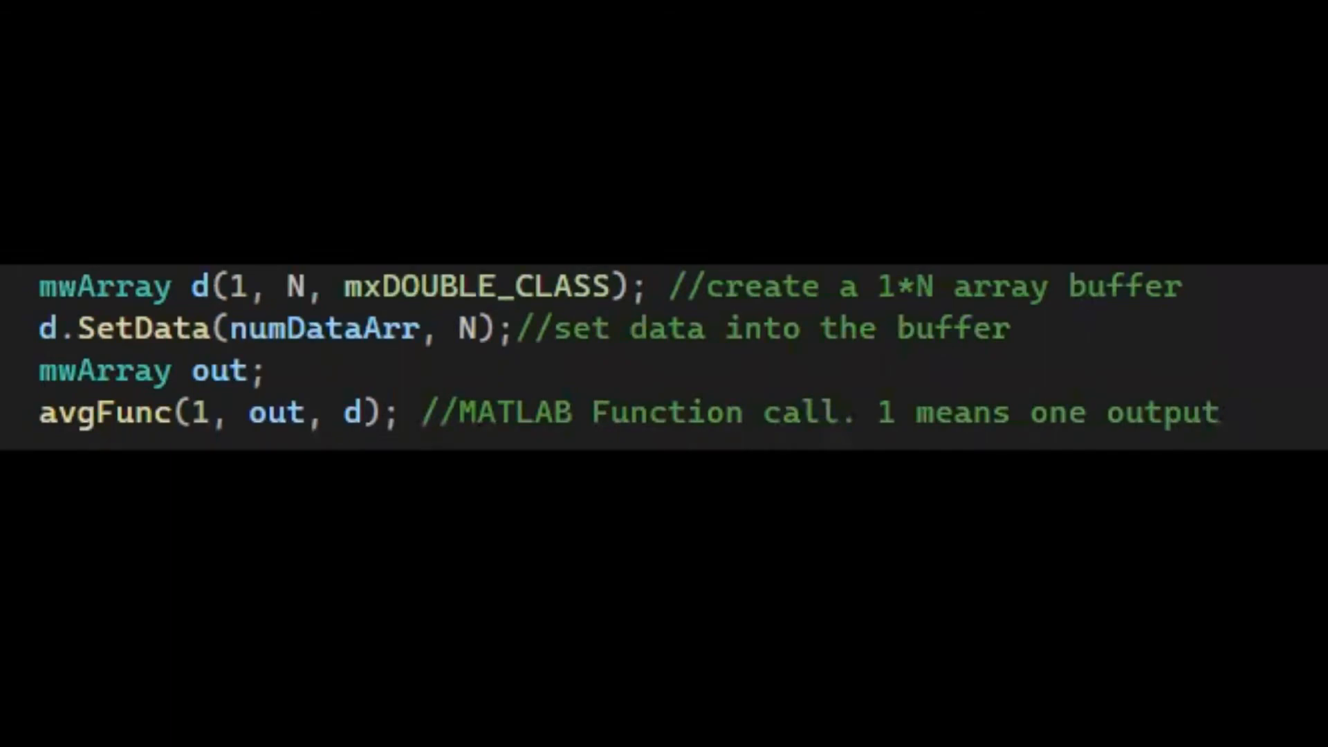
pyautogui.scroll(-3)
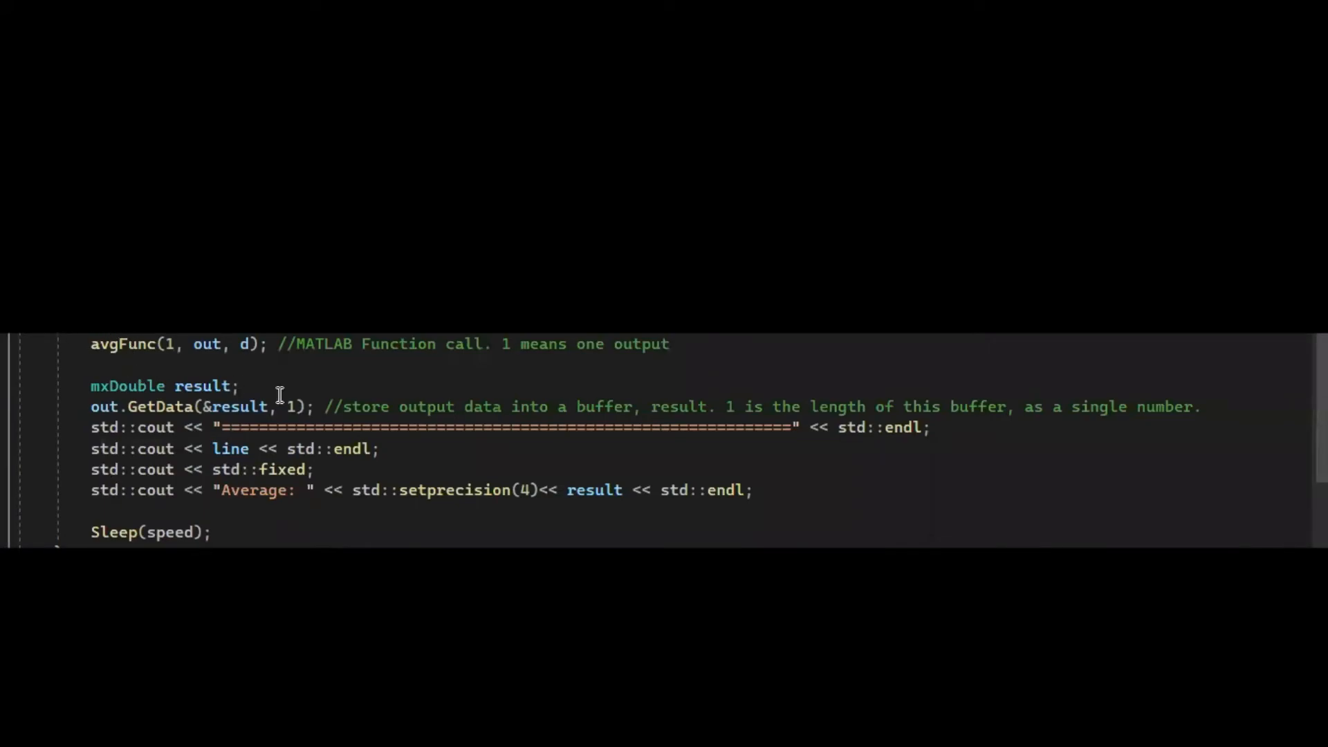
pyautogui.moveTo(864, 449)
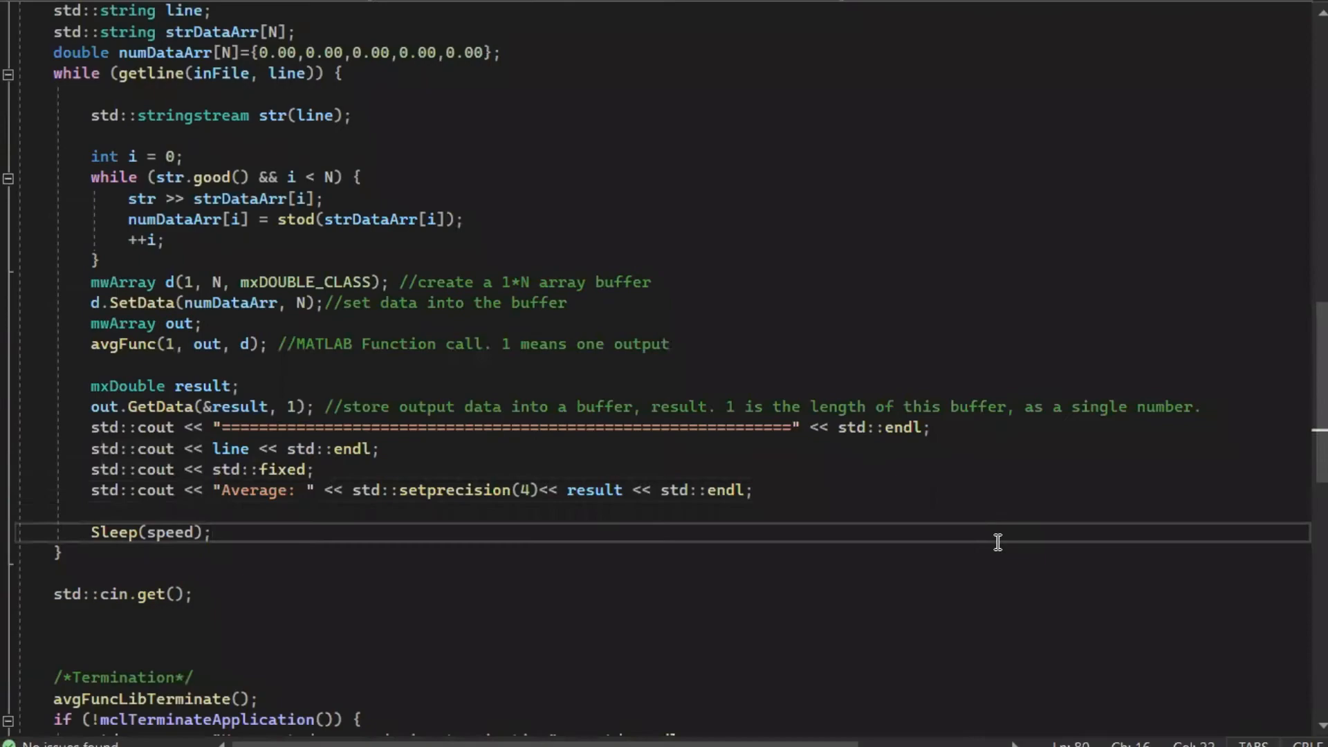
pyautogui.scroll(-3)
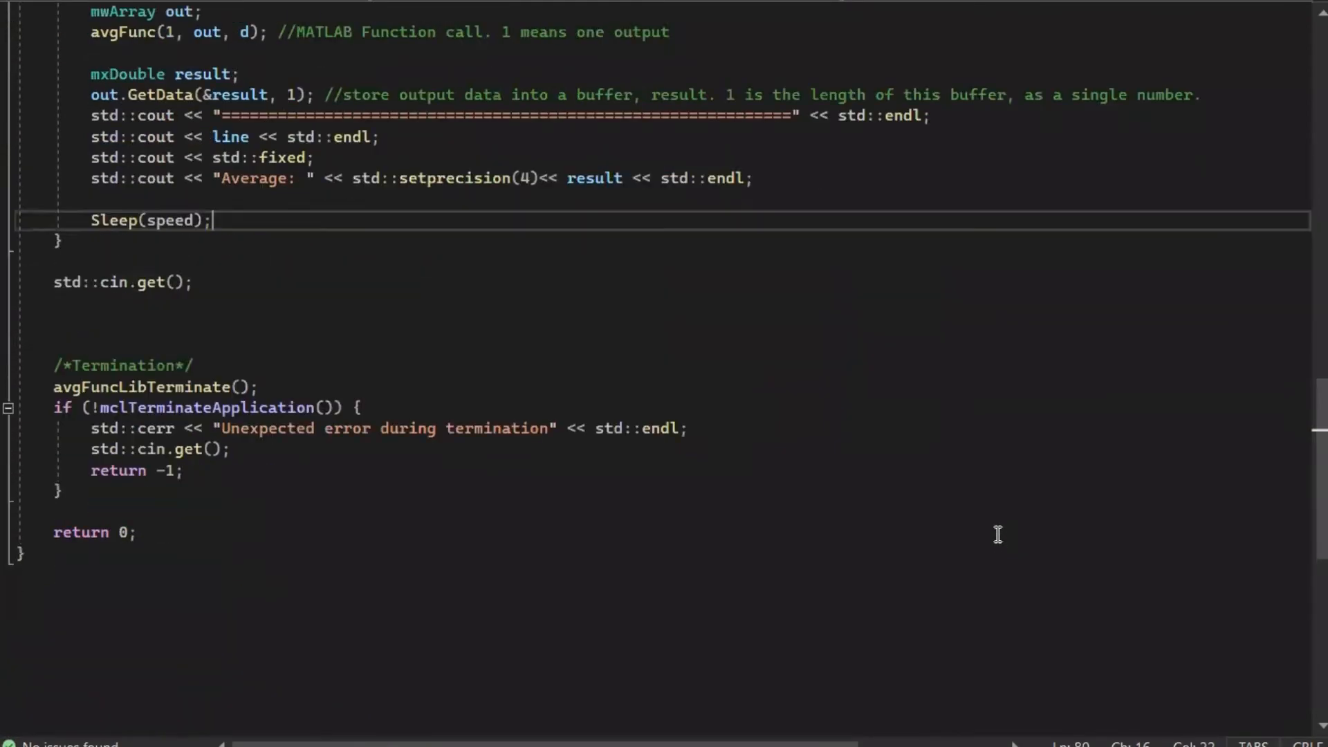
pyautogui.click(407, 511)
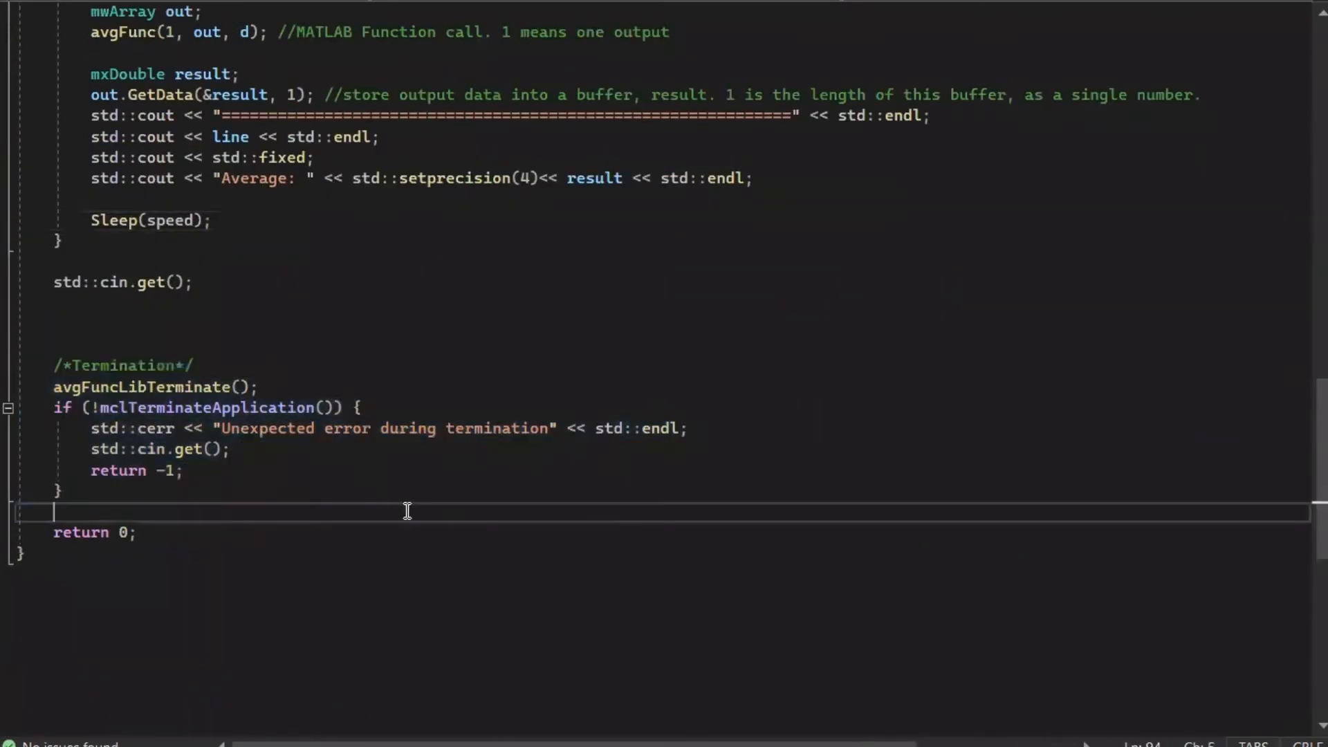
pyautogui.moveTo(874, 531)
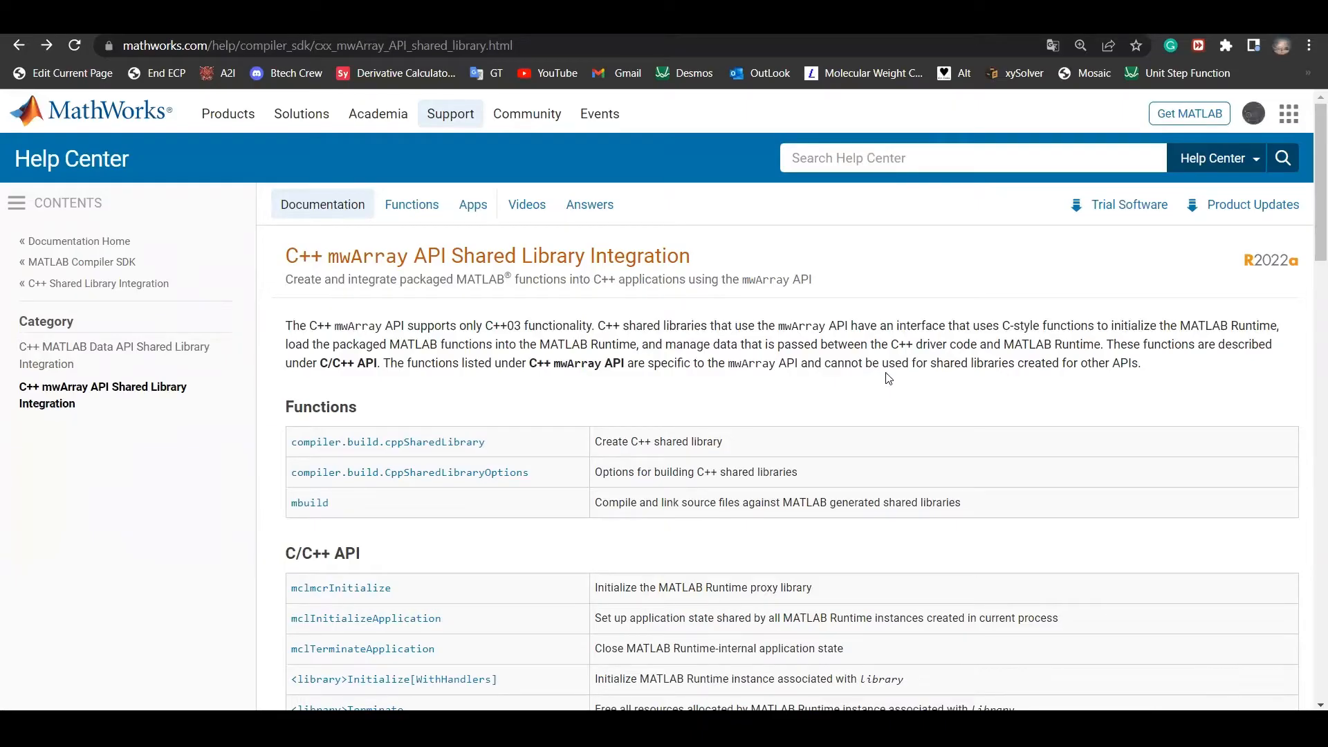
pyautogui.moveTo(899, 484)
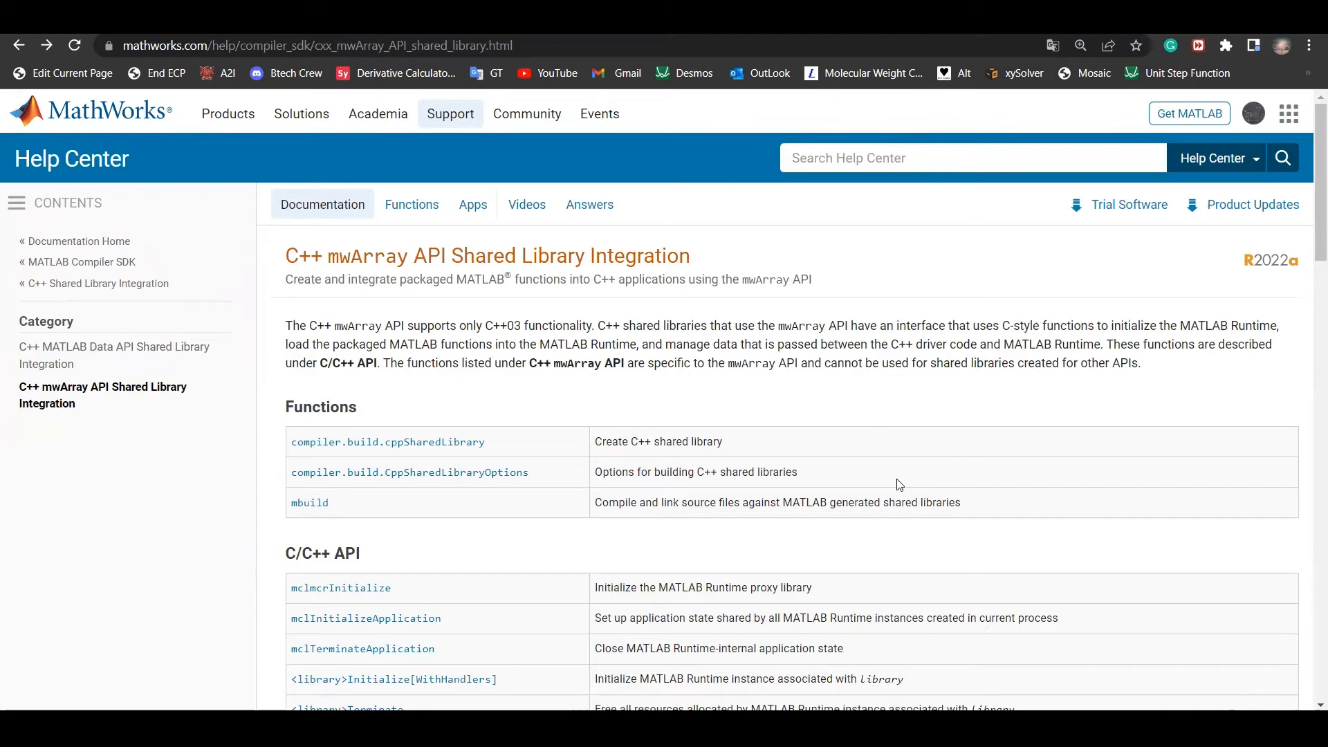
# - Scroll through the mwArray class reference constructors toward the GetData method
pyautogui.scroll(-3)
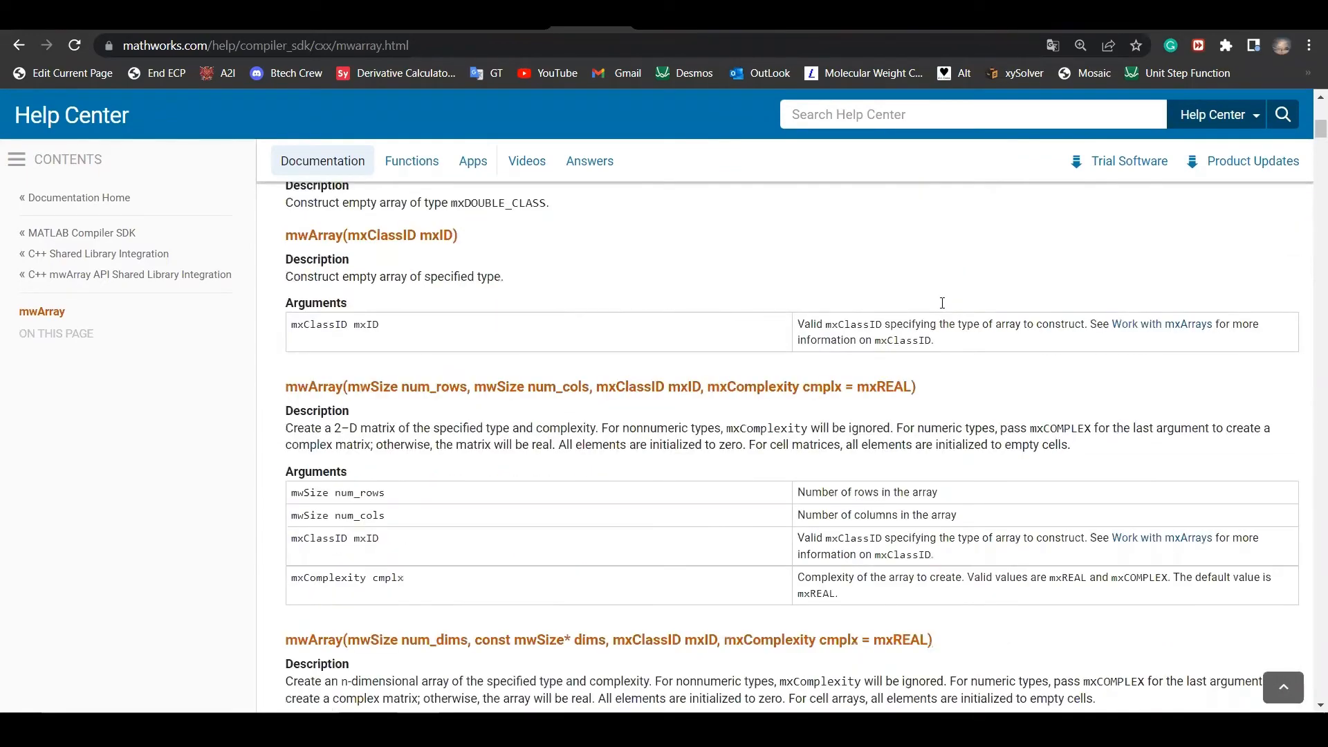
pyautogui.scroll(-3)
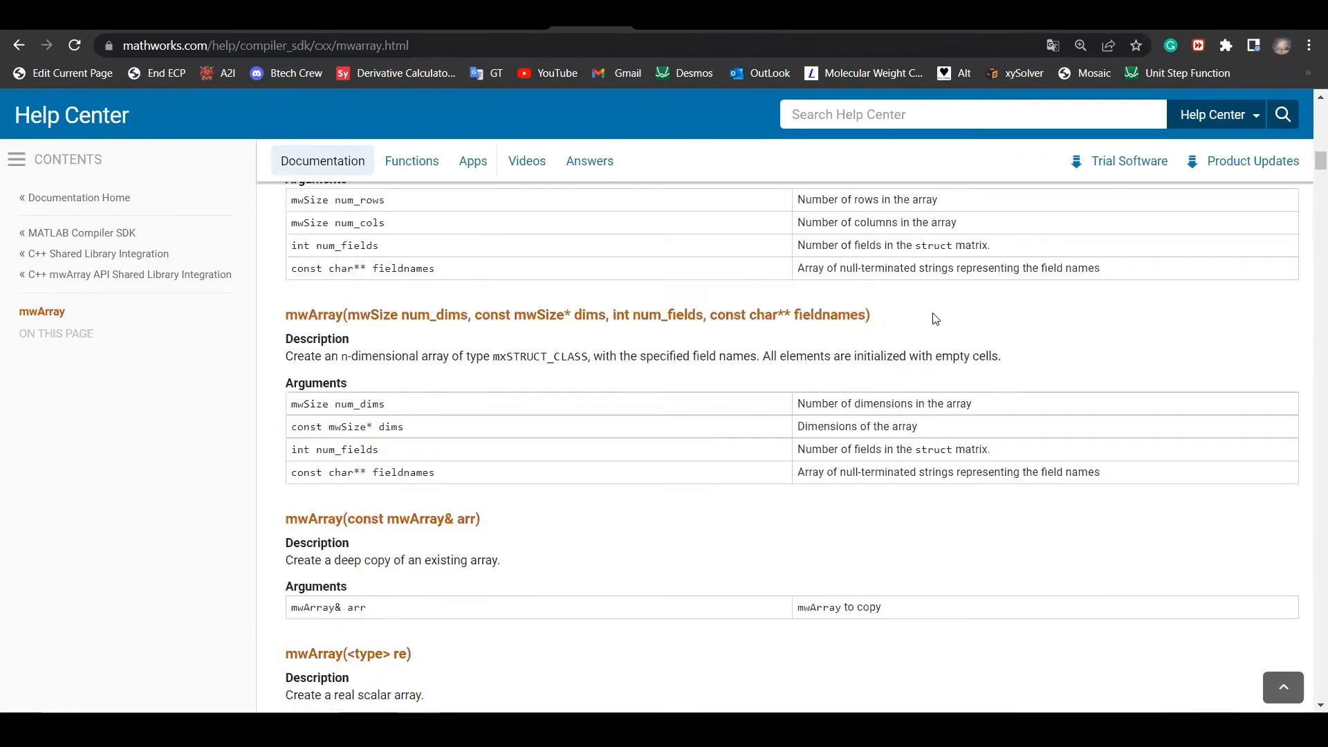
pyautogui.scroll(-3)
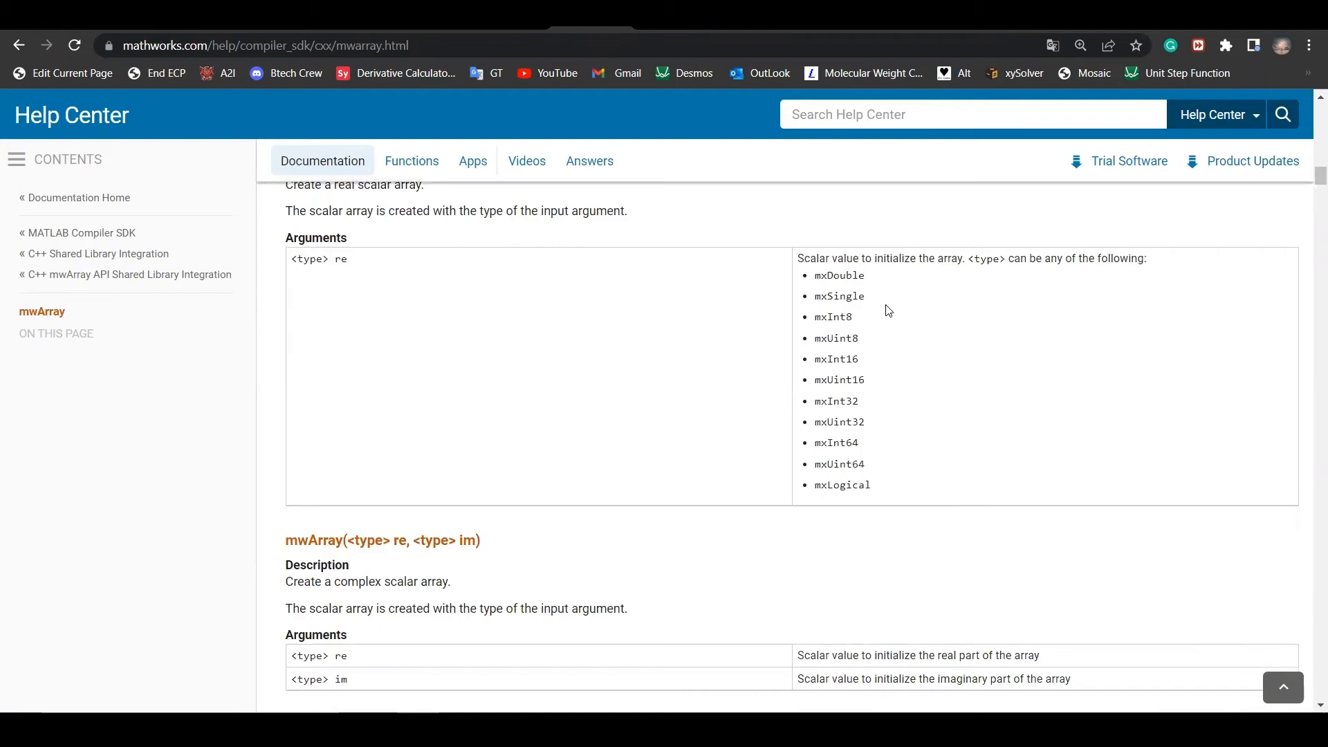
pyautogui.scroll(-3)
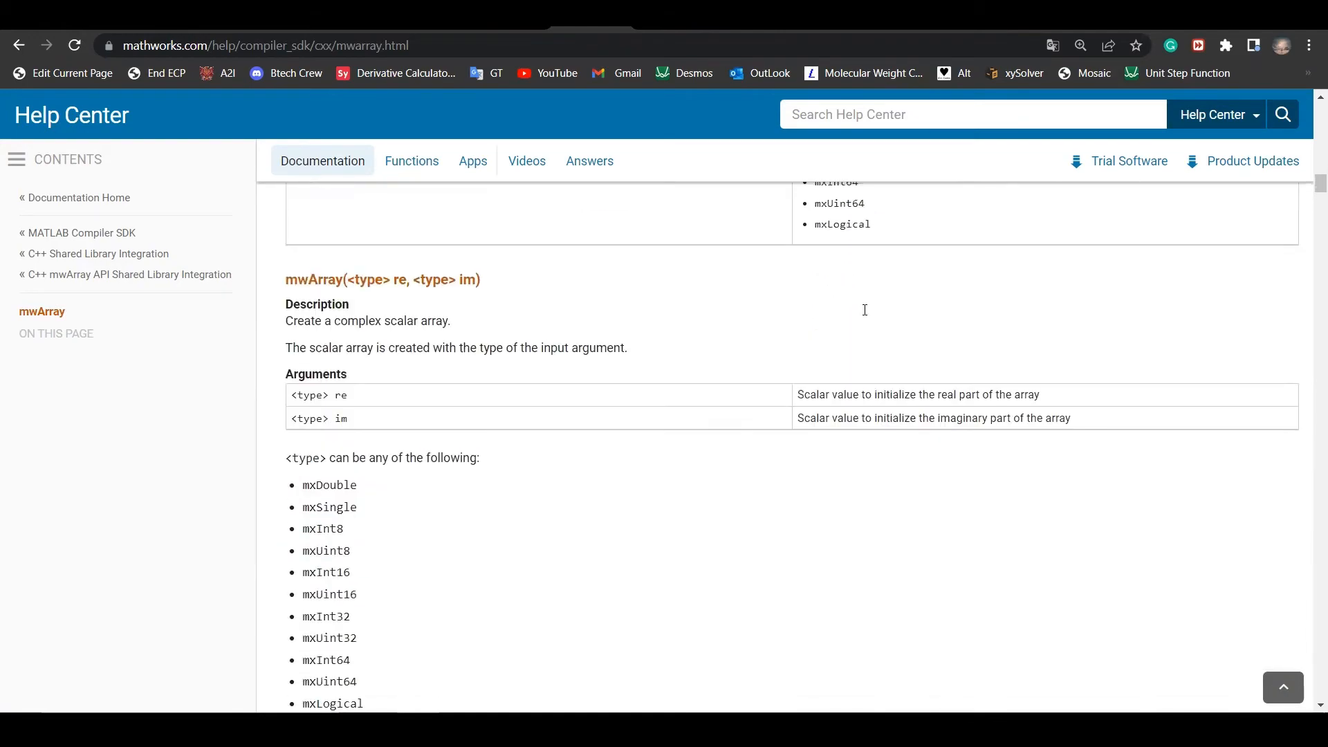
pyautogui.scroll(-3)
pyautogui.write('getdata')
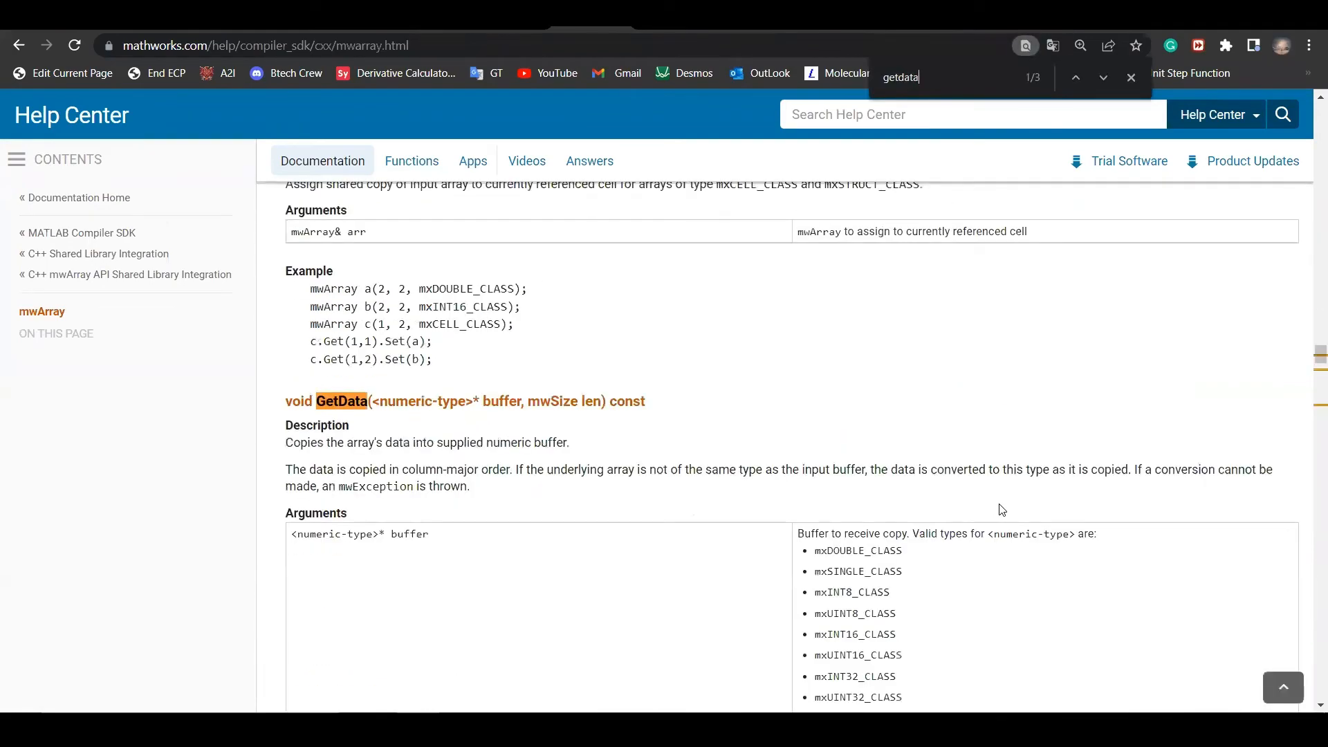
pyautogui.scroll(-3)
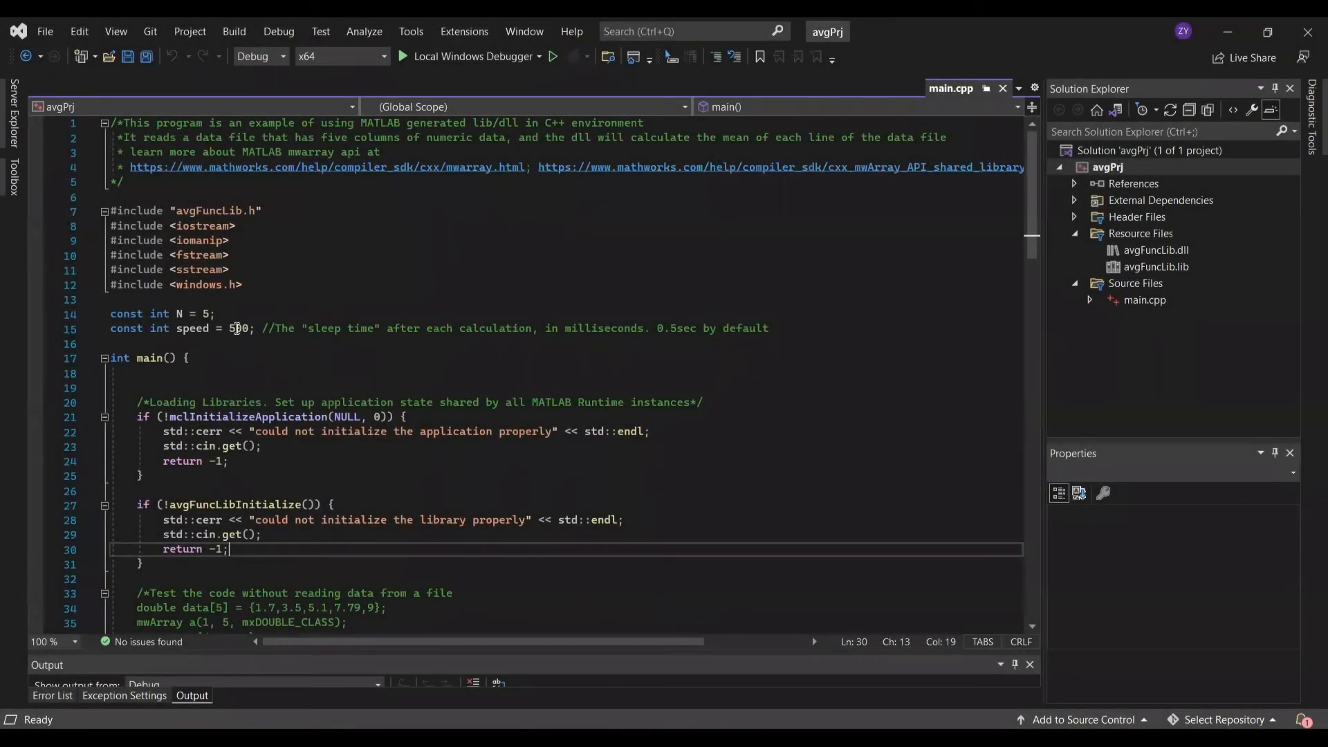
# - Set the speed constant on line 15 to 1000 ms and save main.cpp
pyautogui.write('1000')
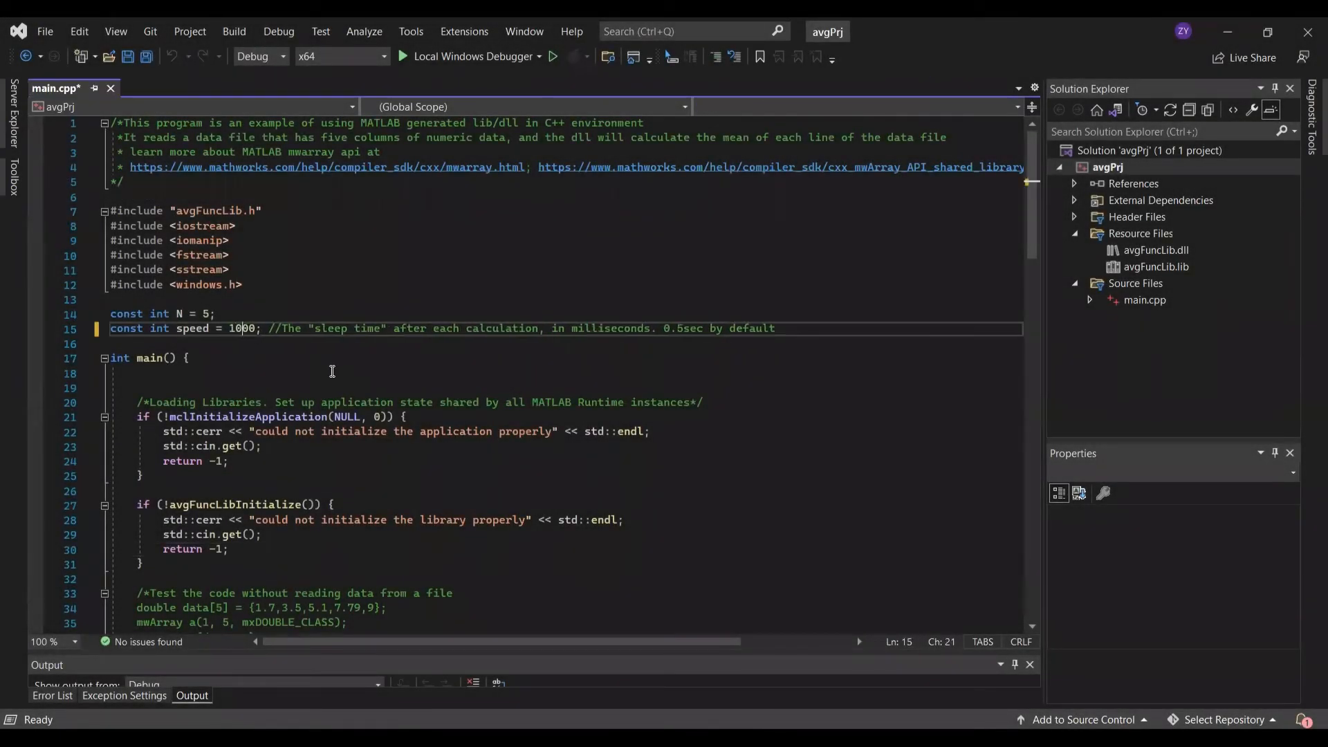
pyautogui.press('ctrl+s')
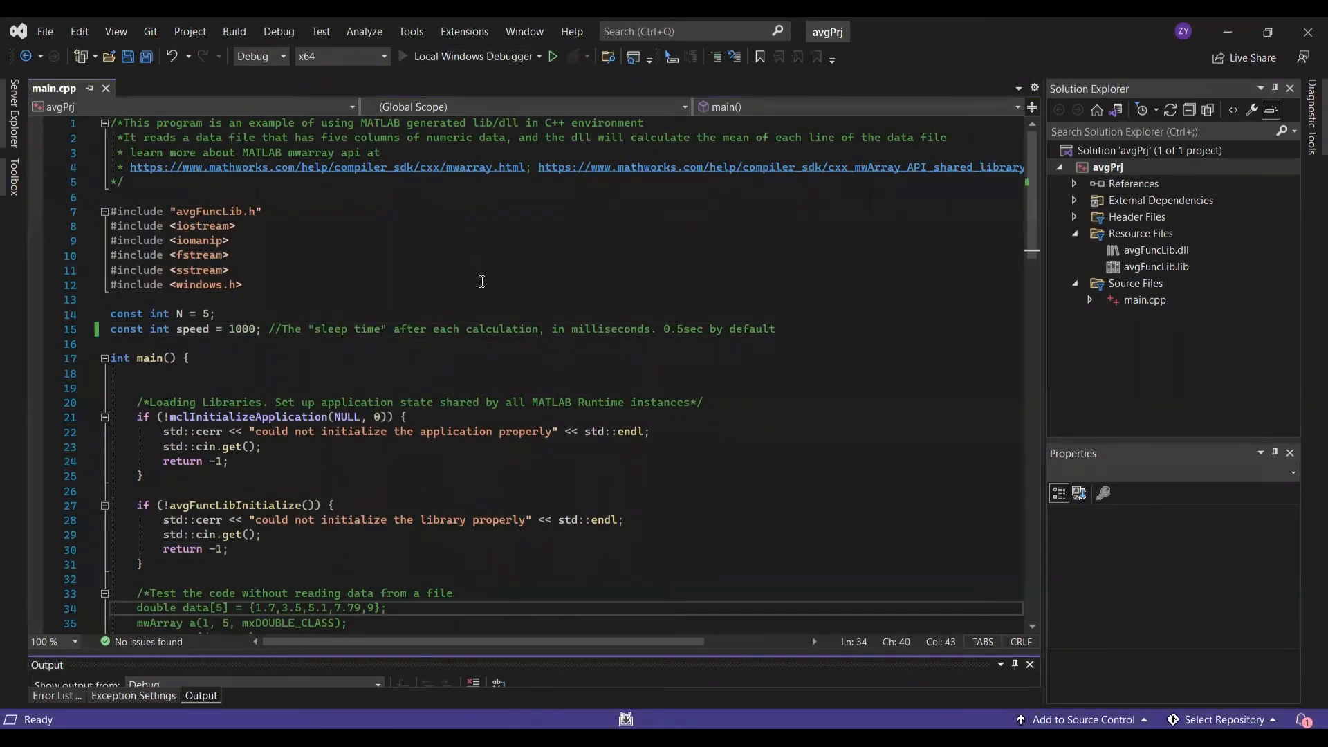
pyautogui.click(552, 56)
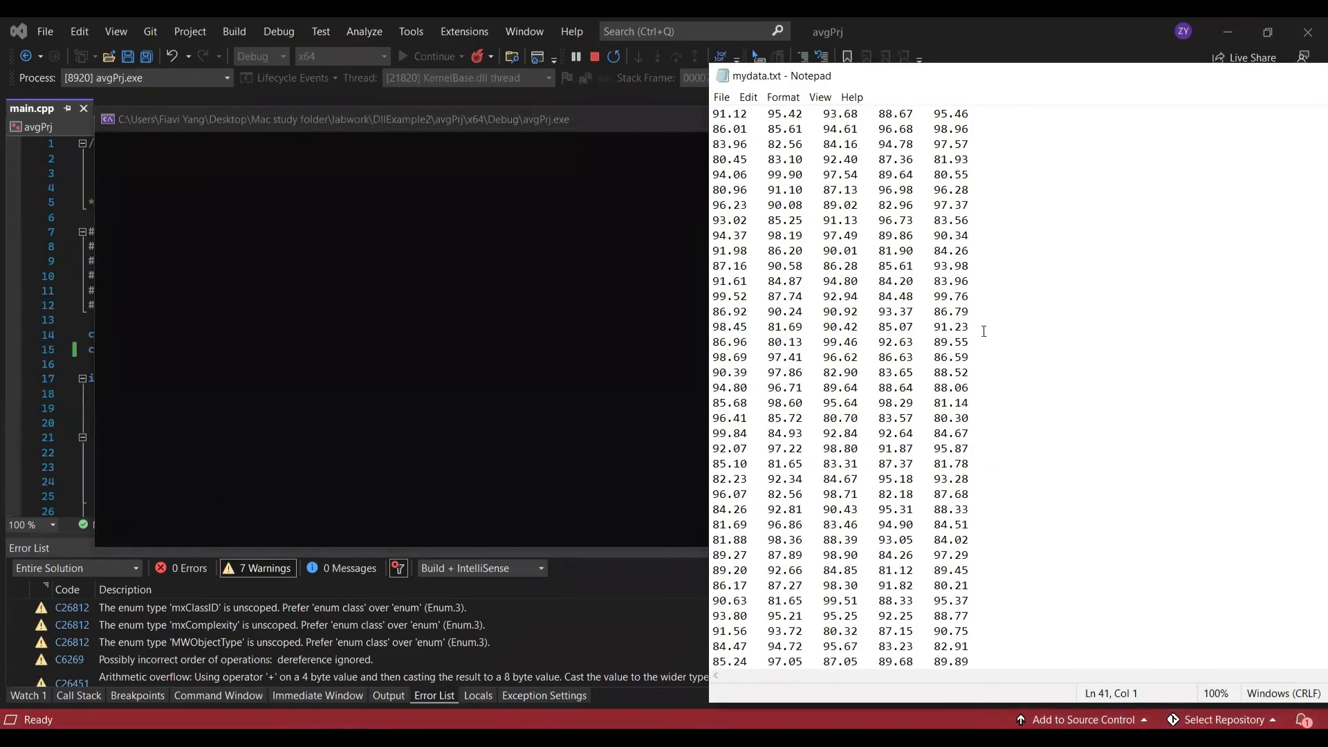
# - Stop the avgPrj debug session
pyautogui.click(990, 326)
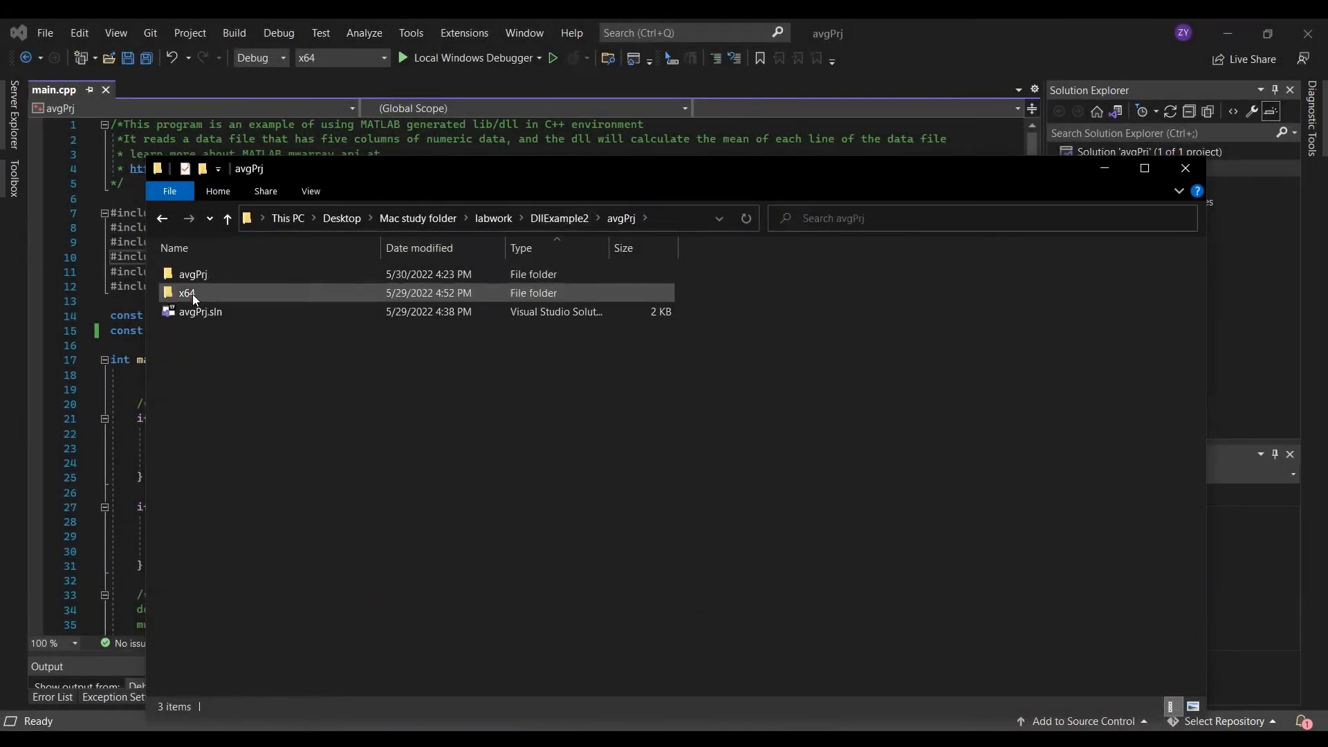
# - Open x64\Debug, add avgFuncLib.dll beside avgPrj.exe, and run avgPrj.exe
pyautogui.doubleClick(187, 292)
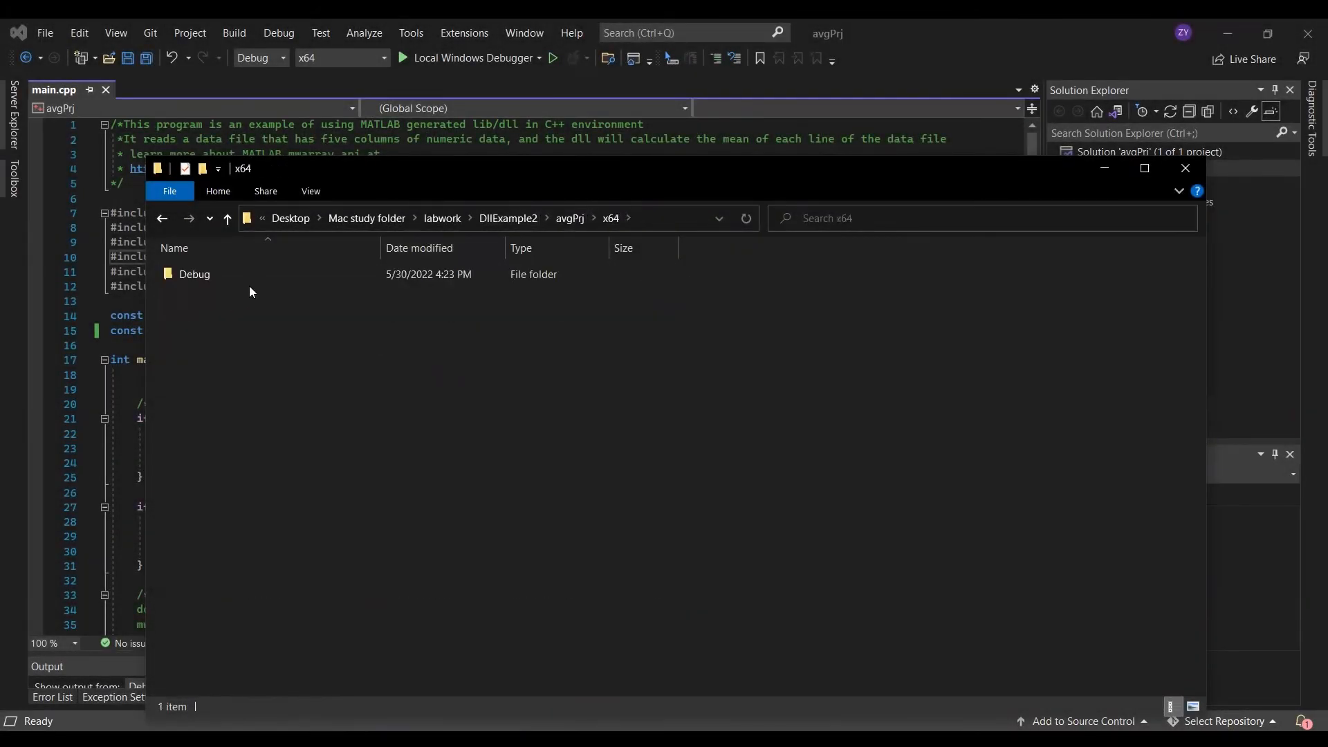
pyautogui.doubleClick(194, 274)
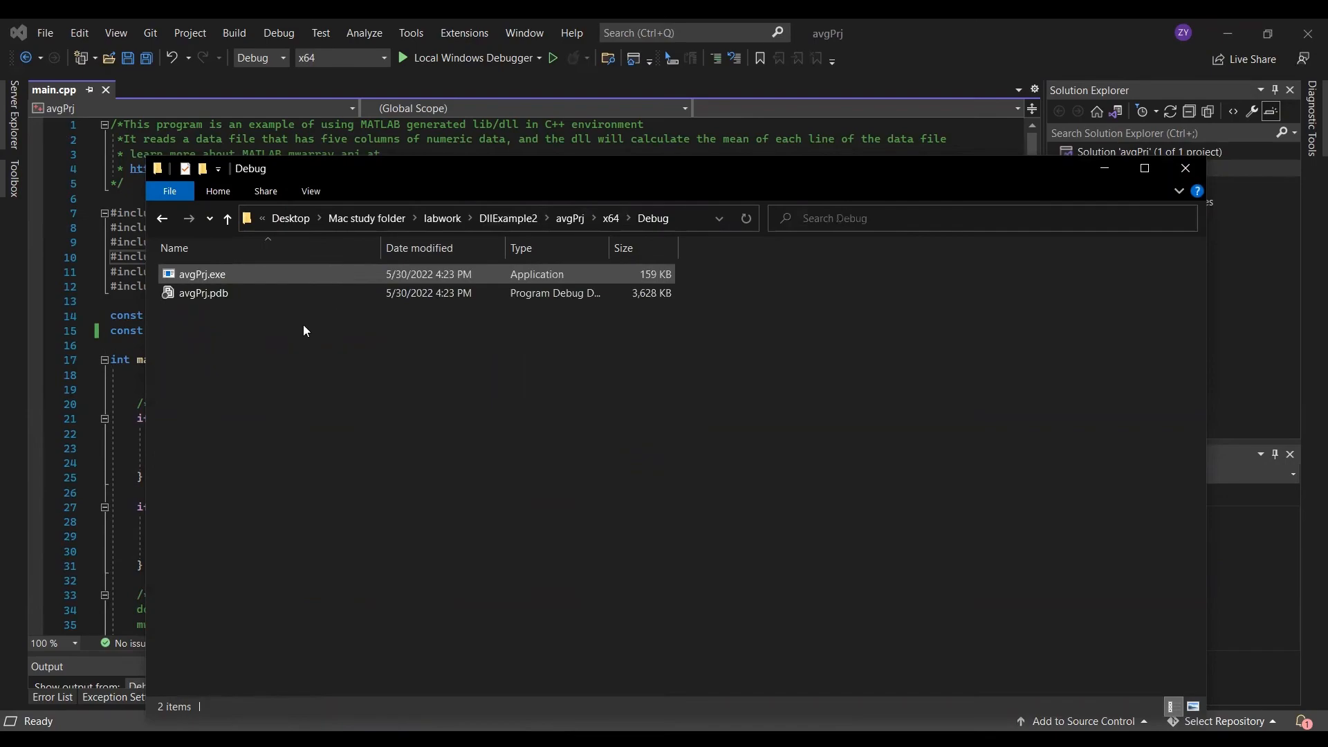
pyautogui.click(203, 274)
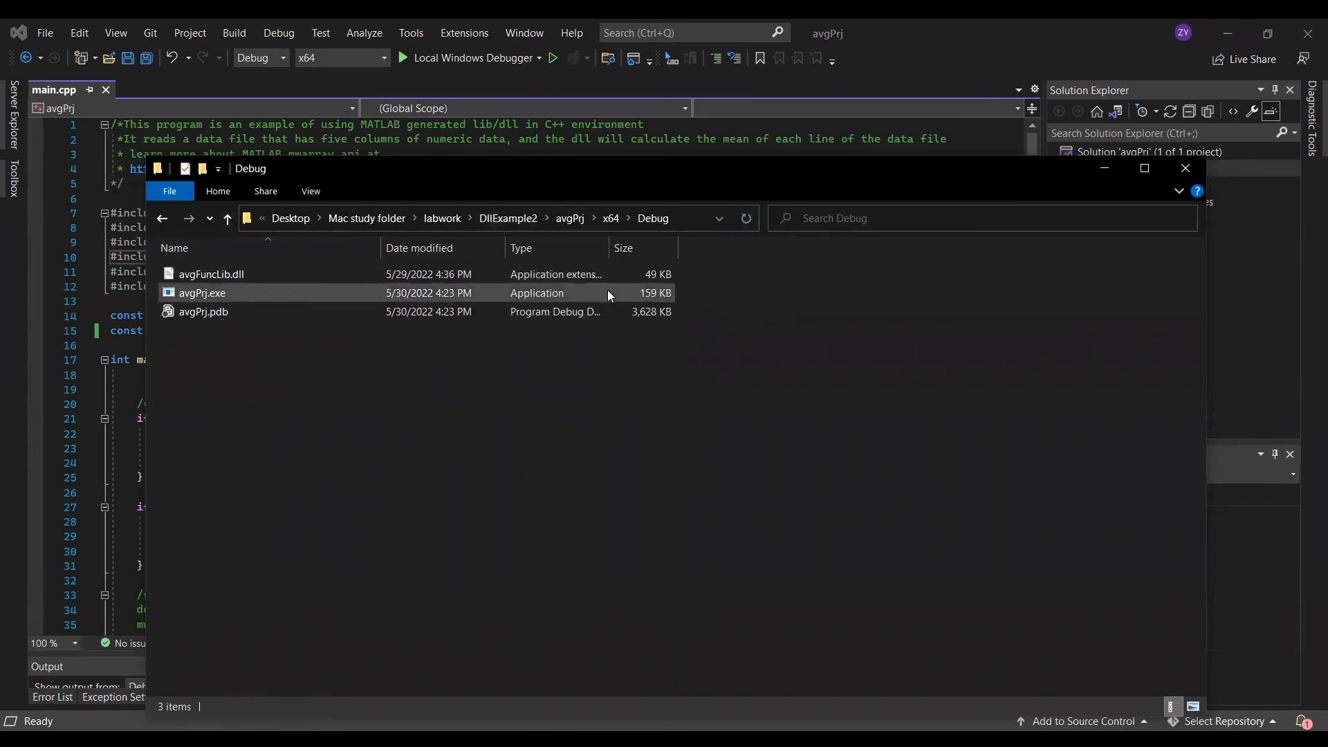
pyautogui.doubleClick(201, 292)
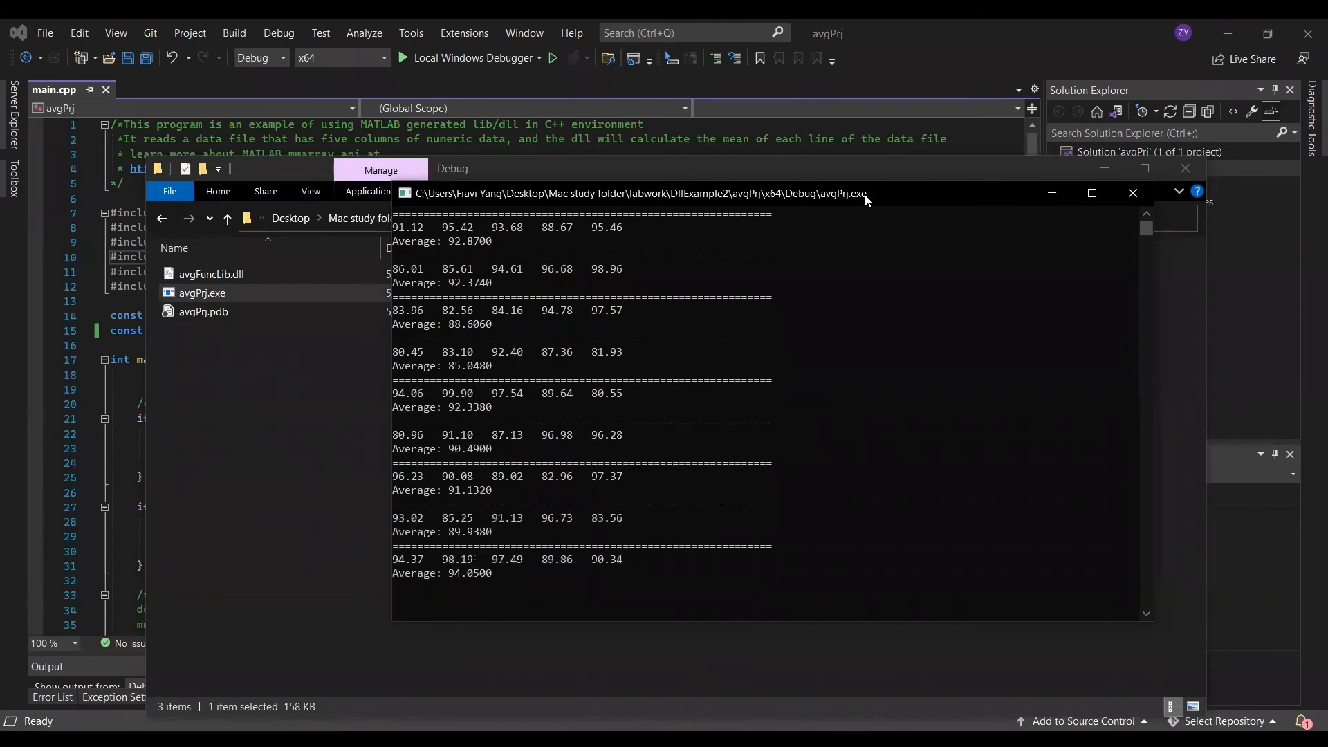
# - Scroll through the avgPrj console output showing each mydata.txt line and its average
pyautogui.scroll(-3)
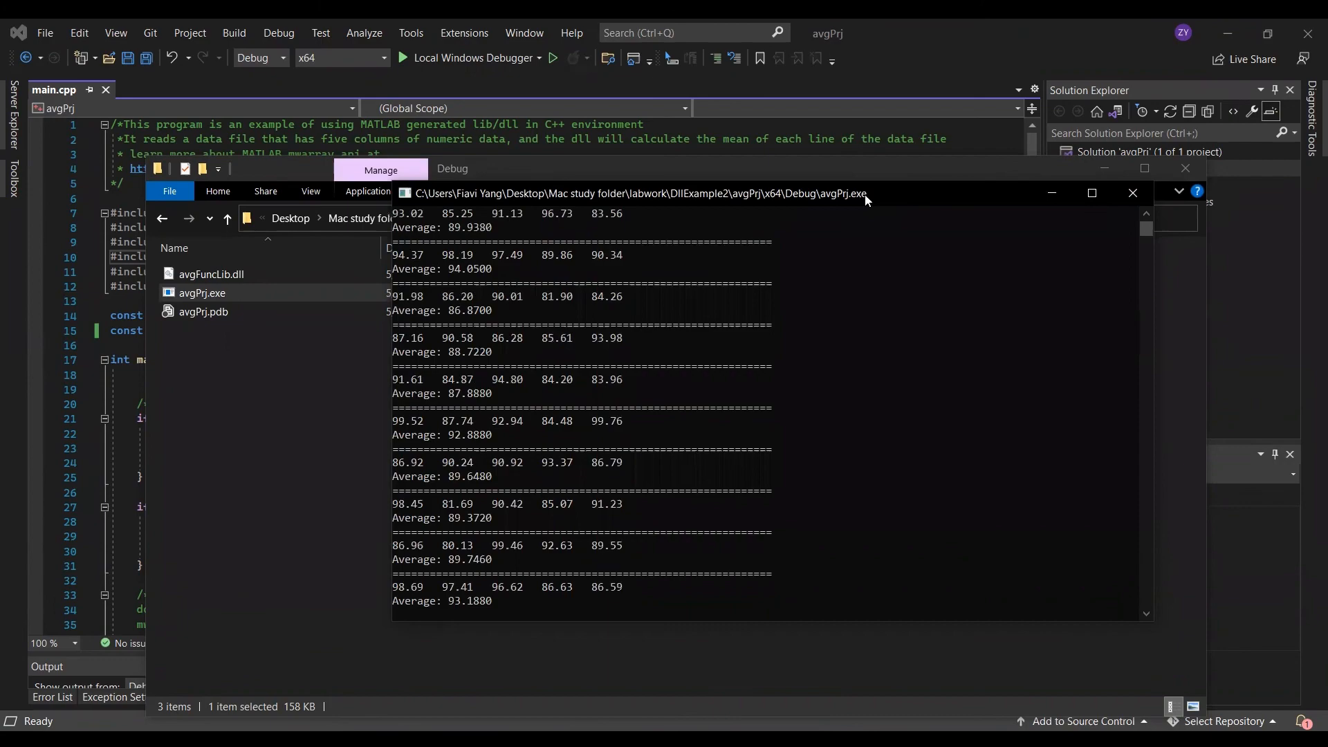
pyautogui.scroll(-3)
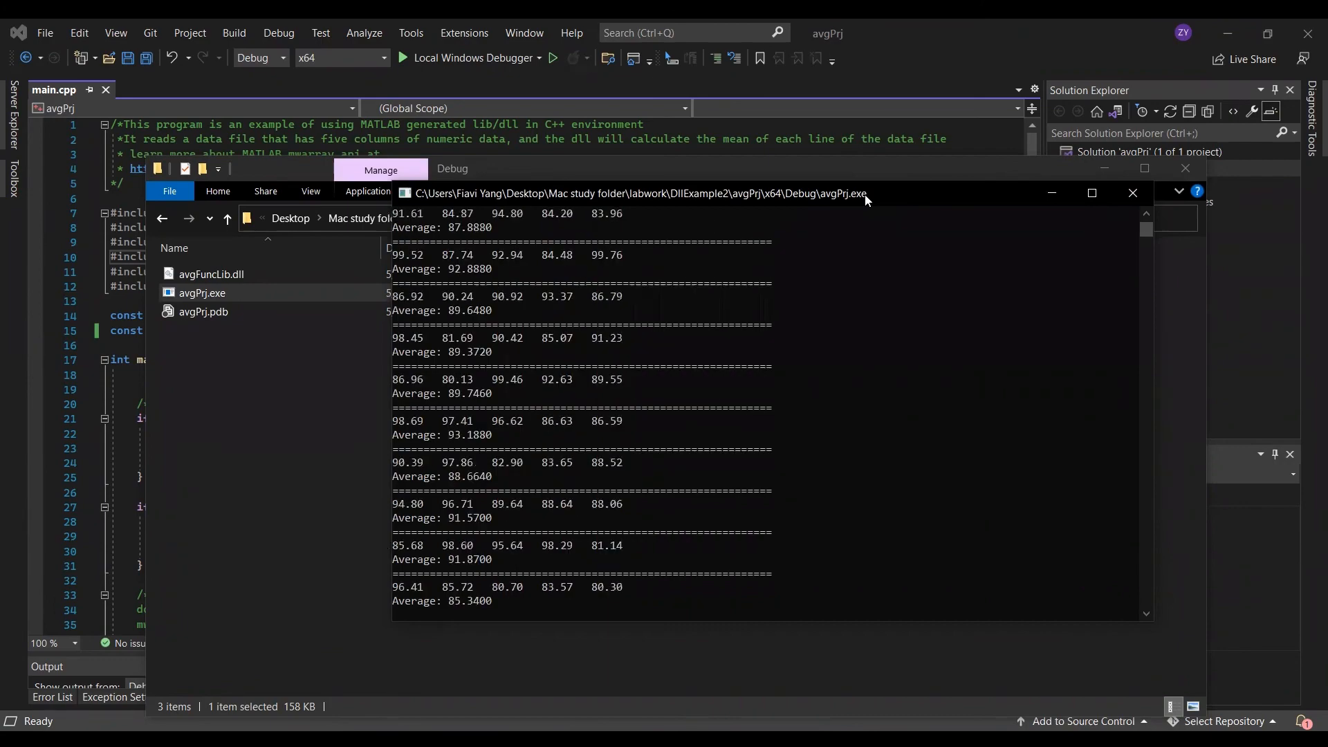
pyautogui.scroll(-3)
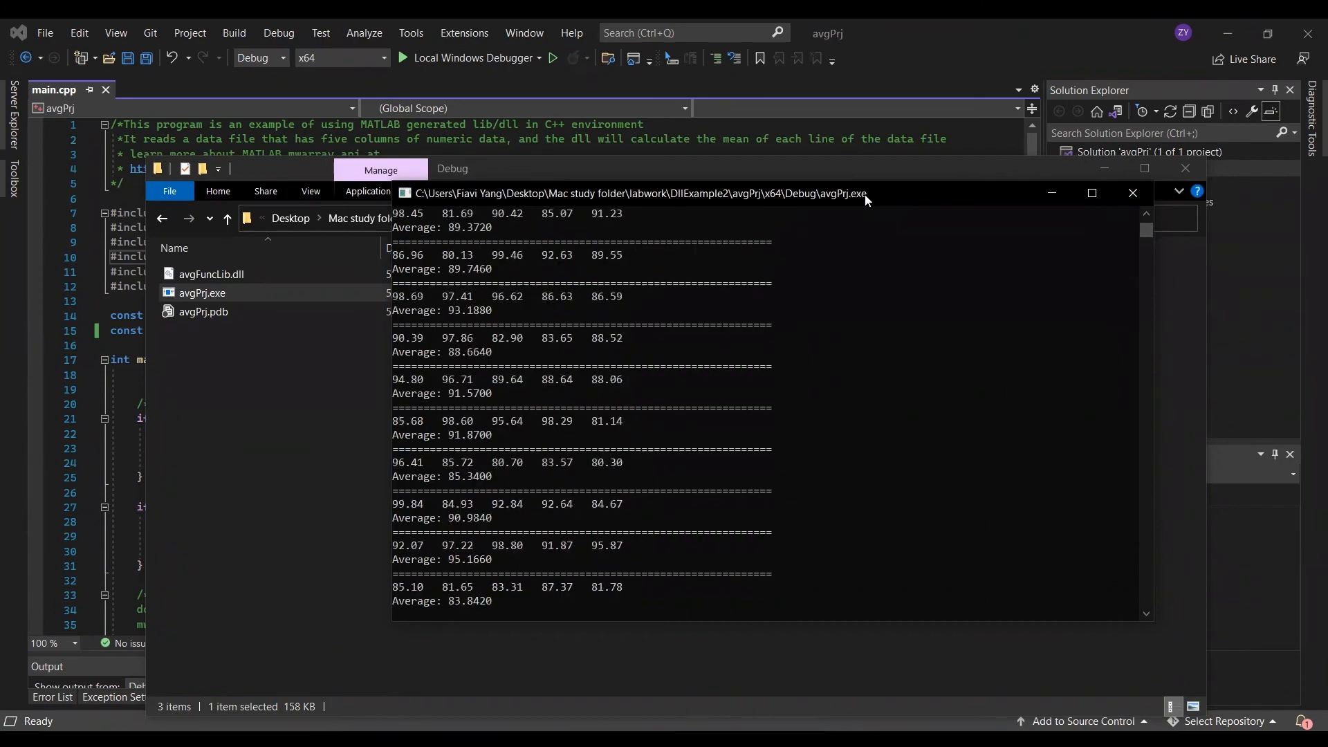
pyautogui.scroll(-3)
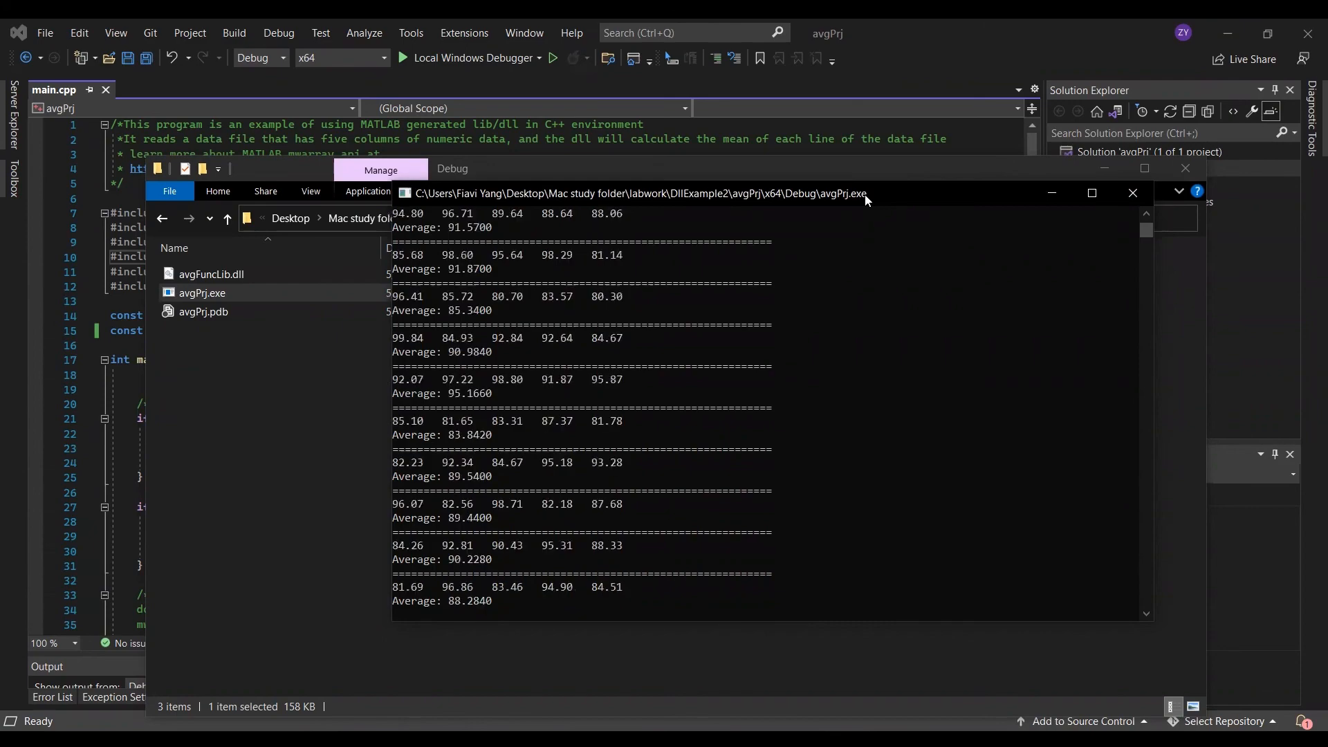